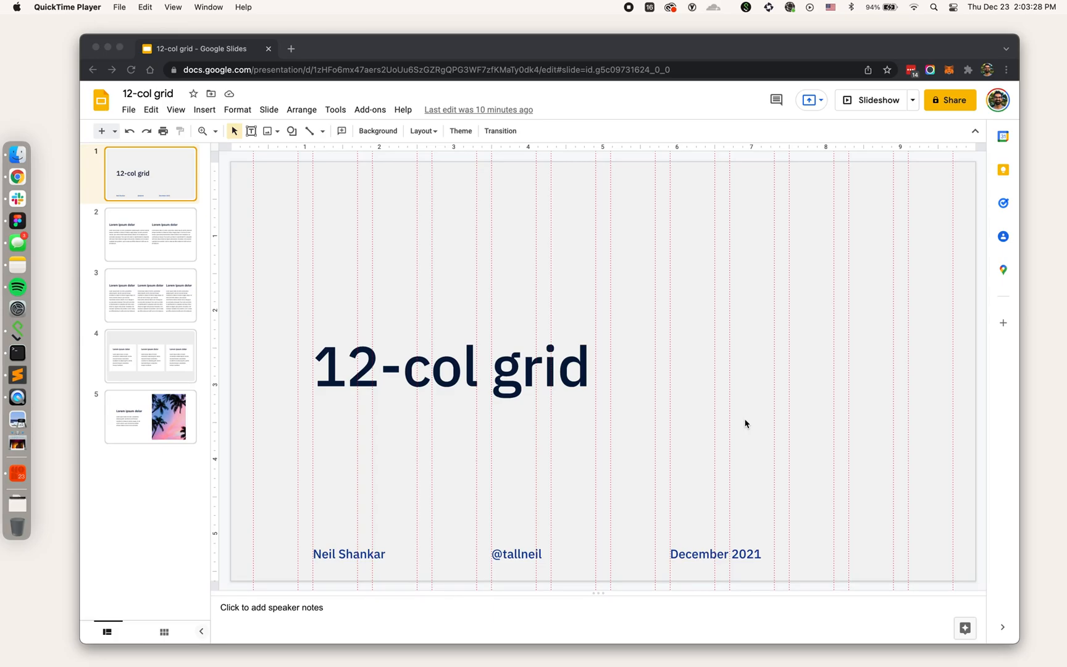
pyautogui.moveTo(367, 247)
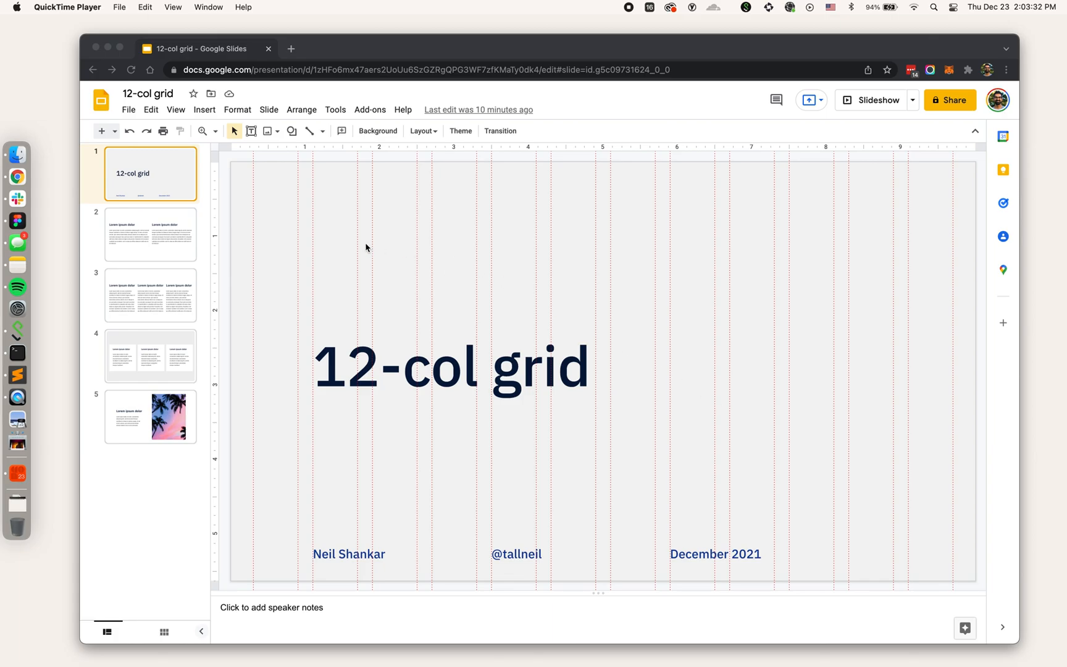
pyautogui.moveTo(258, 188)
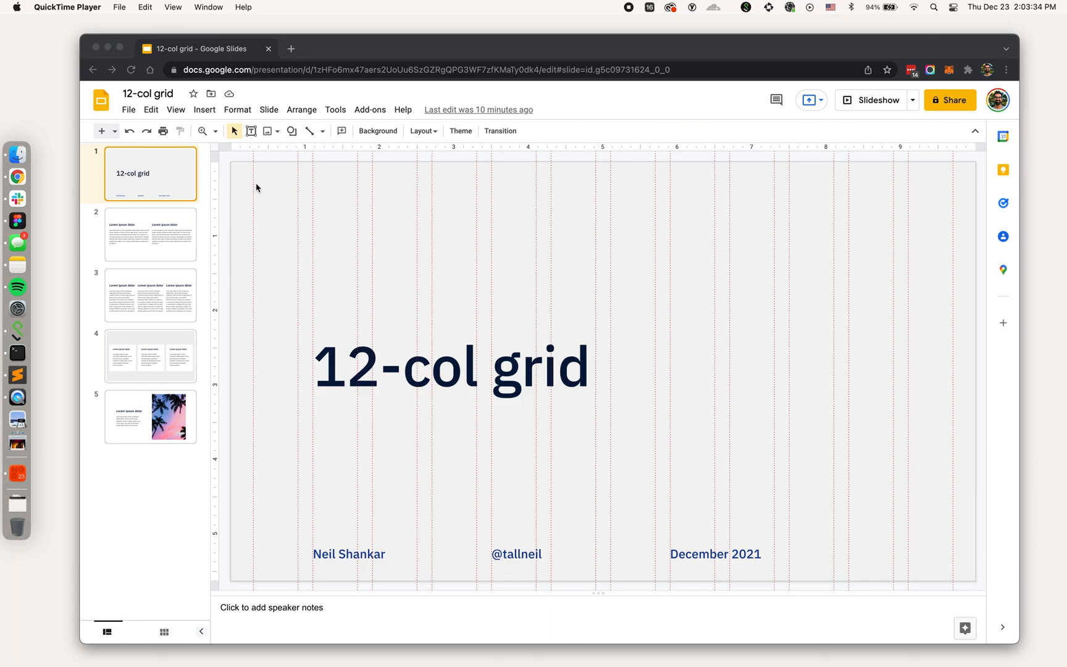
pyautogui.moveTo(721, 371)
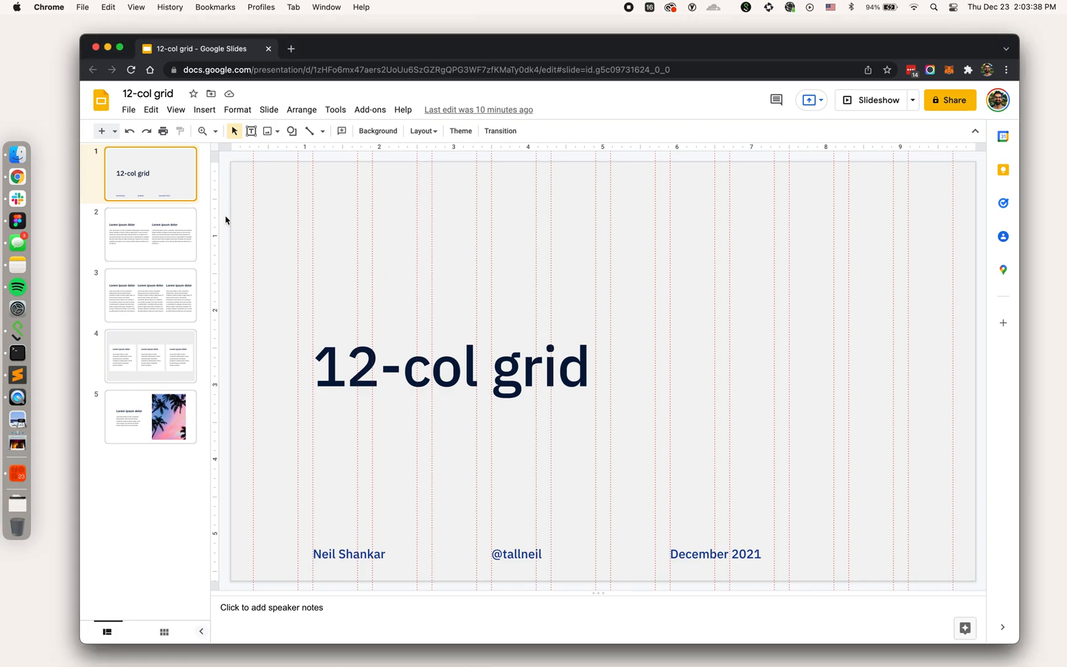
# Browse the deck's column, card and photo slides, then return to the 12-col grid title slide.
pyautogui.click(151, 233)
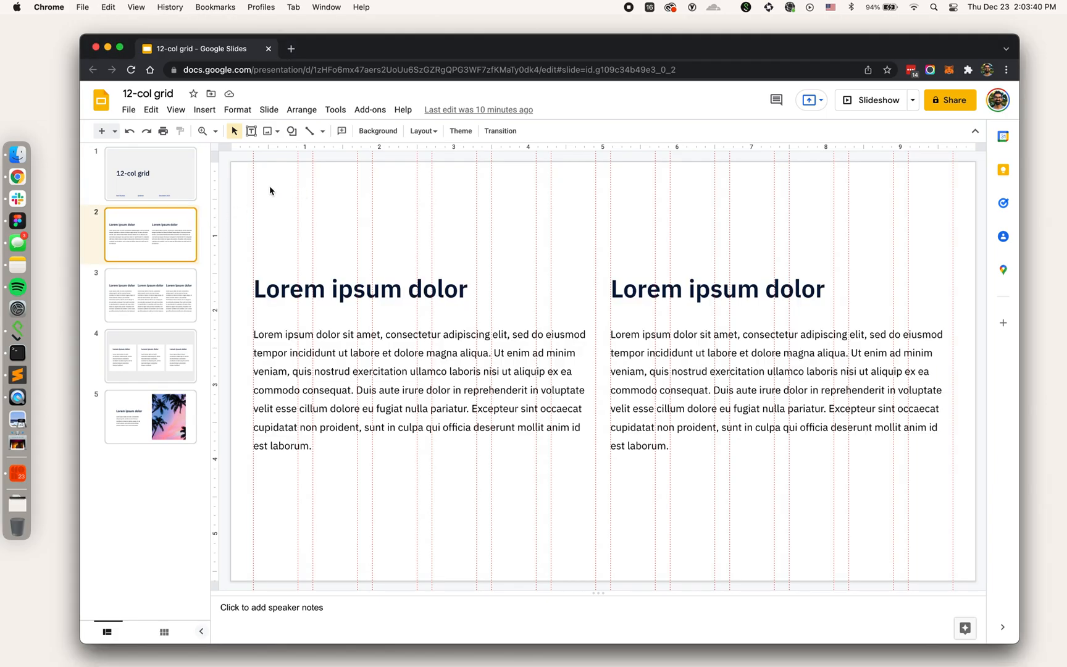
pyautogui.moveTo(261, 194)
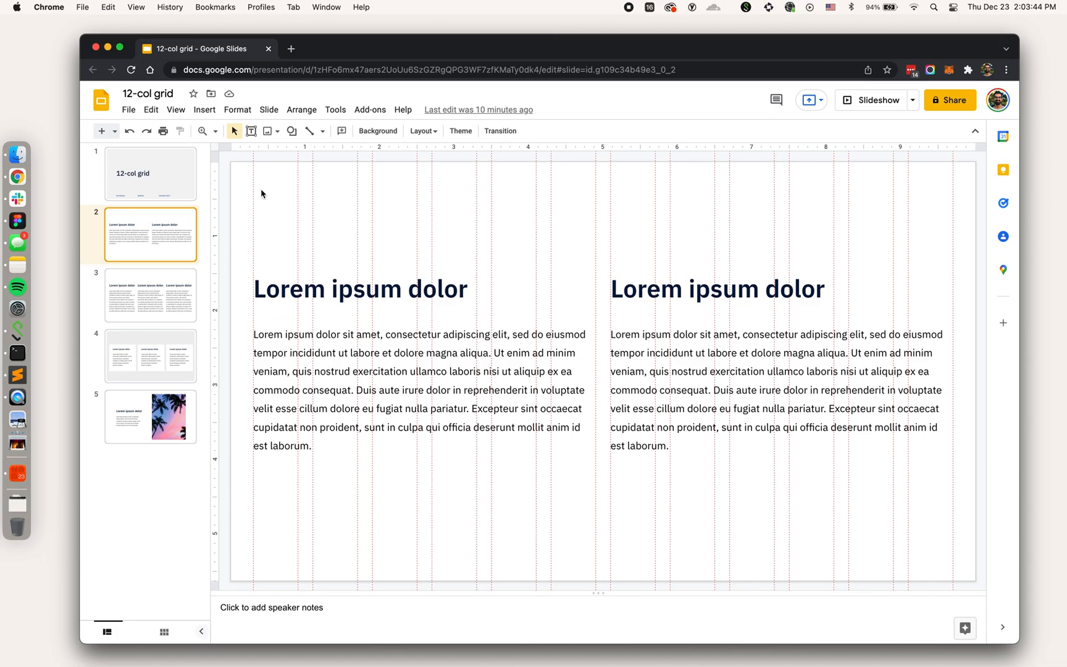
pyautogui.moveTo(183, 249)
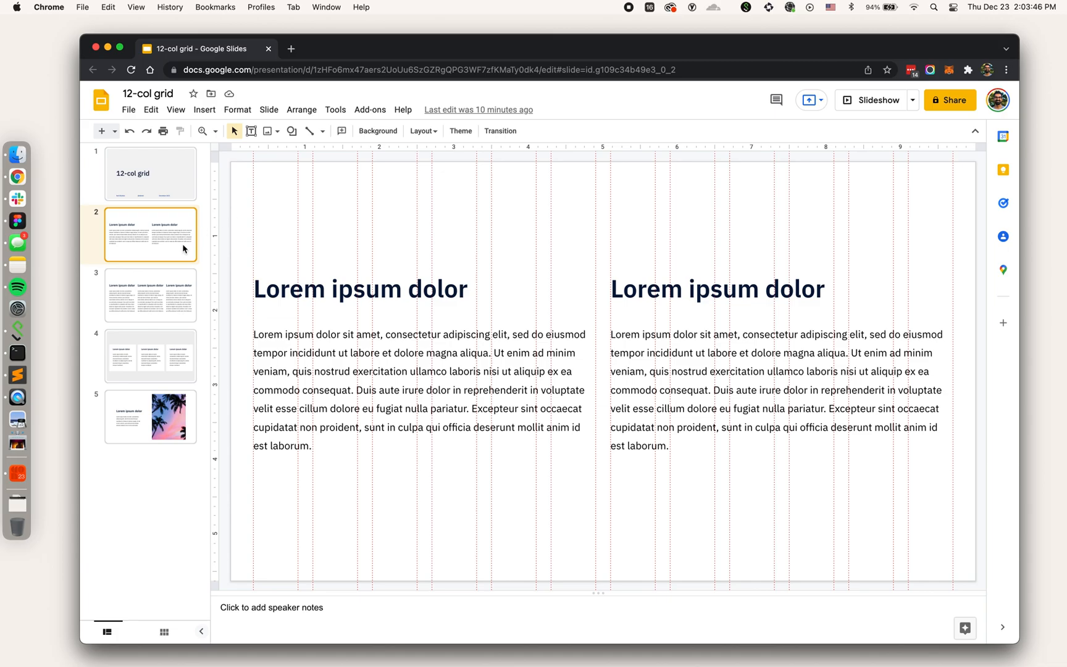
pyautogui.click(150, 295)
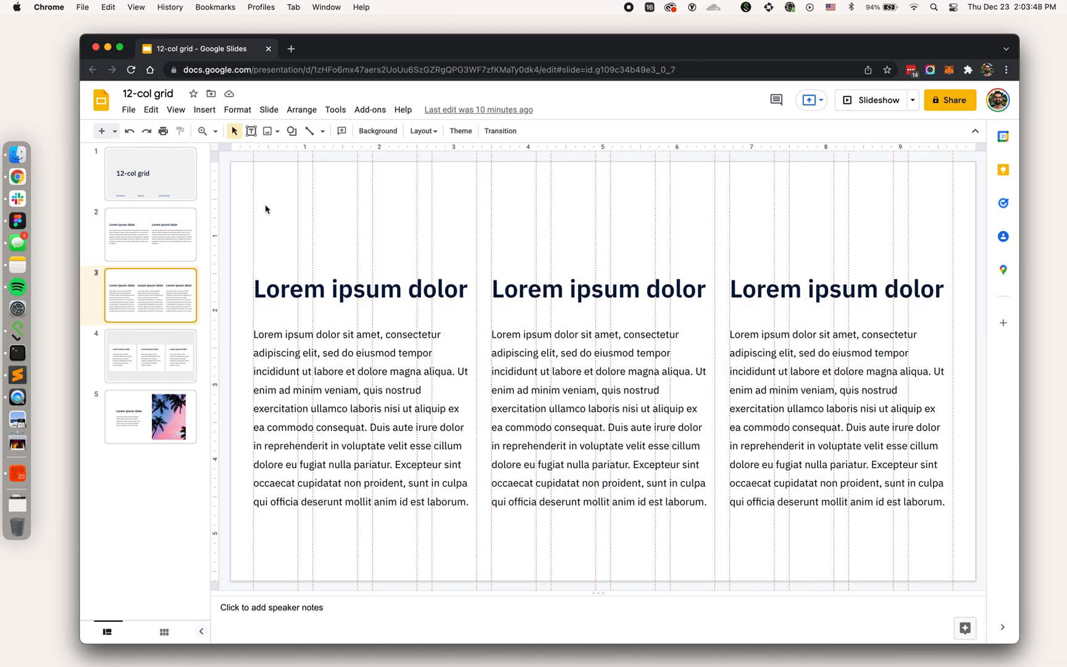
pyautogui.moveTo(315, 219)
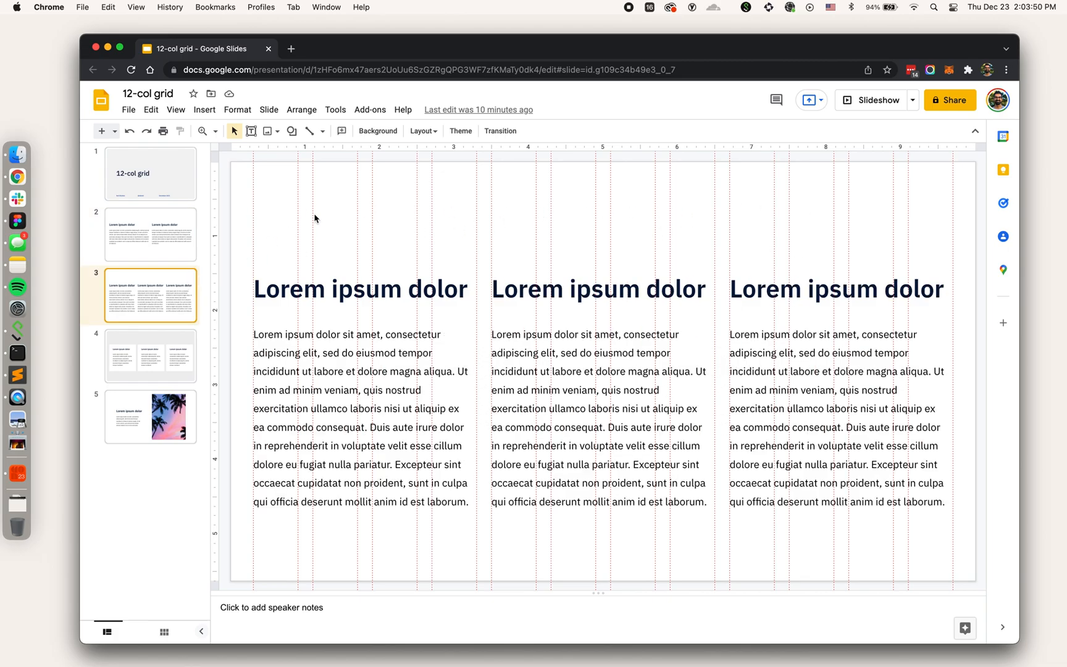
pyautogui.click(365, 288)
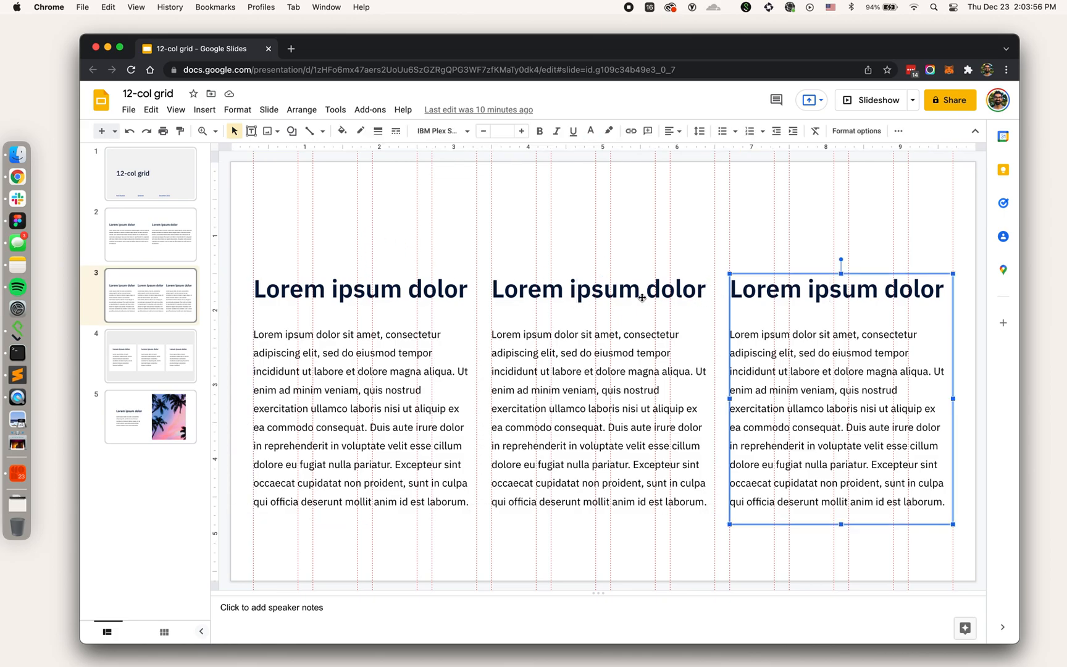
pyautogui.click(151, 356)
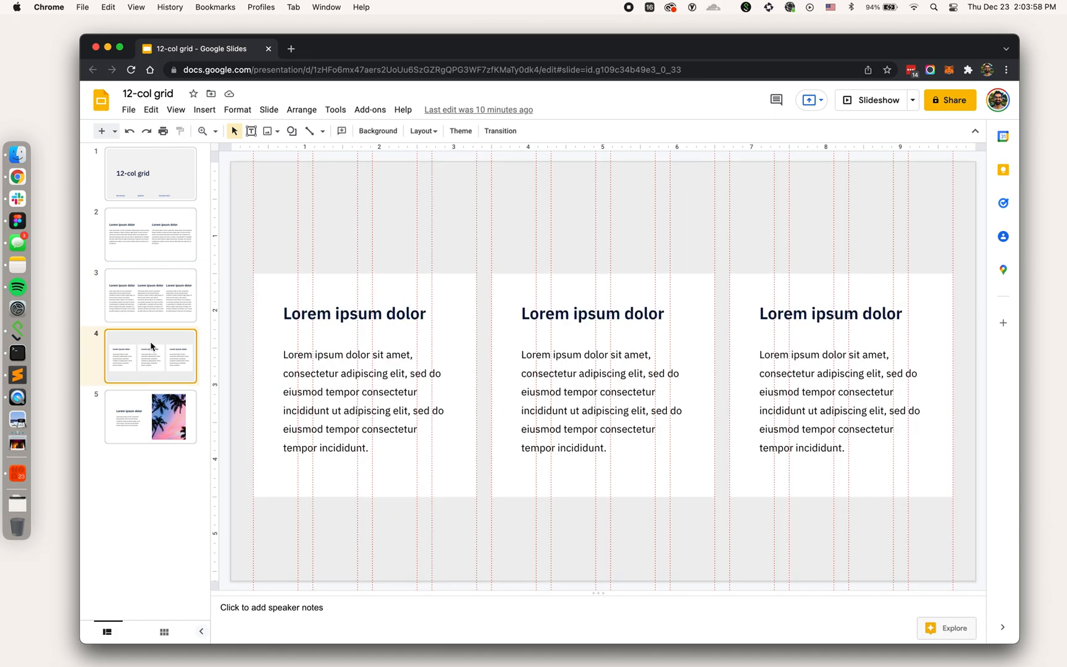
pyautogui.click(149, 416)
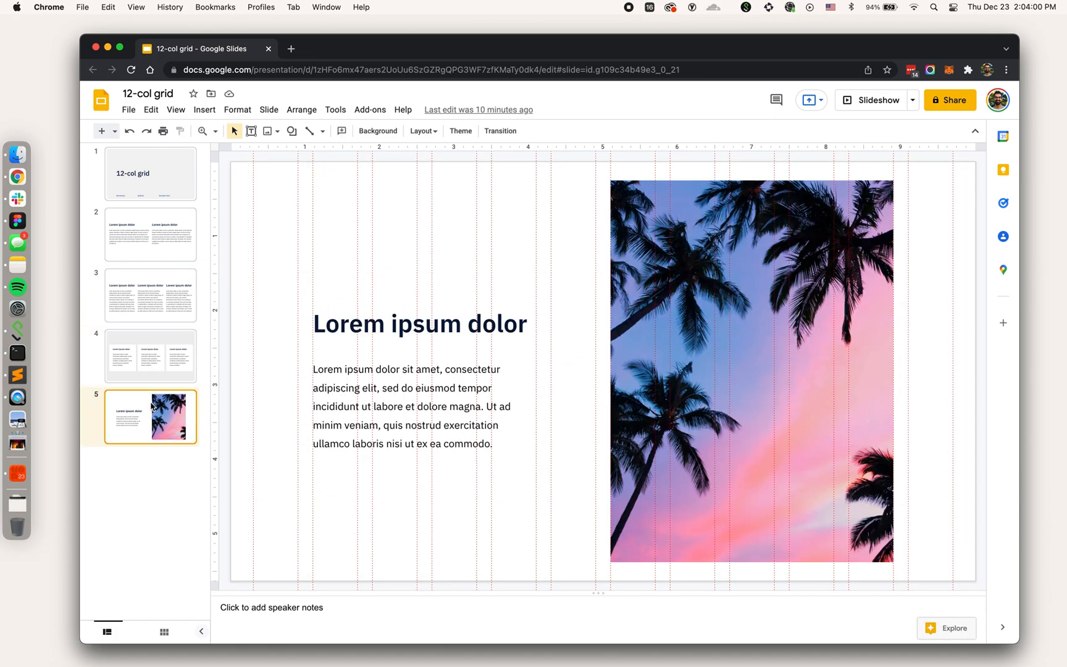
pyautogui.moveTo(304, 353)
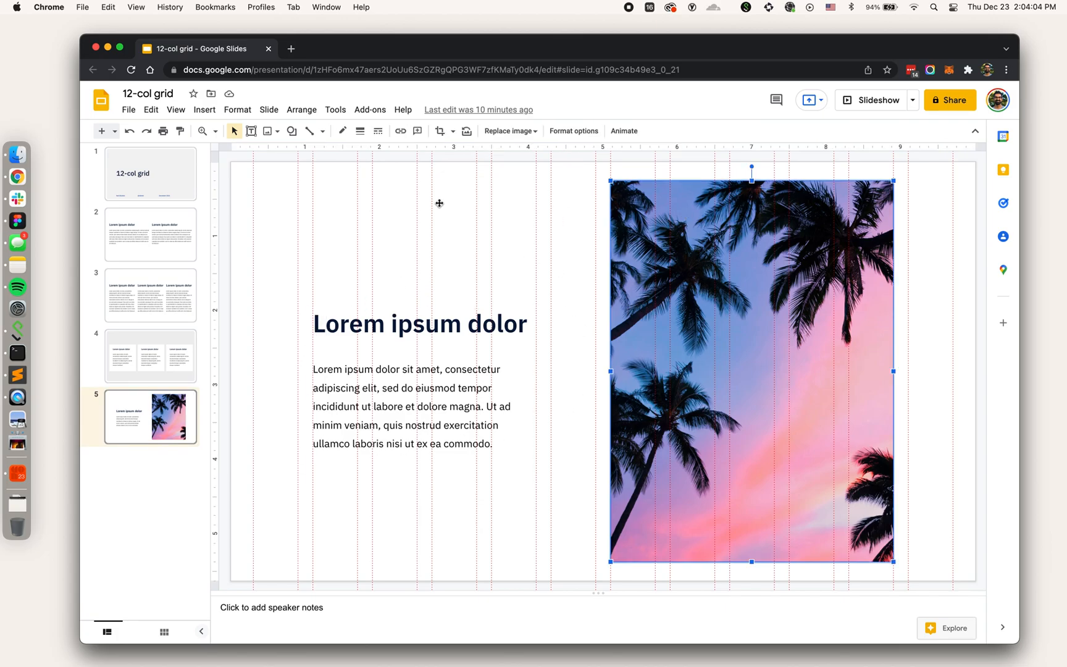
pyautogui.click(150, 173)
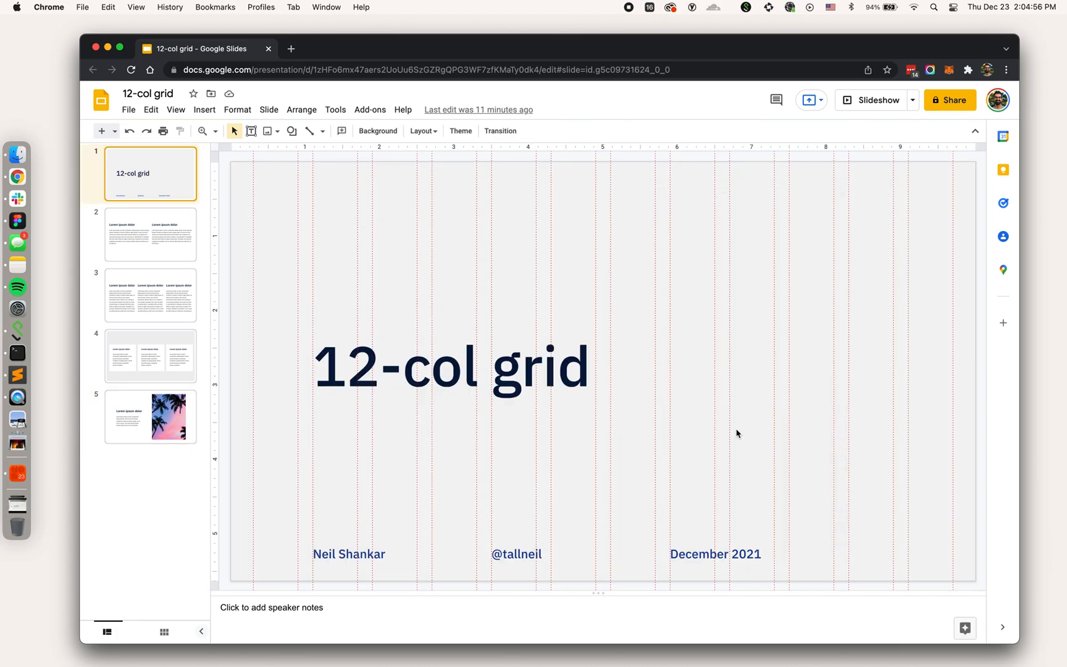
pyautogui.moveTo(401, 333)
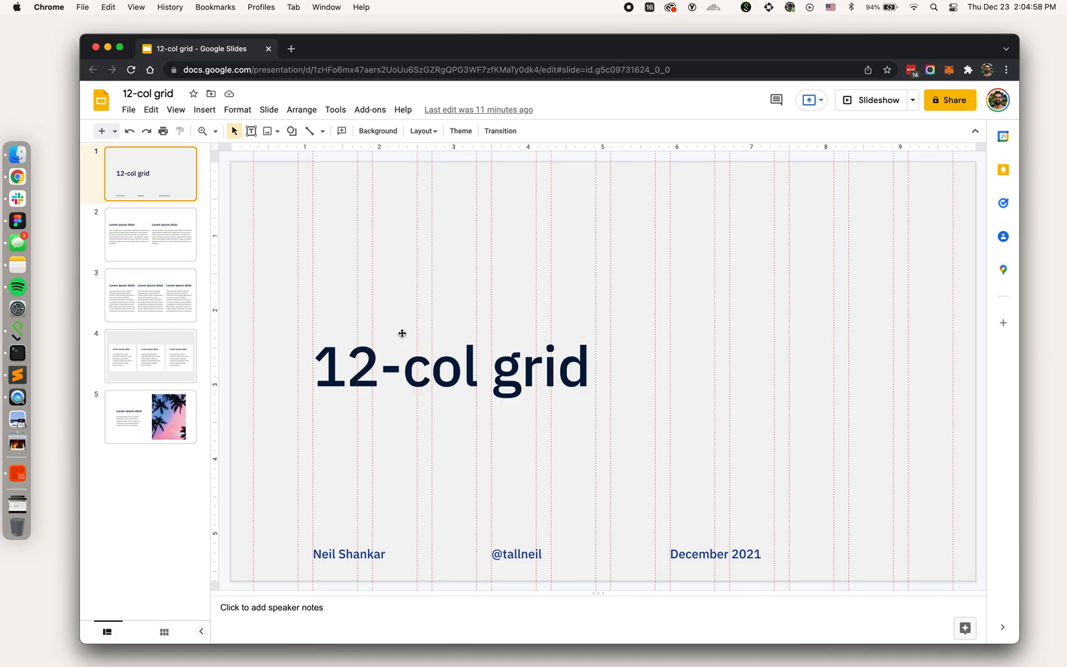
# Check via View > Guides that the title slide lists no vertical guides of its own.
pyautogui.click(175, 110)
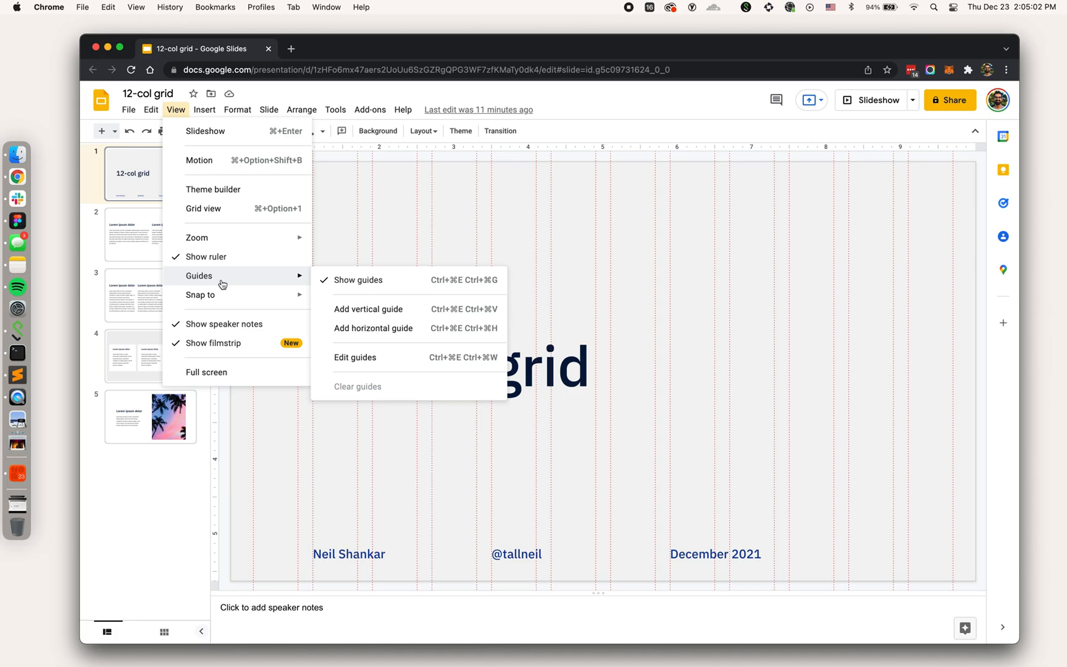
pyautogui.moveTo(354, 358)
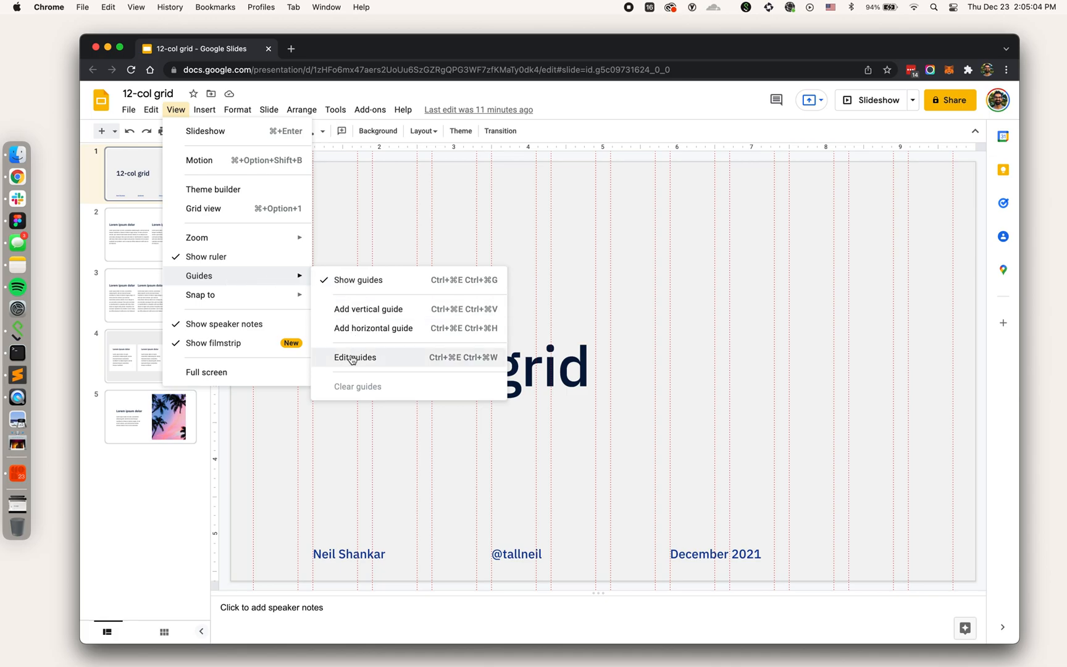
pyautogui.click(355, 356)
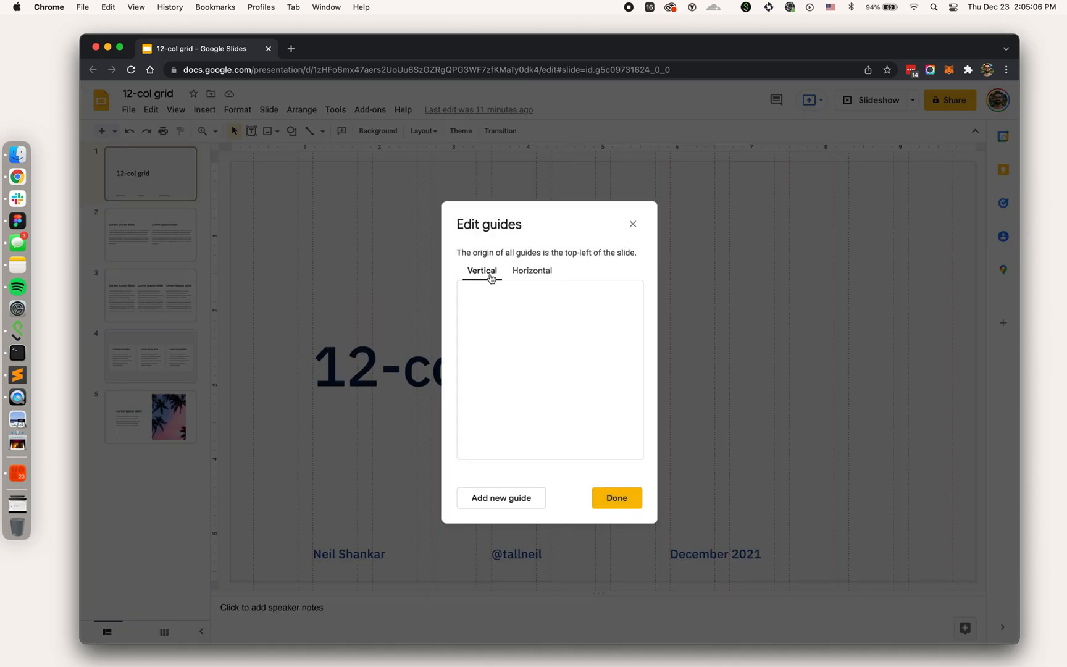
pyautogui.click(615, 498)
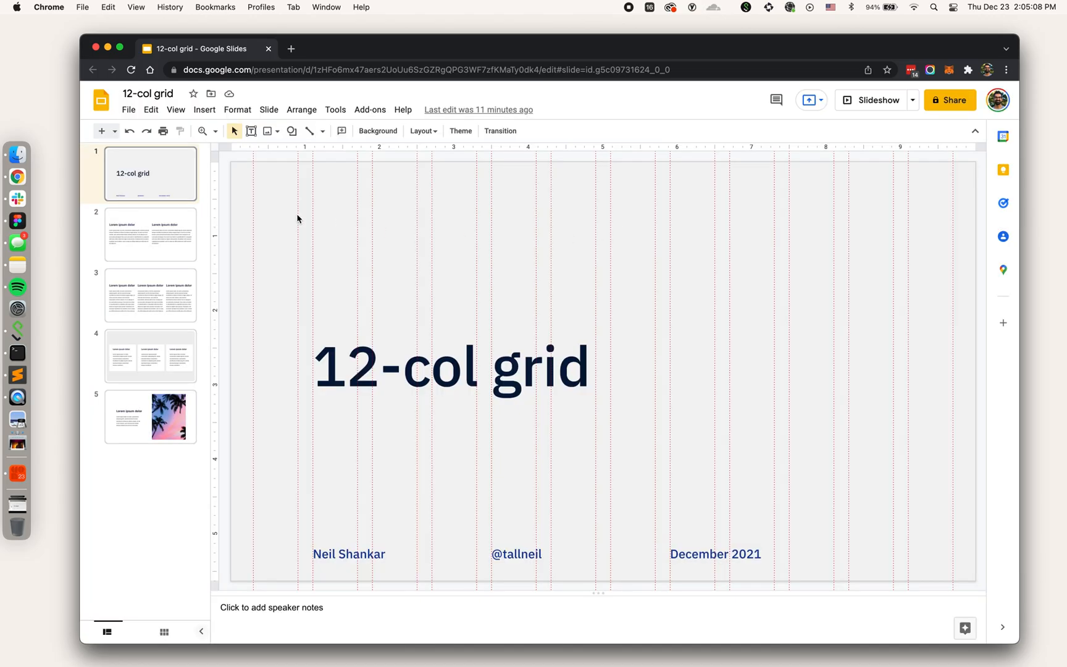
pyautogui.click(175, 109)
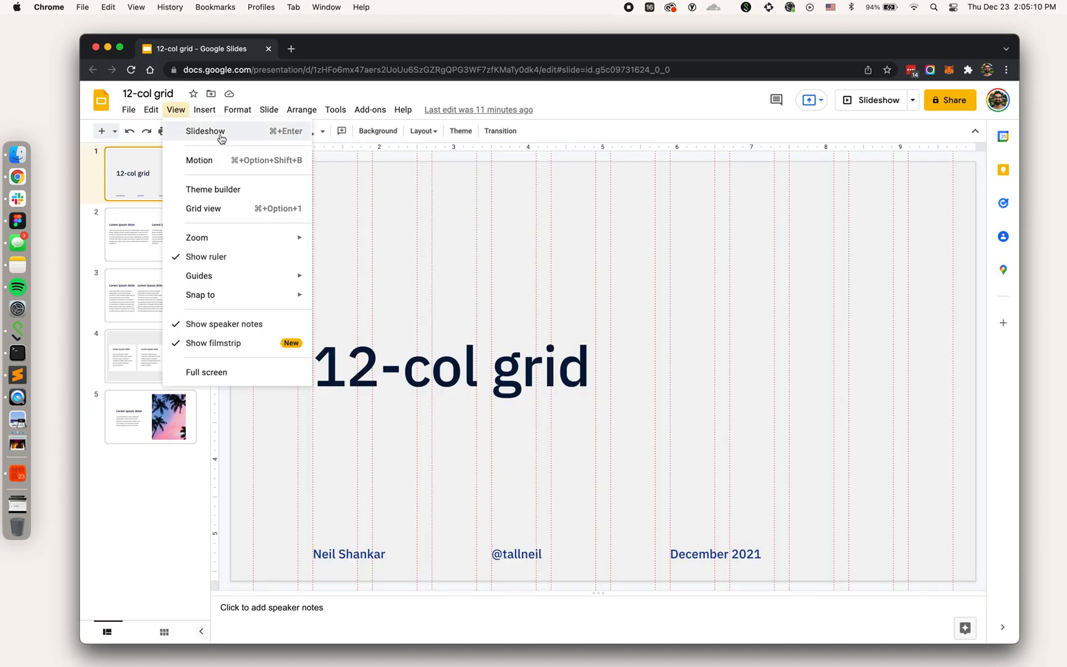
pyautogui.moveTo(213, 189)
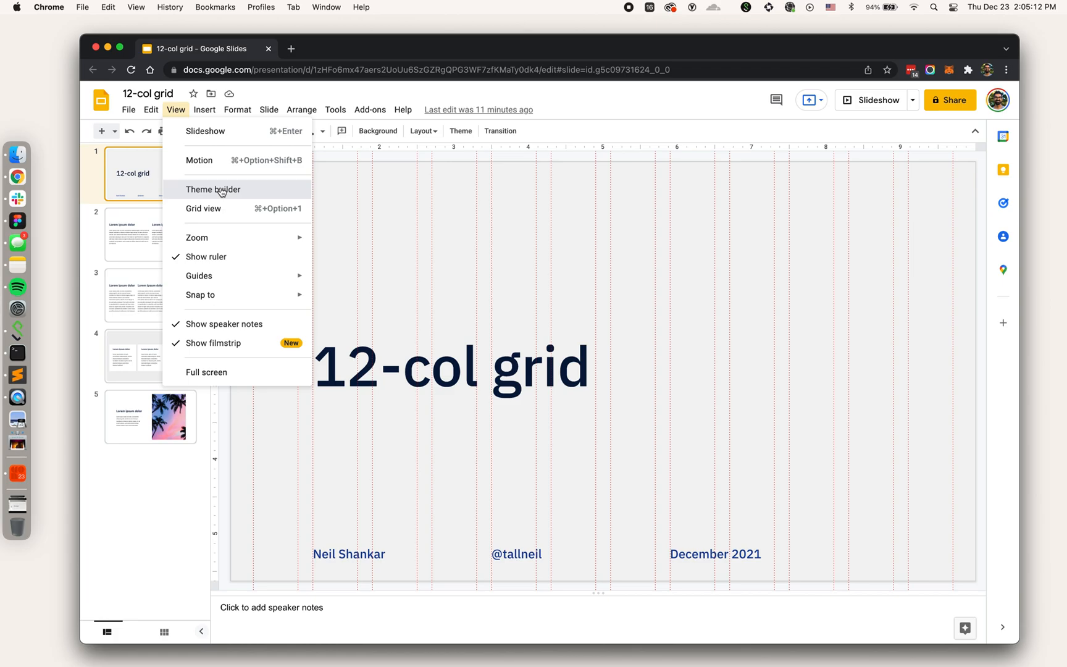
# Enter the theme builder and confirm the title slide layout has no horizontal guides.
pyautogui.click(213, 189)
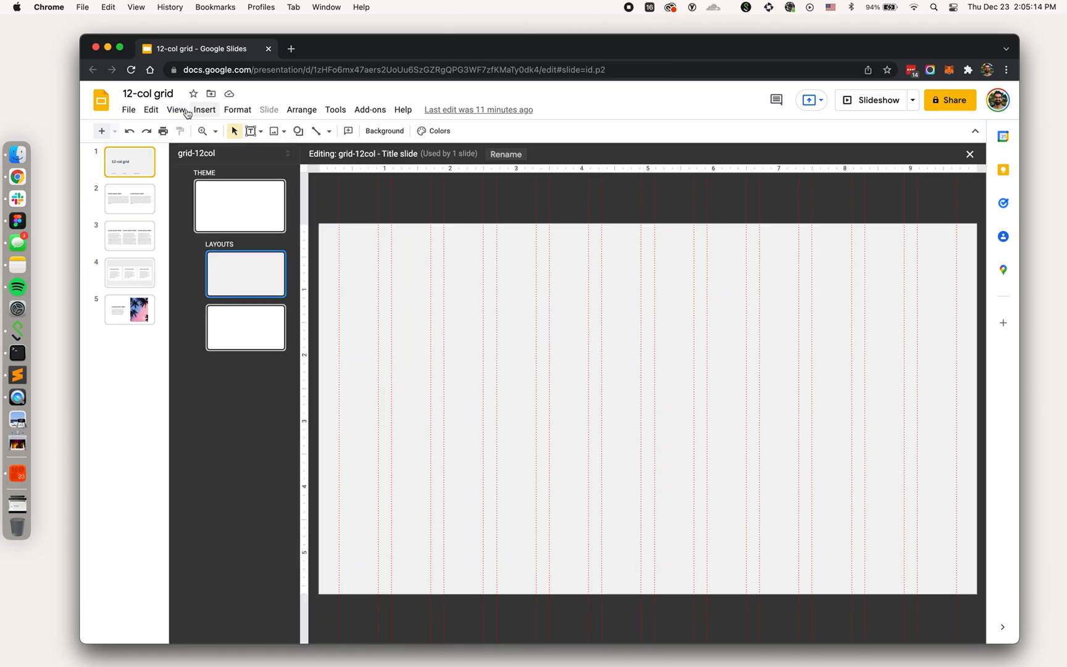
pyautogui.click(175, 109)
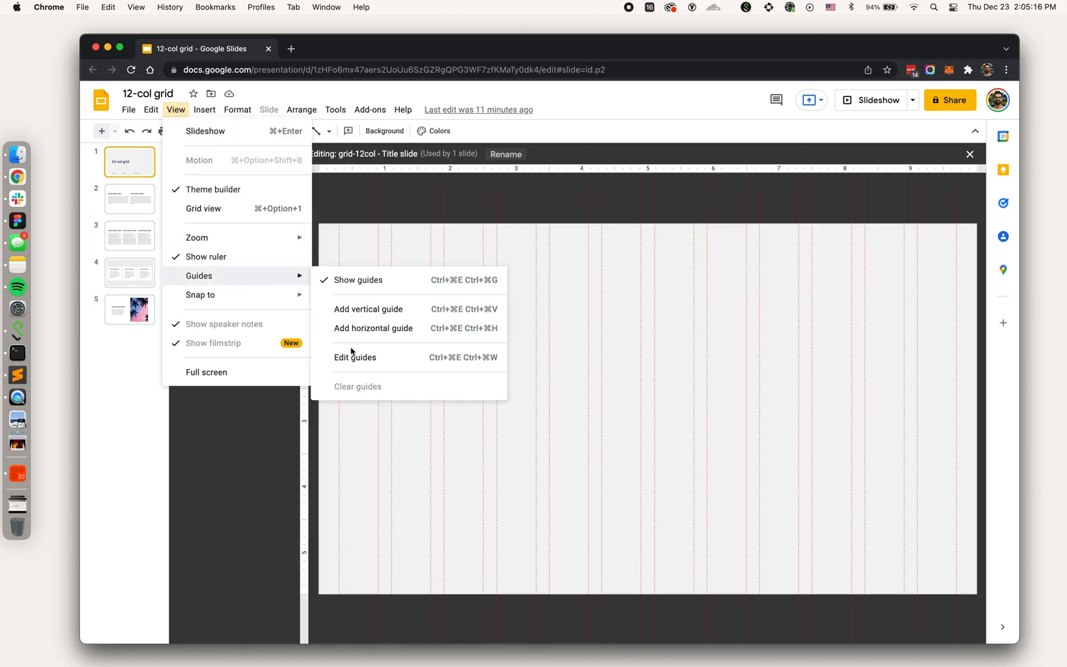
pyautogui.click(355, 356)
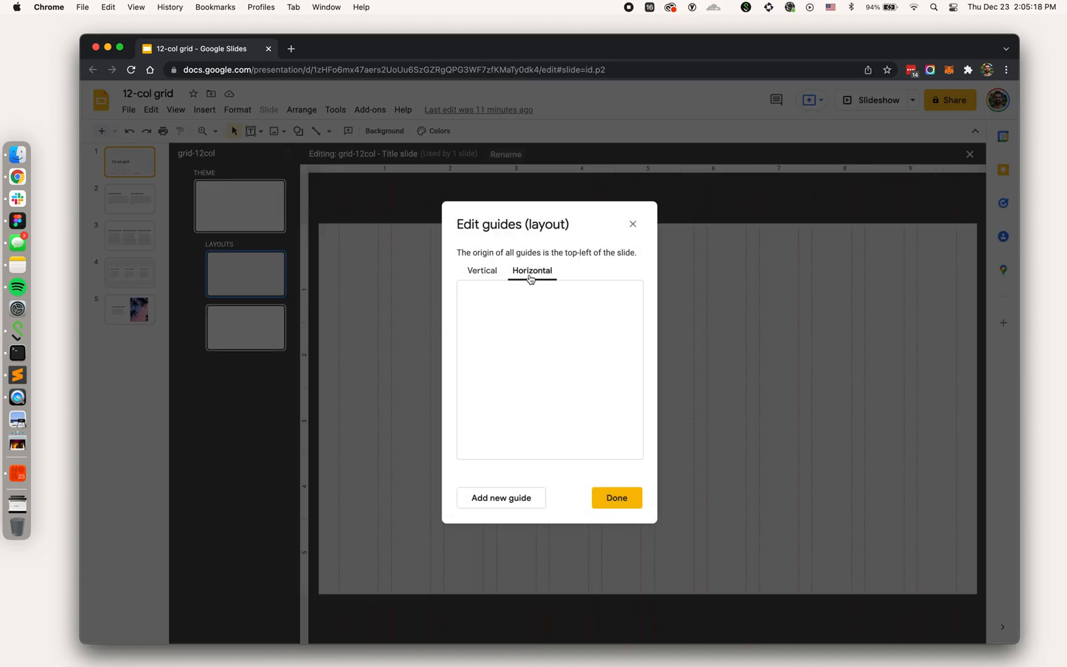
pyautogui.click(615, 497)
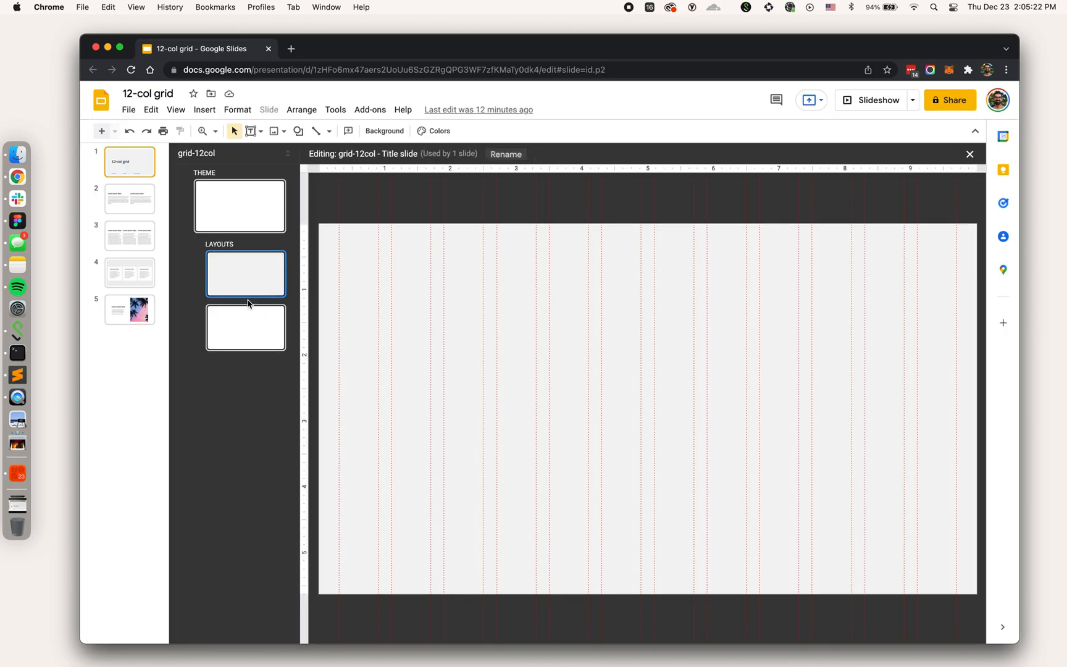
# Review the grid-12col theme master's 24 vertical guides from 0.3 to 9.7 inches.
pyautogui.click(239, 205)
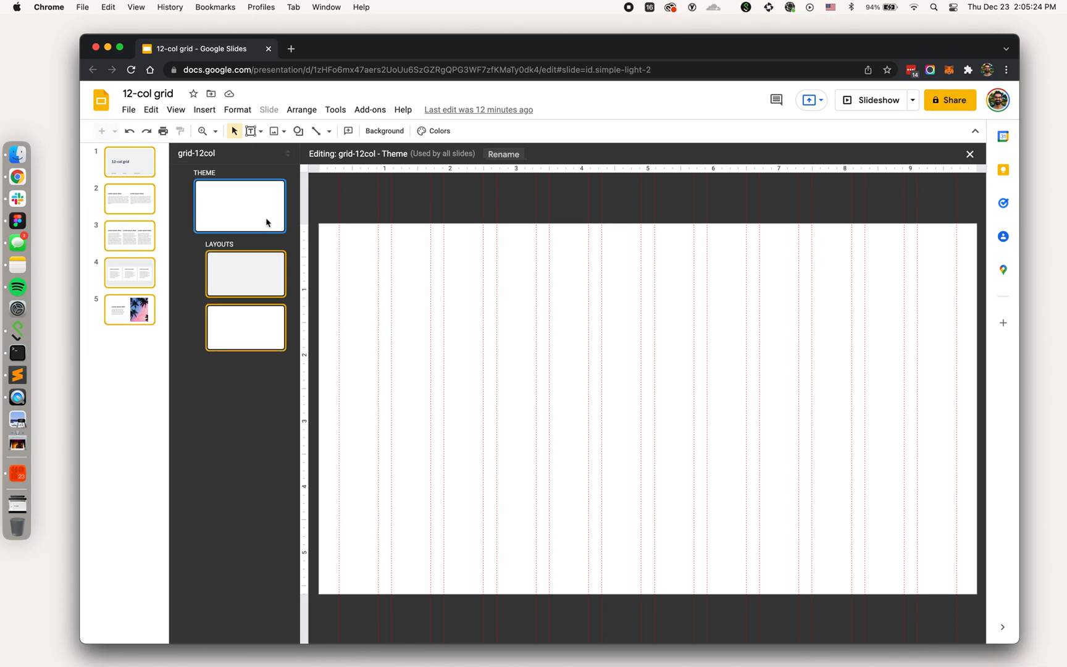
pyautogui.click(175, 109)
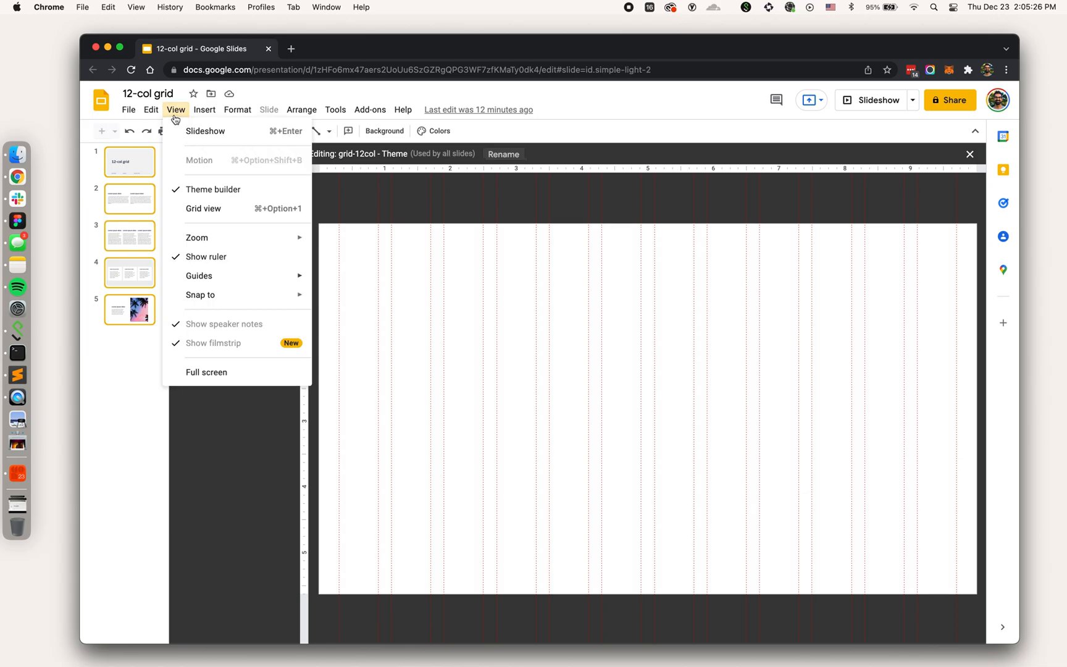
pyautogui.moveTo(199, 276)
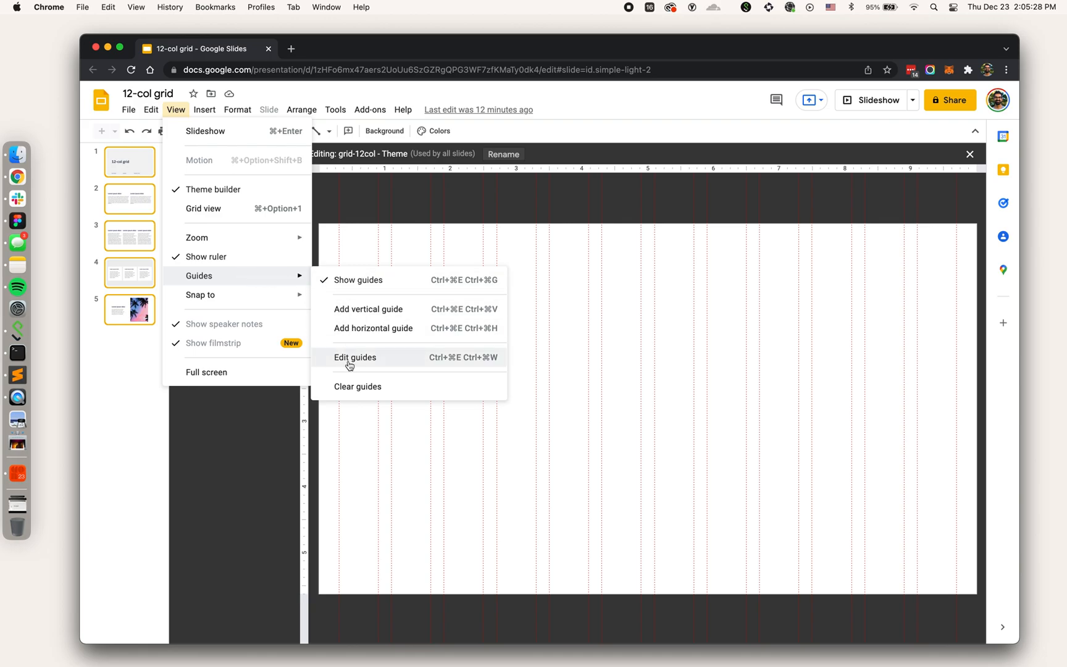
pyautogui.click(354, 357)
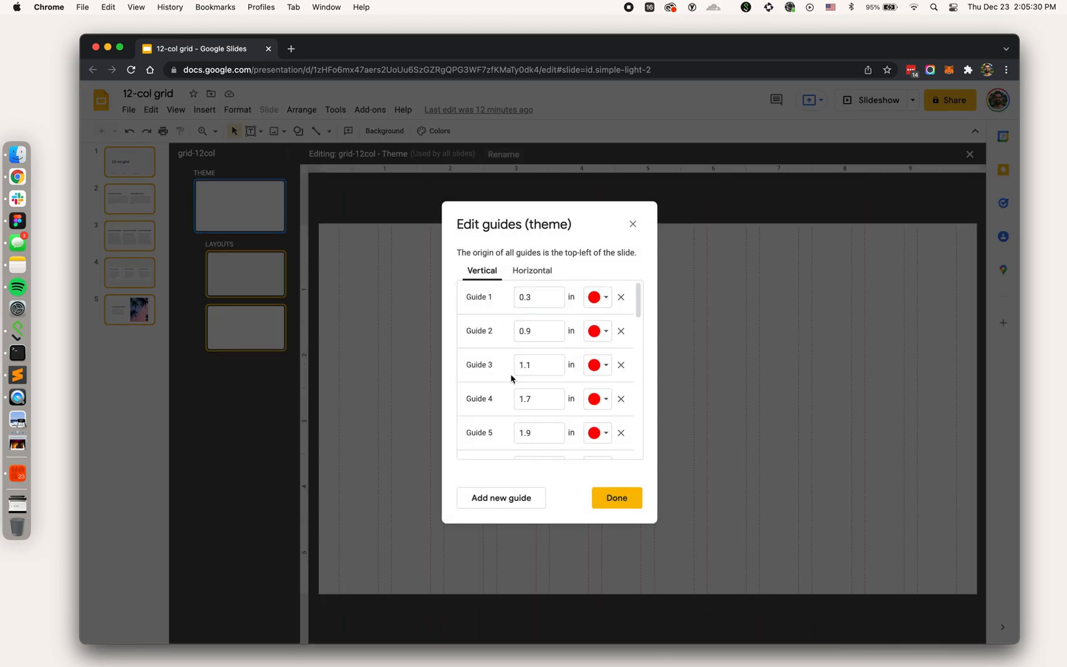
pyautogui.scroll(-3)
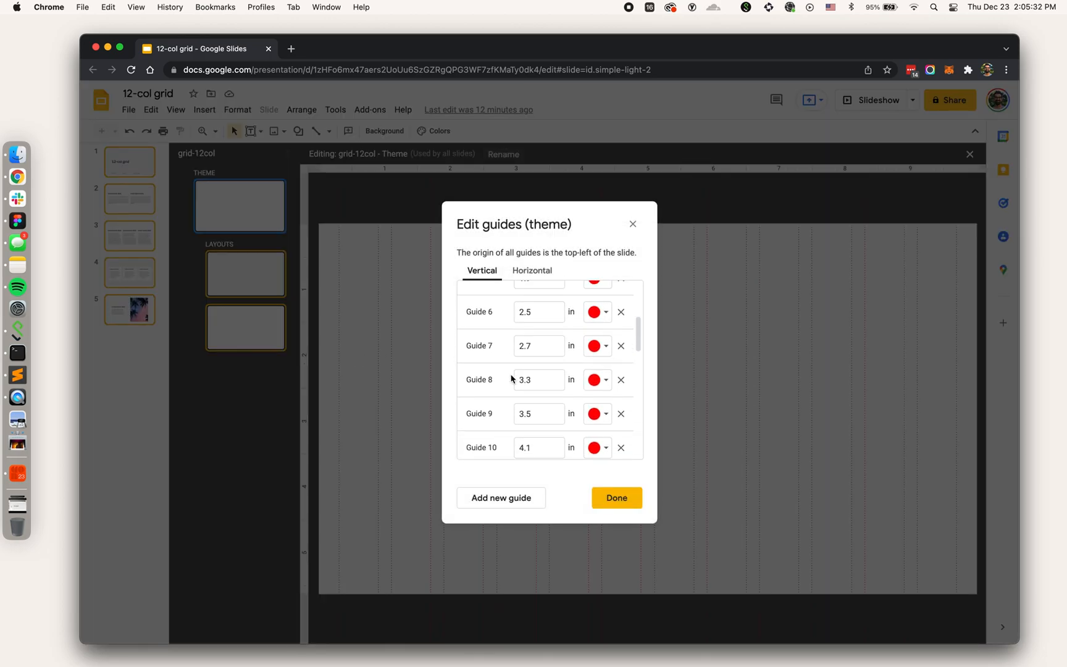
pyautogui.scroll(-3)
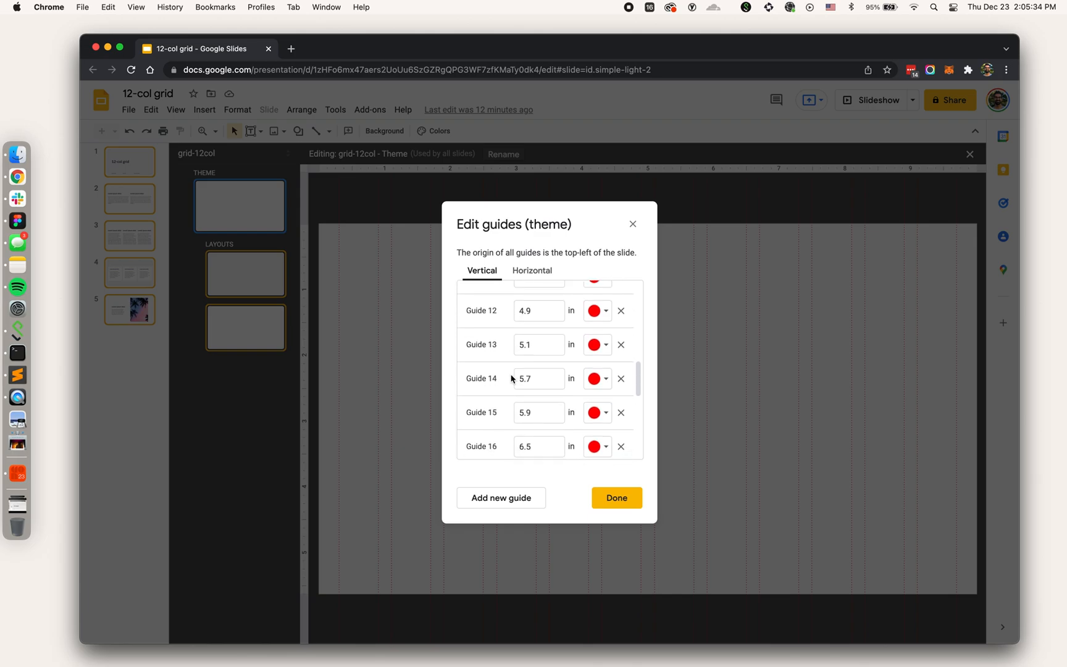
pyautogui.scroll(-3)
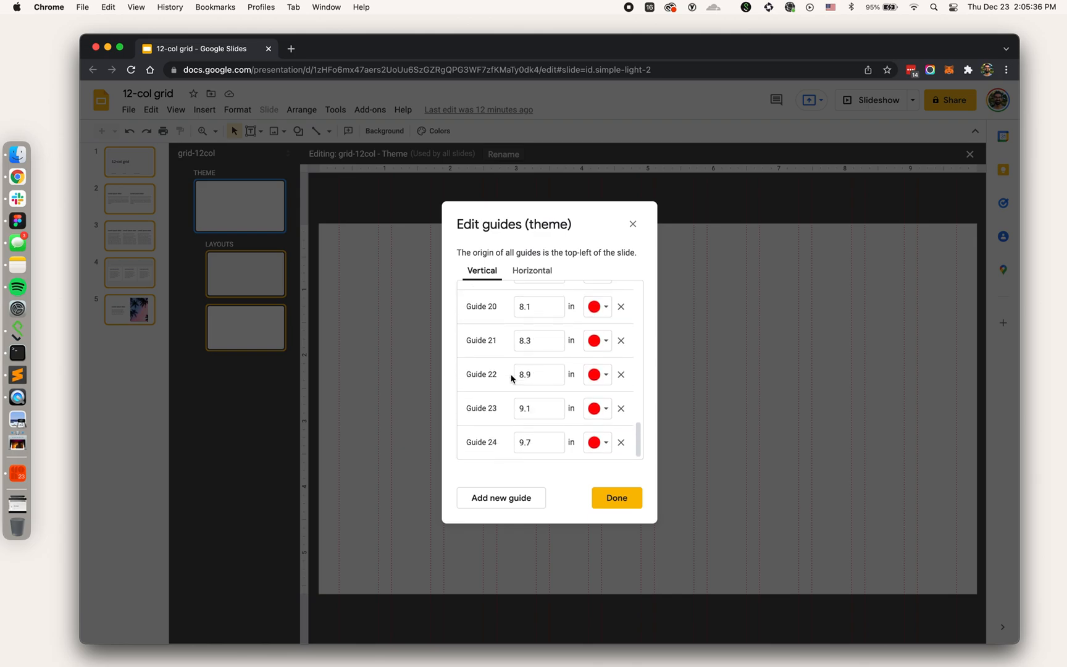
# Confirm the theme has no horizontal guides and close the guide editor.
pyautogui.click(532, 270)
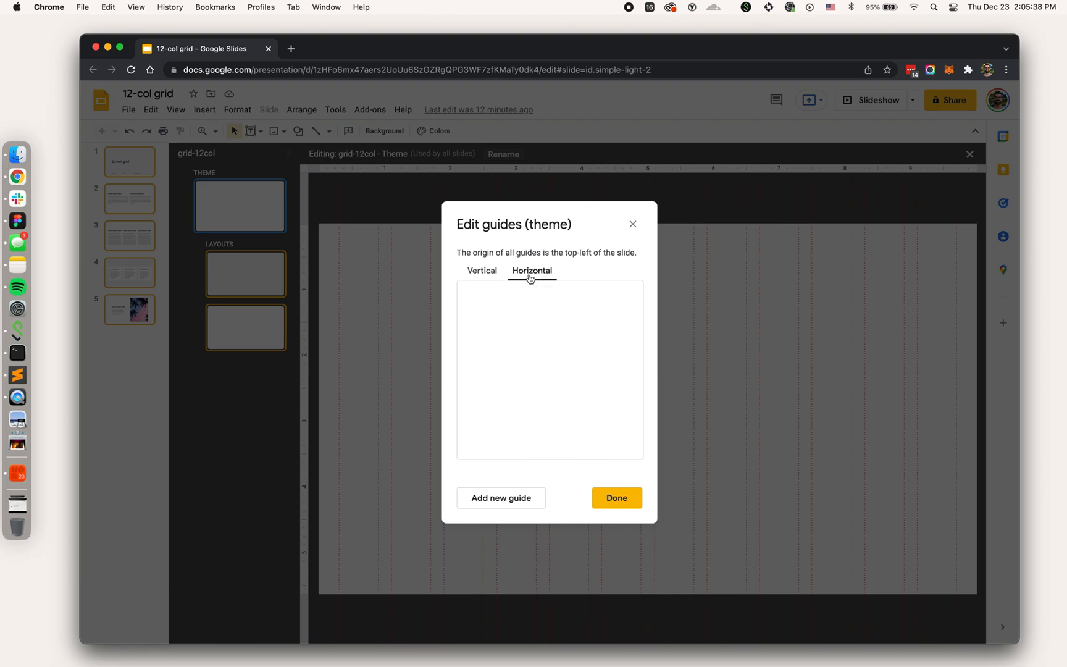
pyautogui.click(482, 270)
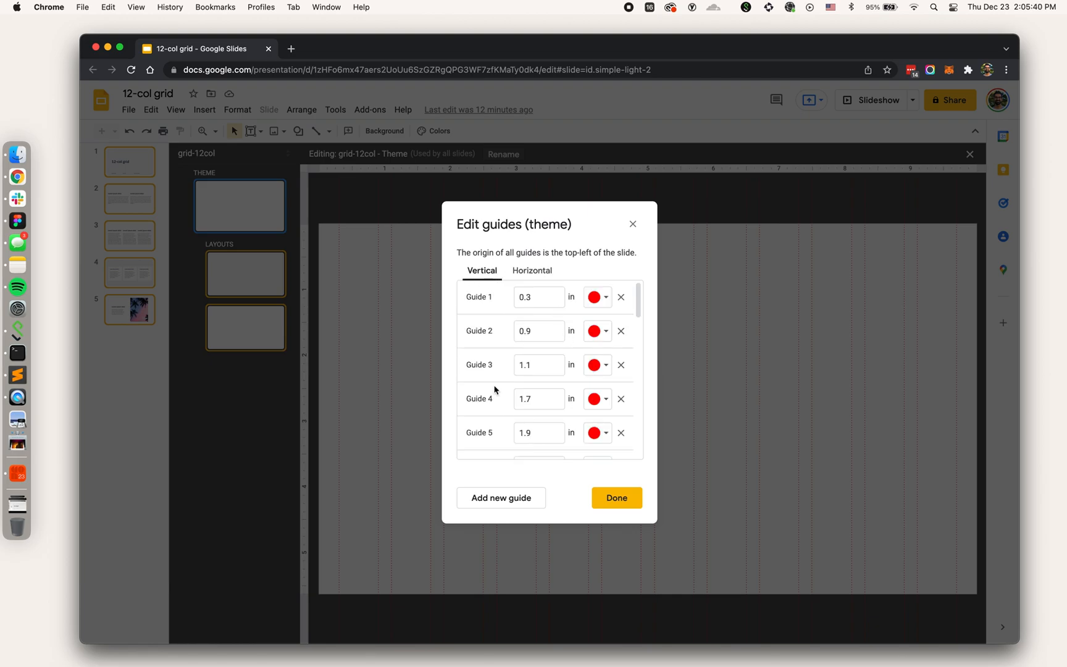
pyautogui.moveTo(535, 323)
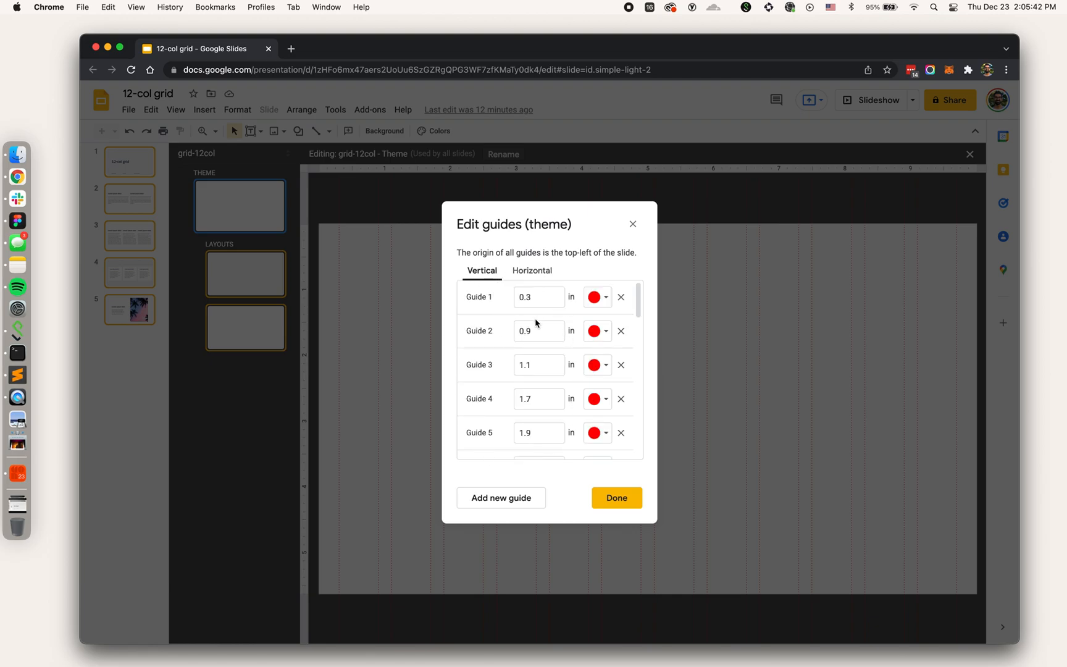
pyautogui.click(615, 498)
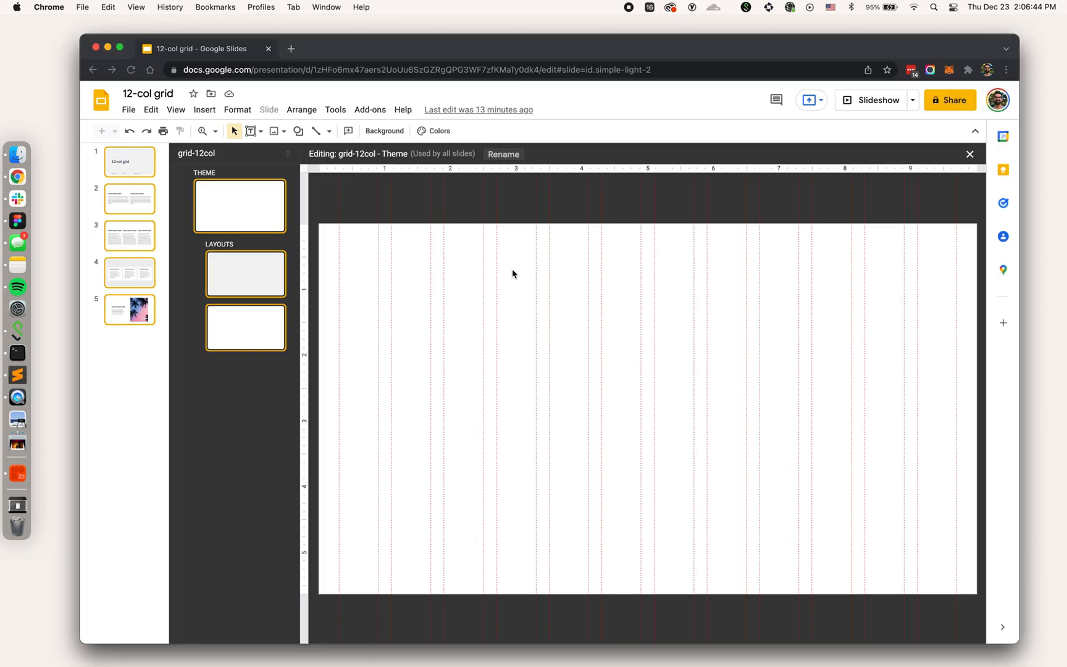
# Start a new untitled Google Slides presentation in a second tab with one blank slide.
pyautogui.click(433, 48)
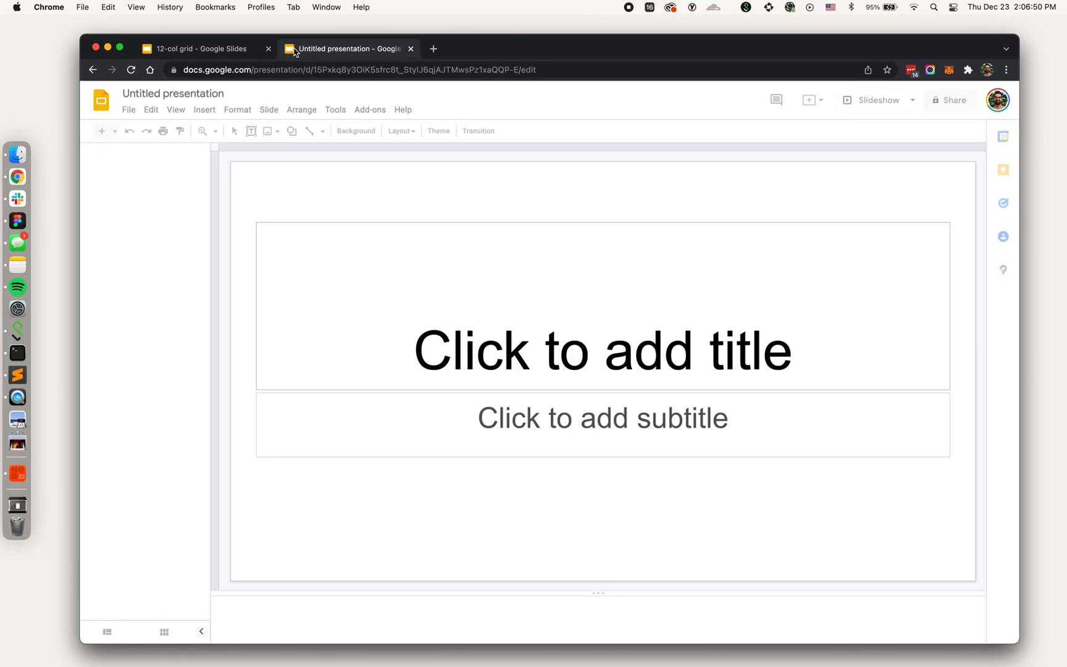
pyautogui.click(439, 131)
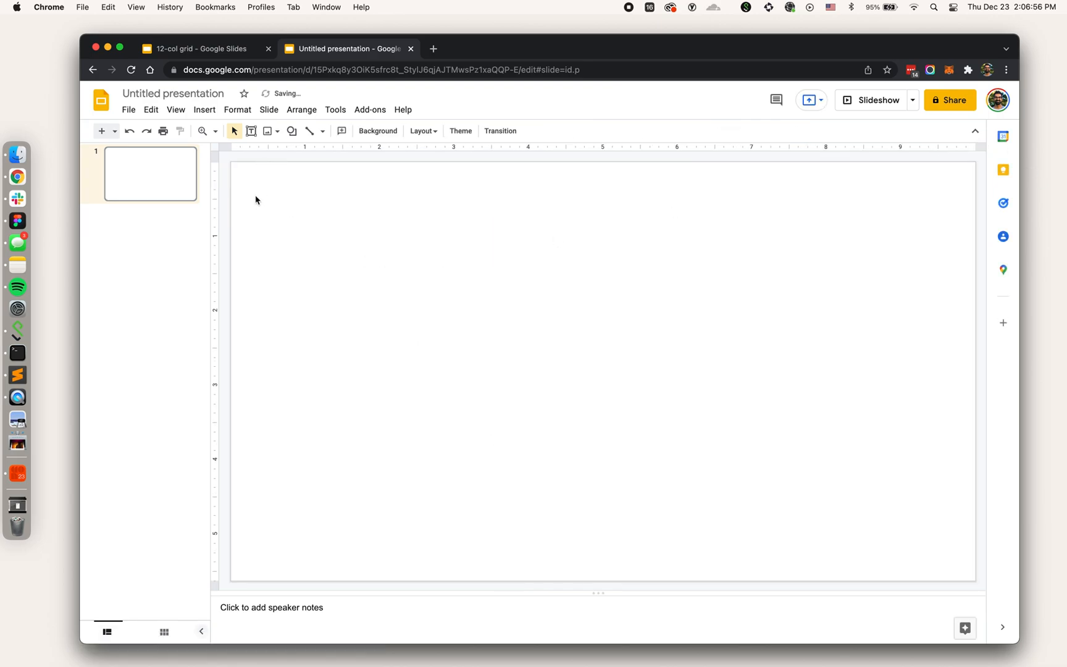
# Enter the new deck's theme builder and trim its Simple Light layouts down to one.
pyautogui.click(175, 109)
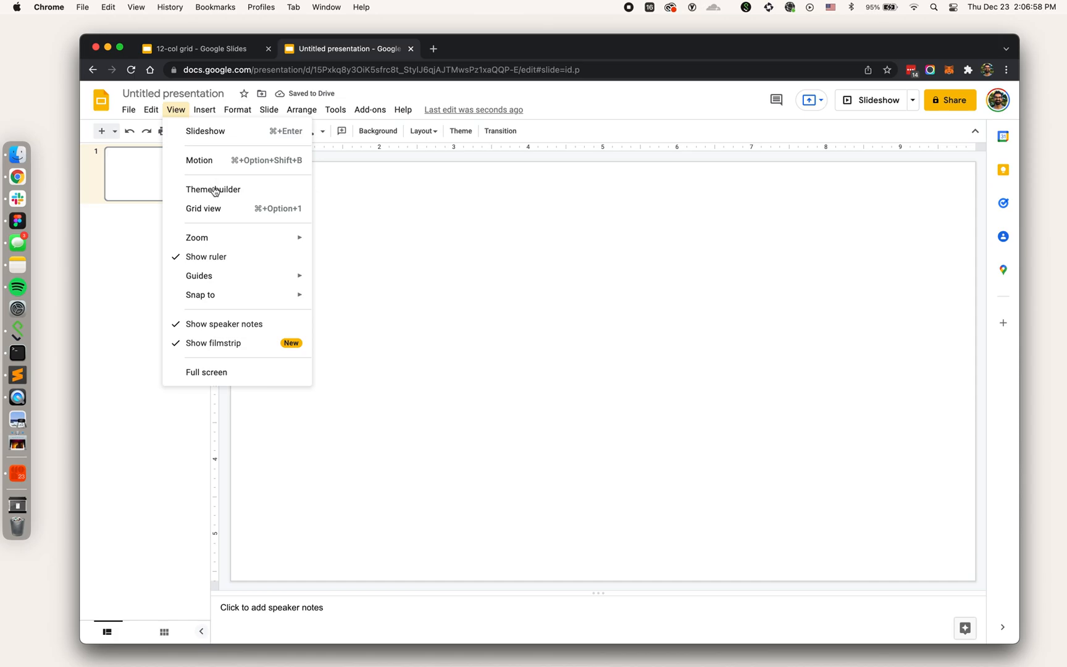
pyautogui.click(213, 189)
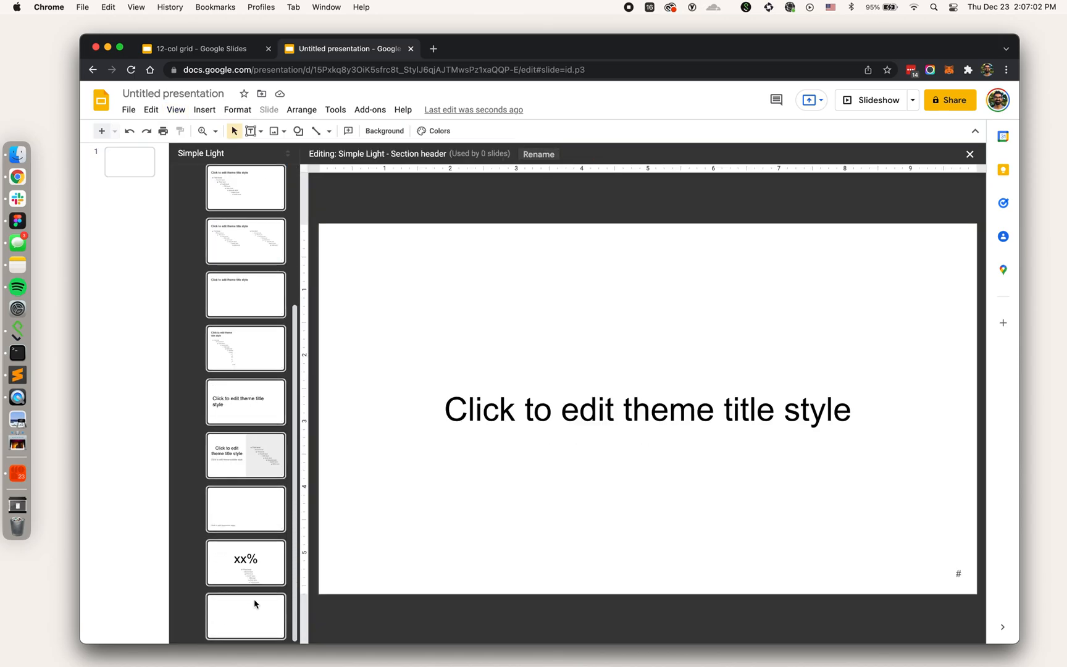
pyautogui.click(245, 273)
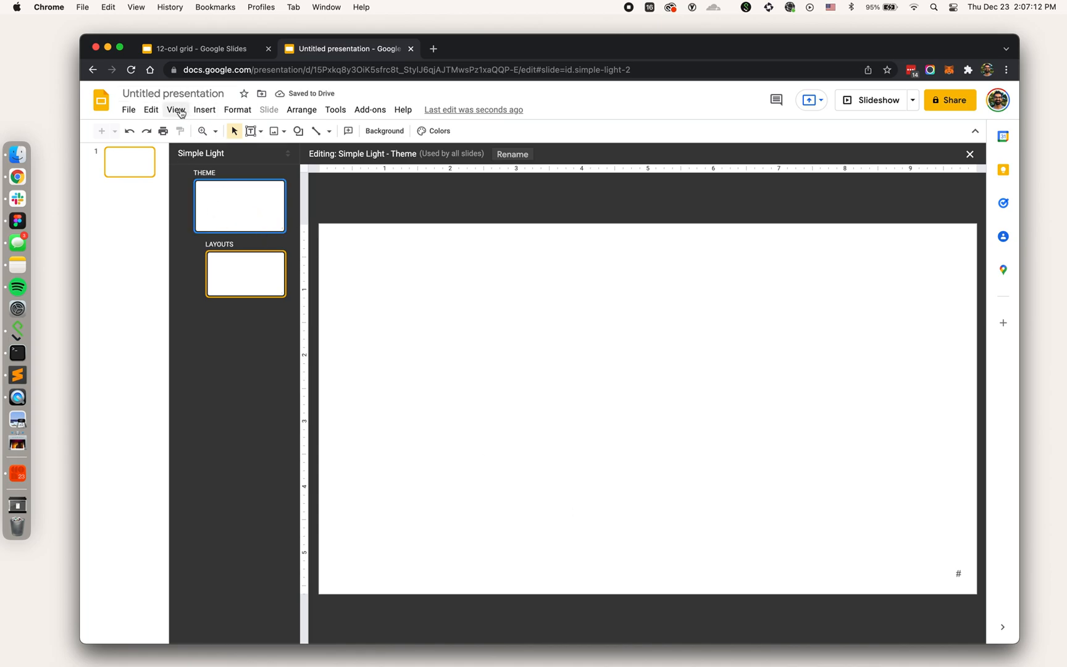
# Delete the theme's default horizontal and 5-inch vertical centre guides, leaving the list empty.
pyautogui.click(175, 110)
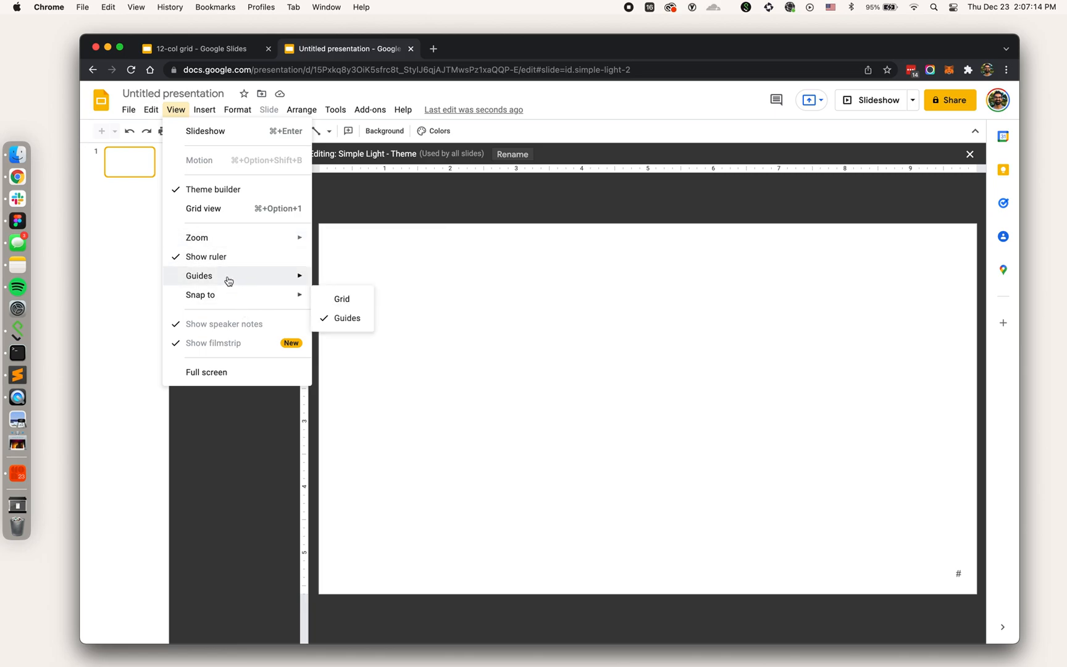
pyautogui.click(347, 318)
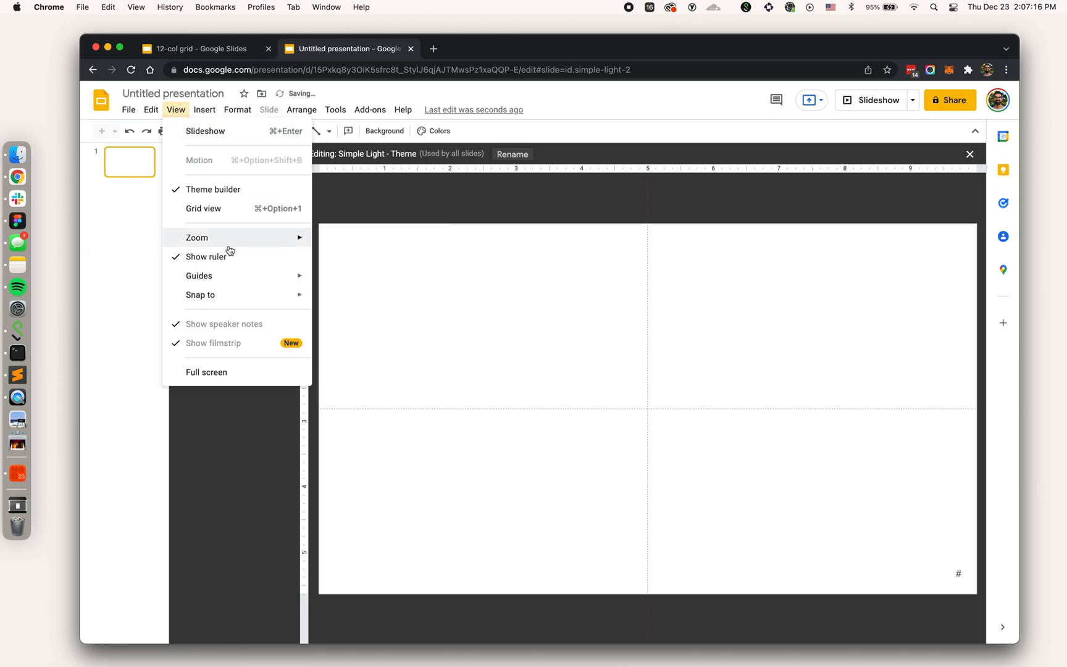
pyautogui.click(199, 275)
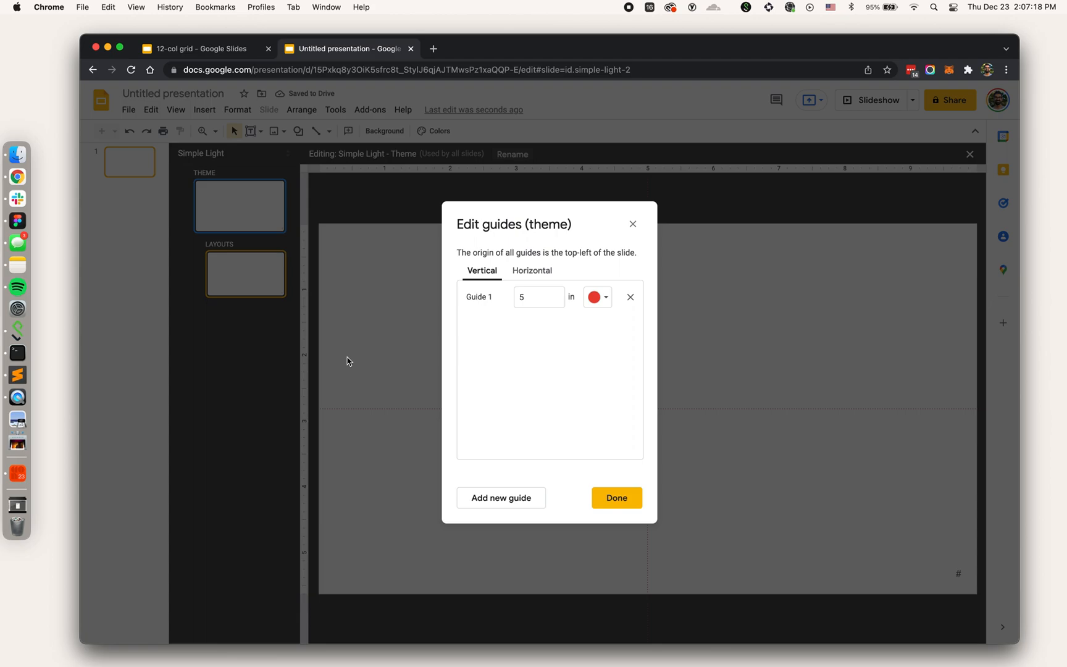
pyautogui.click(533, 271)
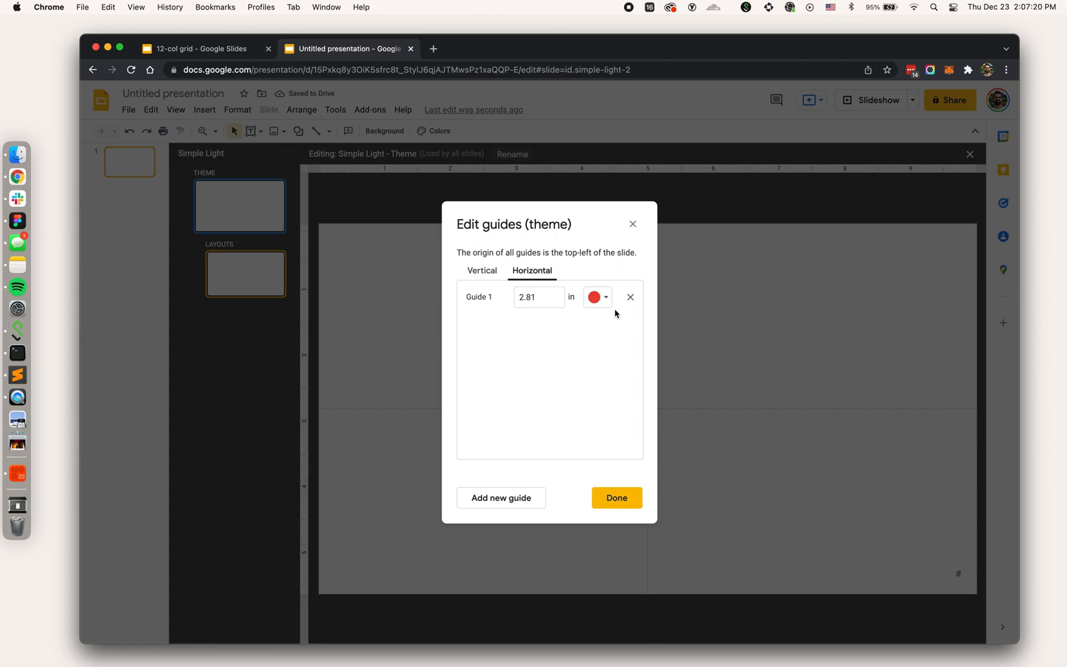
pyautogui.click(482, 270)
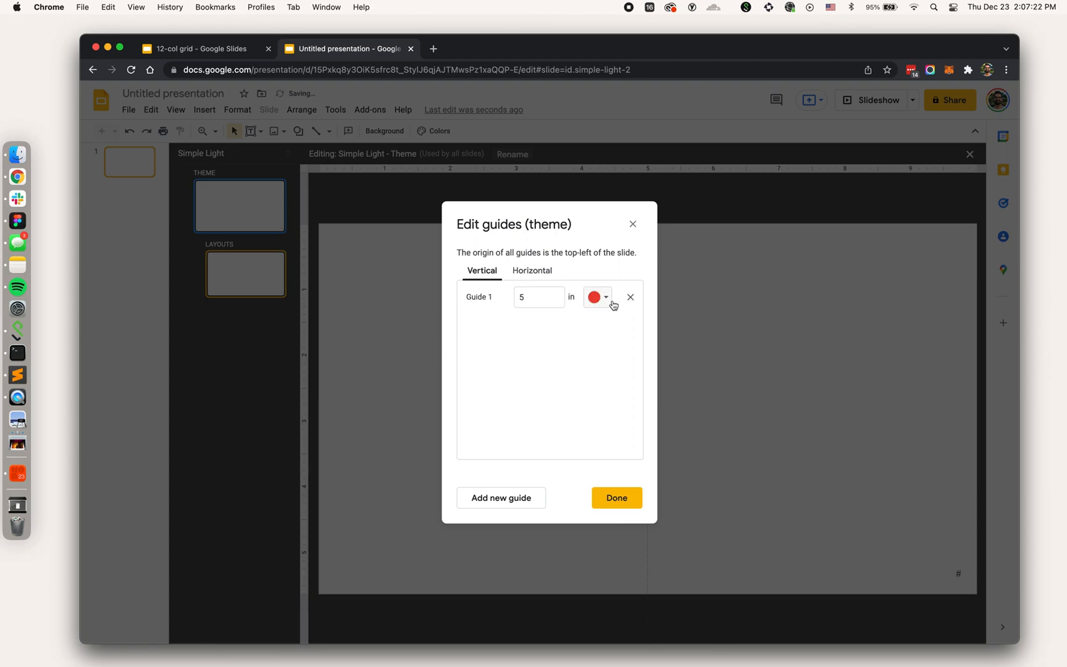
pyautogui.click(631, 298)
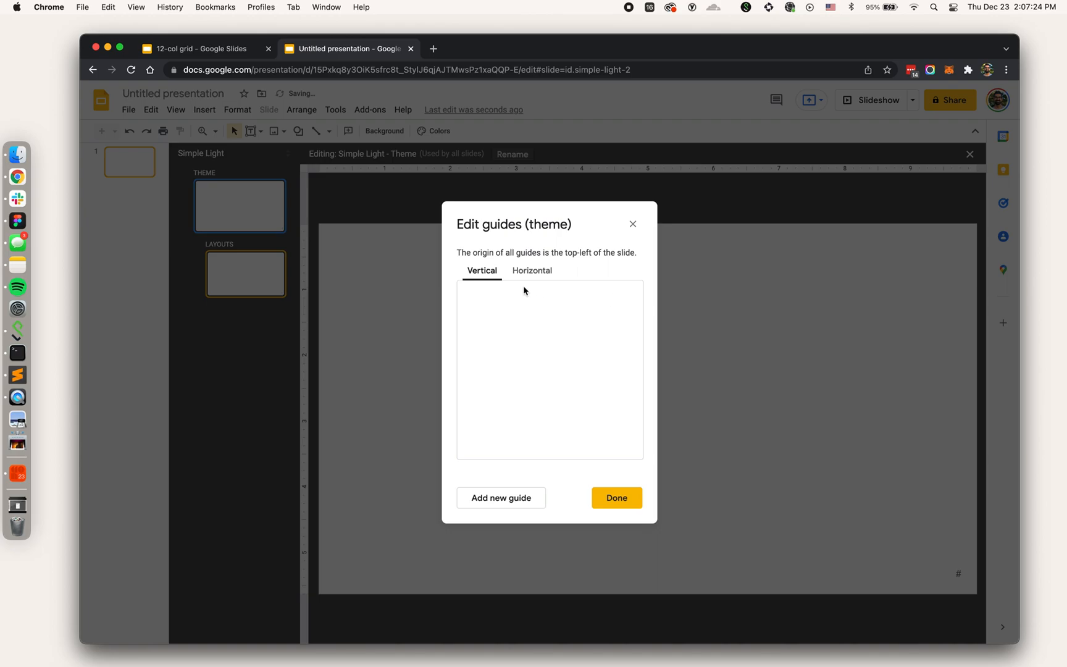
pyautogui.moveTo(524, 360)
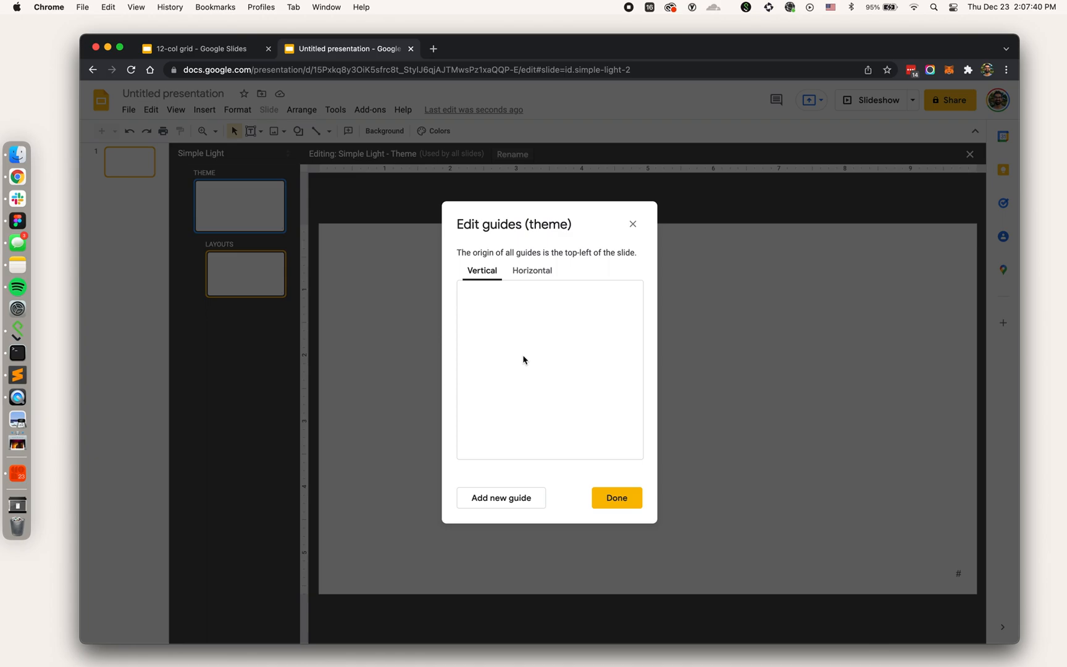
pyautogui.moveTo(519, 345)
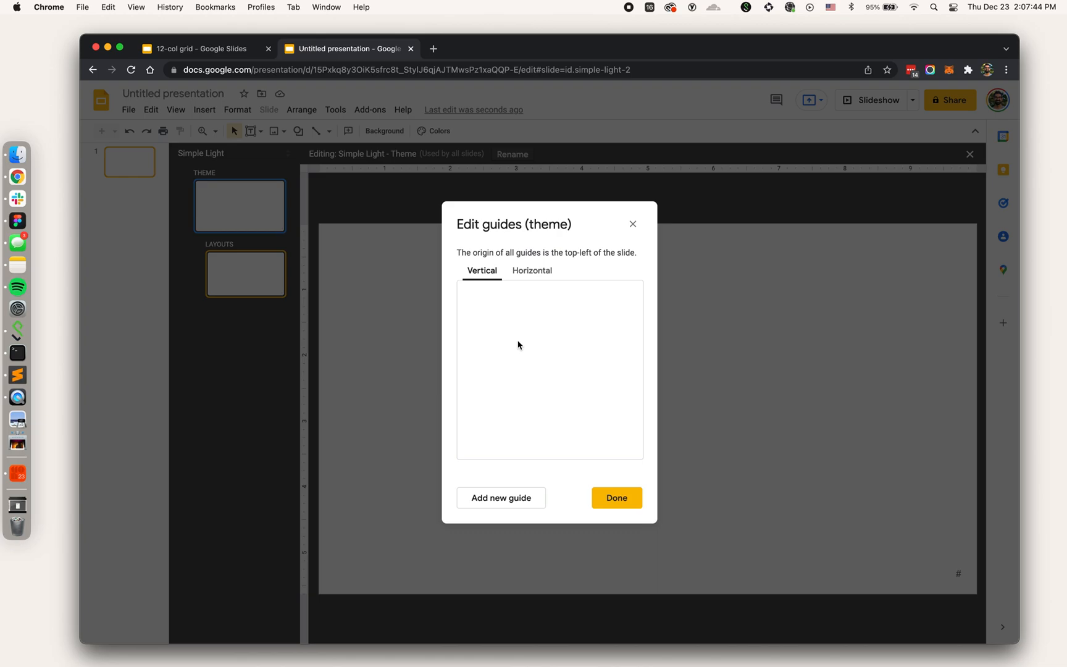
pyautogui.moveTo(421, 45)
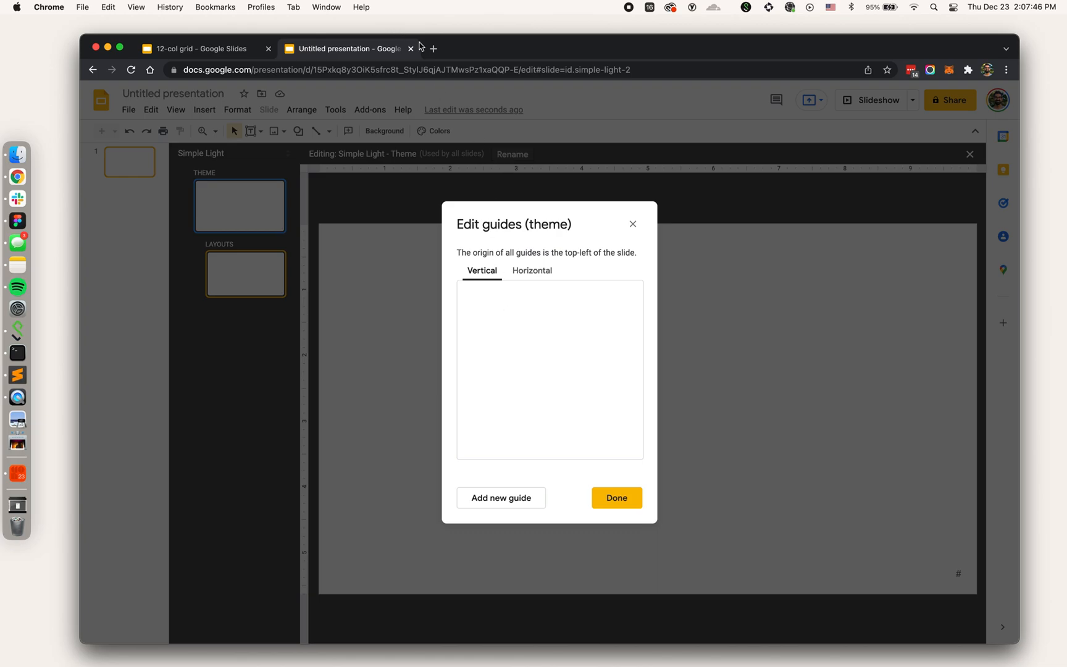
# Start a new empty Figma design file via figma.new in a third tab.
pyautogui.write('figma.new')
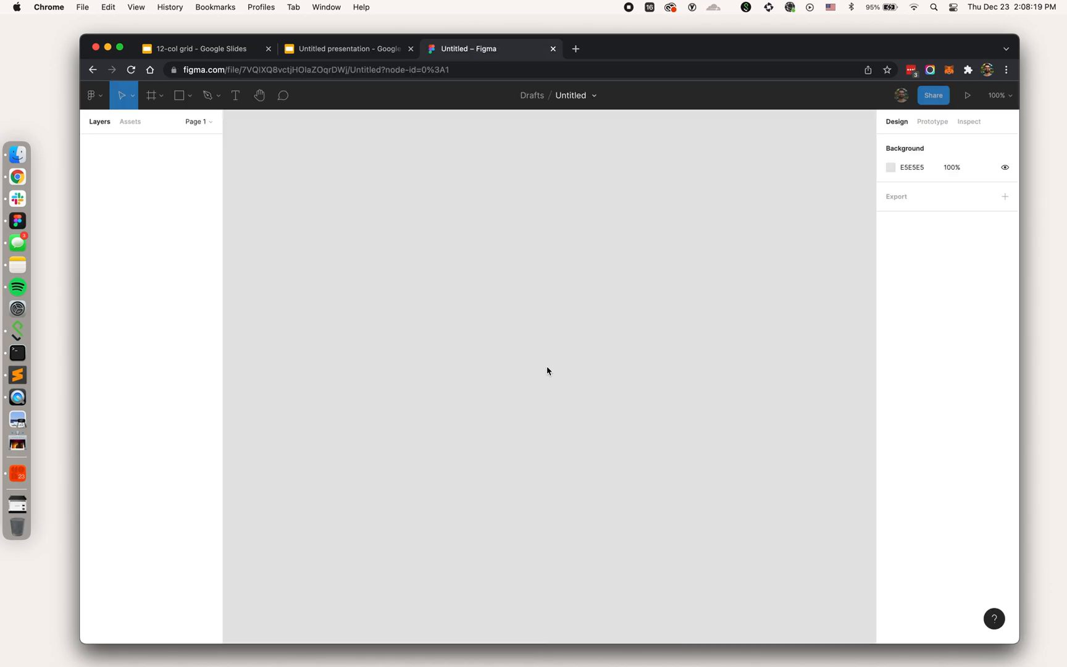
pyautogui.moveTo(548, 278)
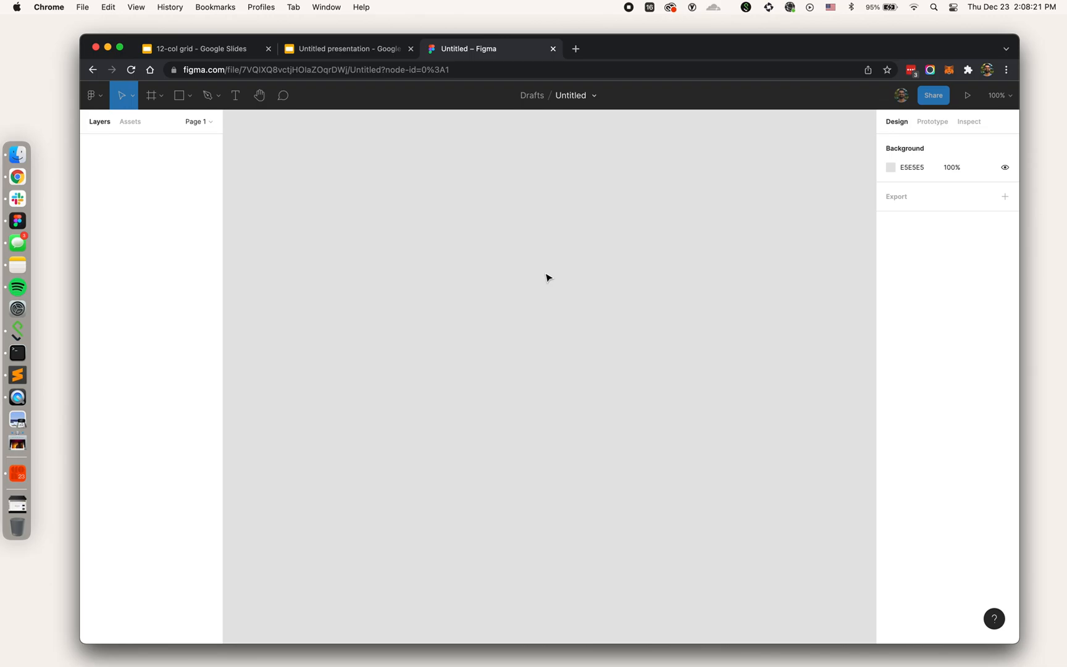
# Return to the 12-col grid deck and re-check its theme's vertical guides starting at 0.3 inches.
pyautogui.click(197, 49)
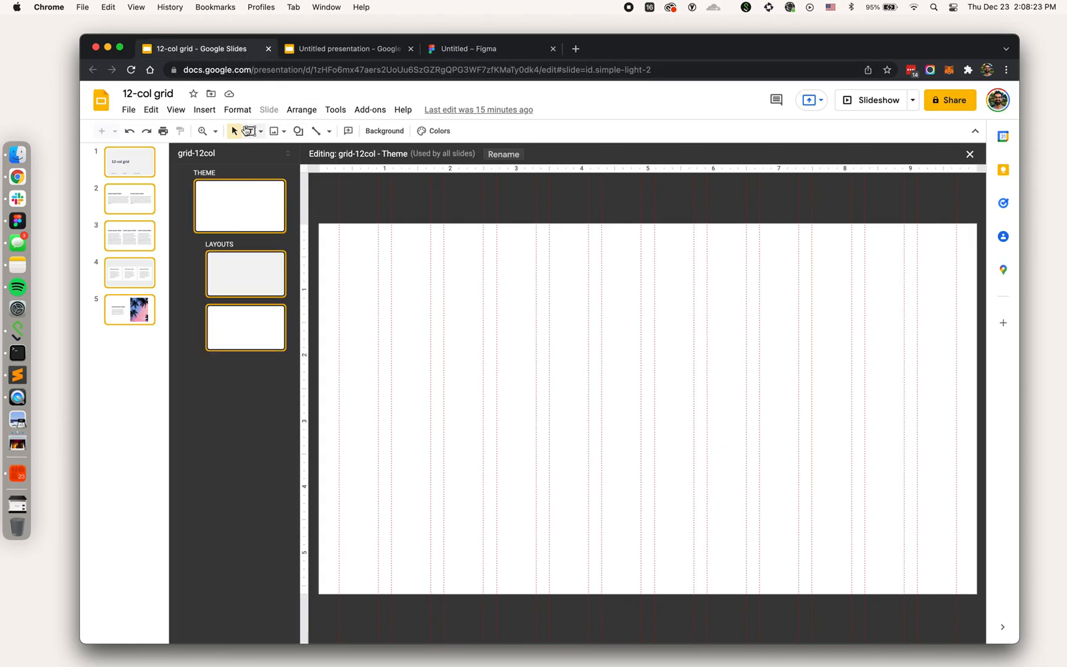
pyautogui.click(176, 110)
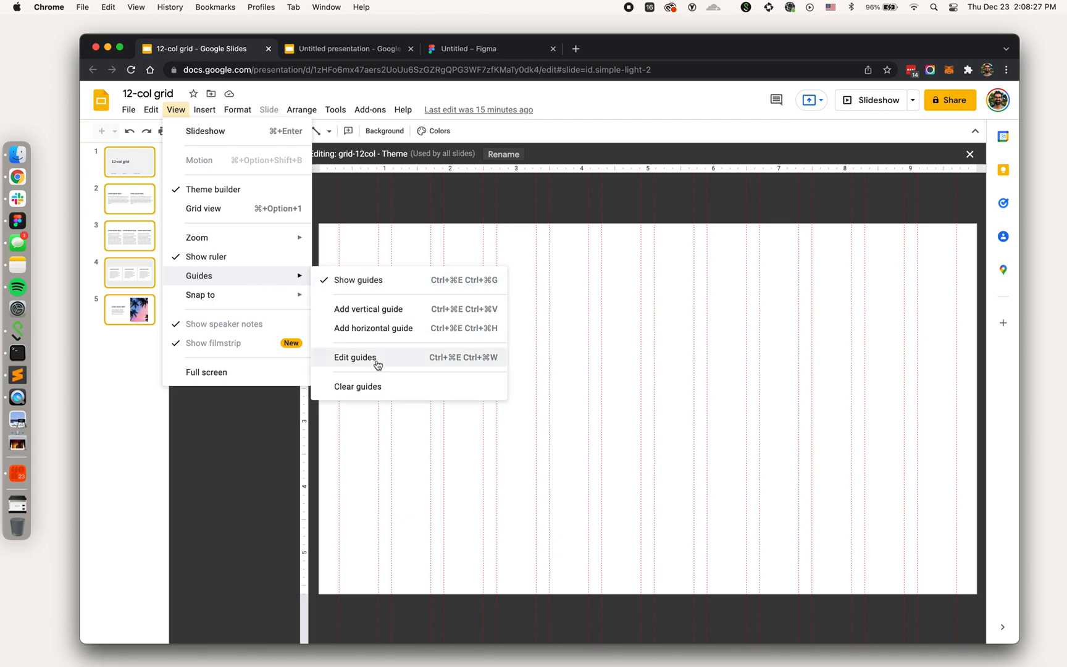
pyautogui.click(356, 358)
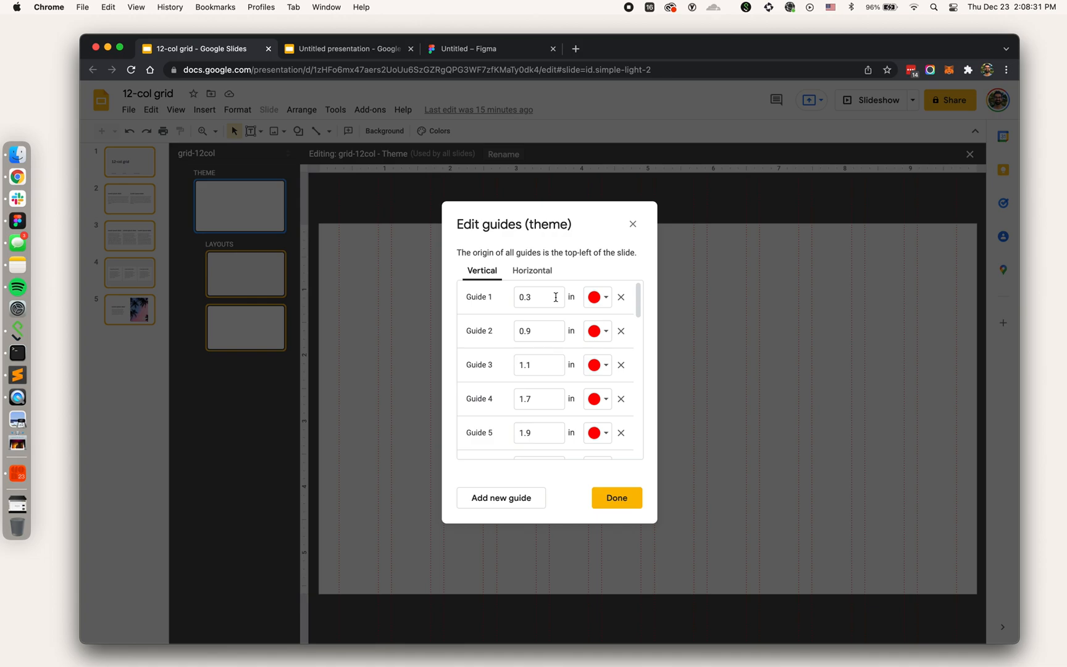
pyautogui.scroll(-3)
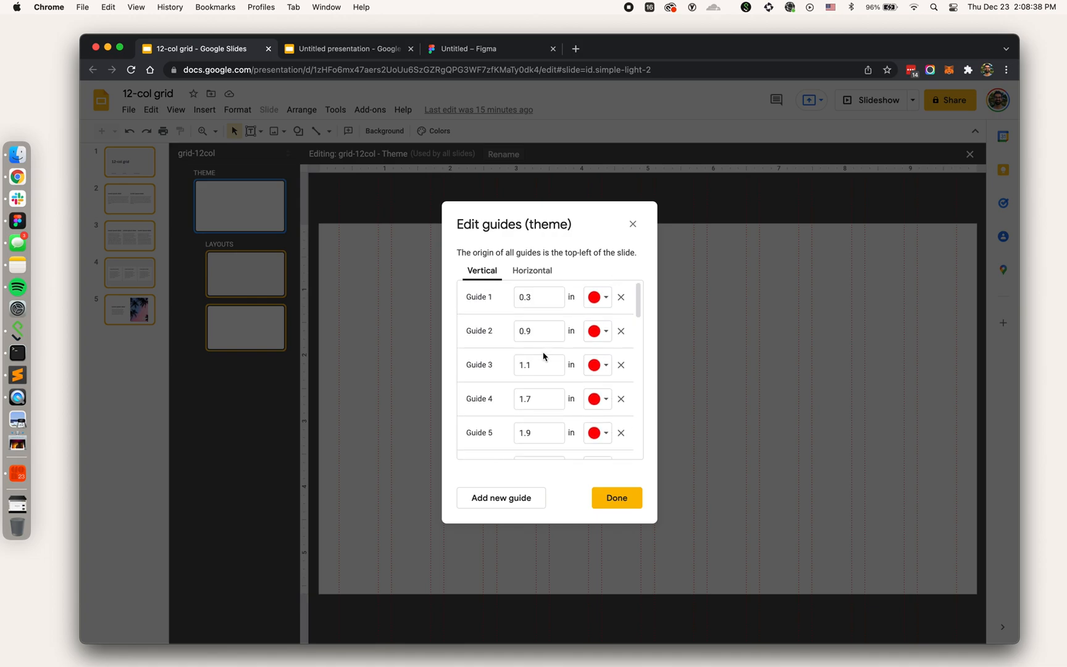
pyautogui.moveTo(633, 224)
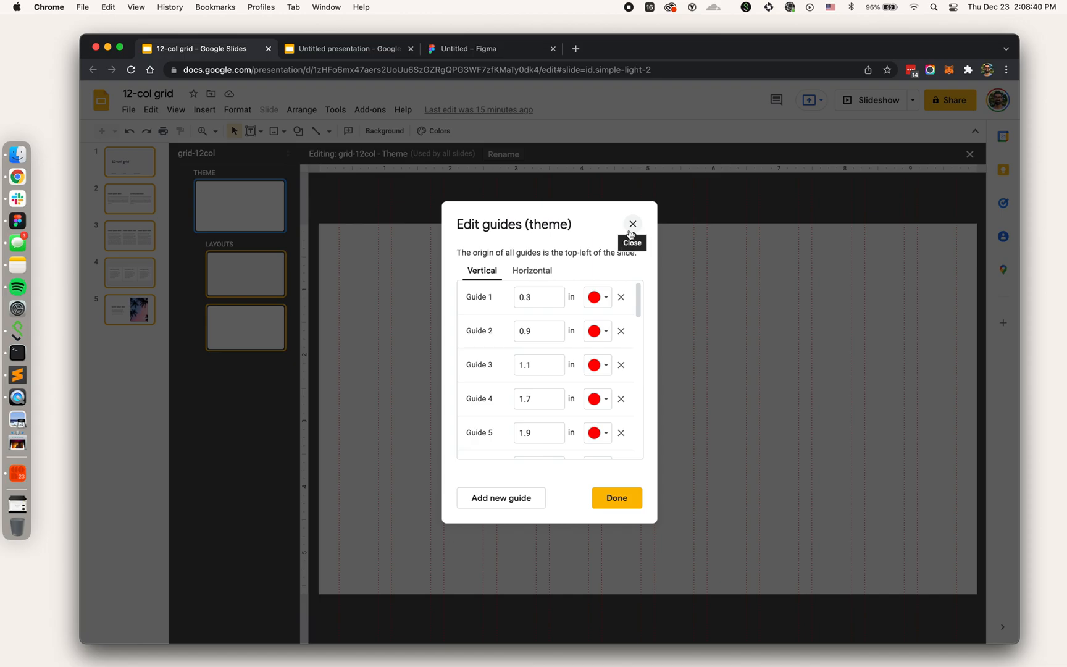
pyautogui.click(633, 224)
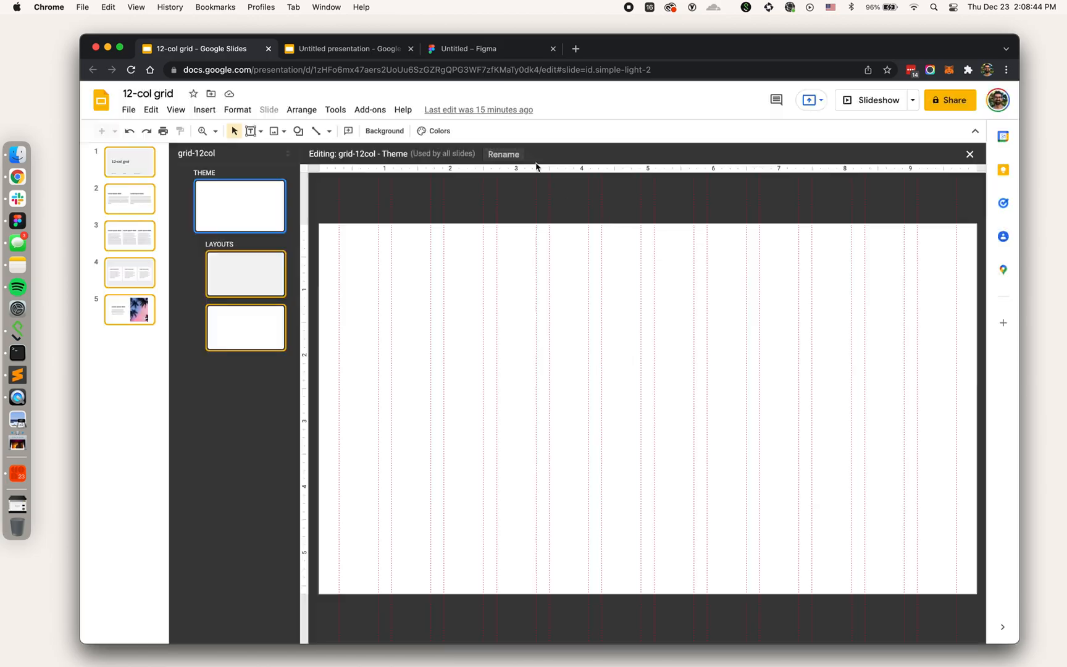
# Draw a Figma frame and size it 1000 × 563 to match a slide.
pyautogui.click(476, 48)
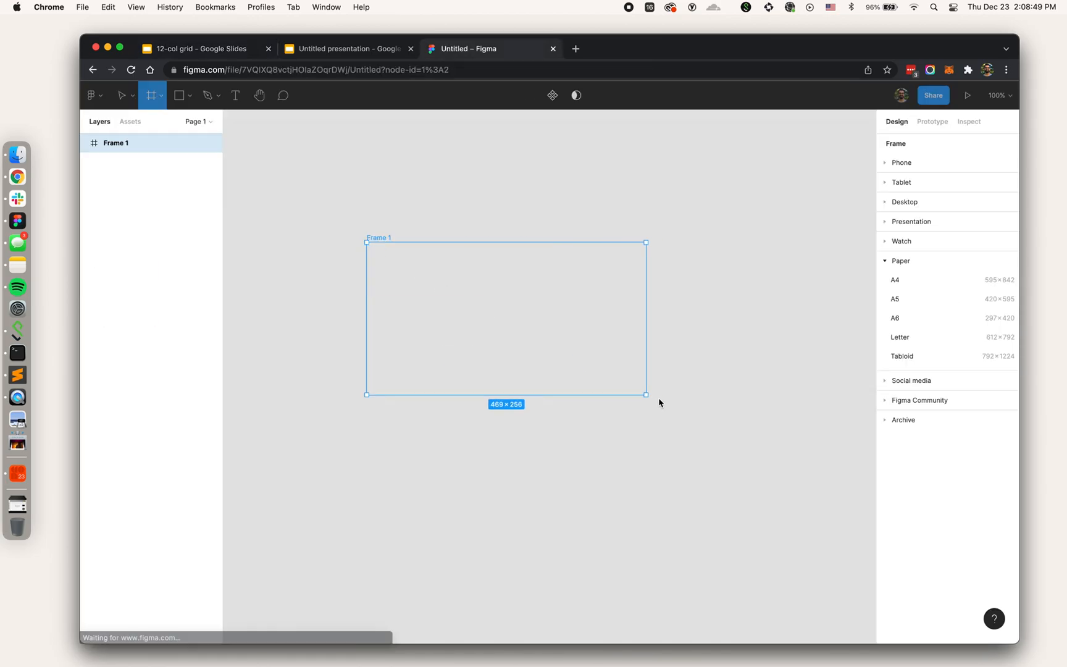
pyautogui.moveTo(646, 395); pyautogui.dragTo(669, 402)
pyautogui.write('1000')
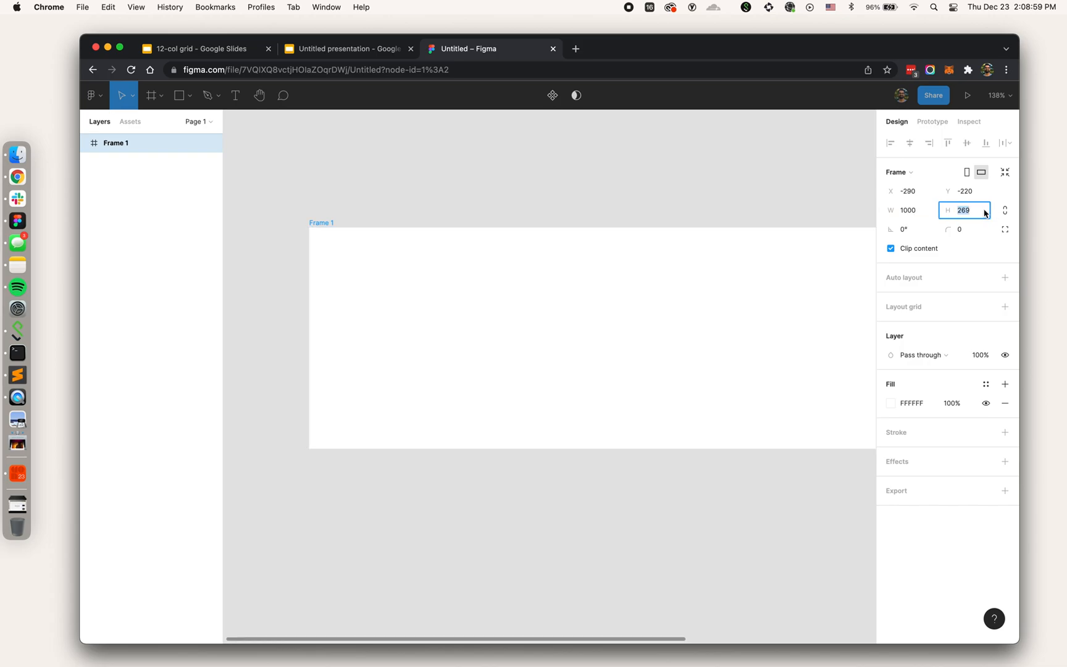
pyautogui.write('563')
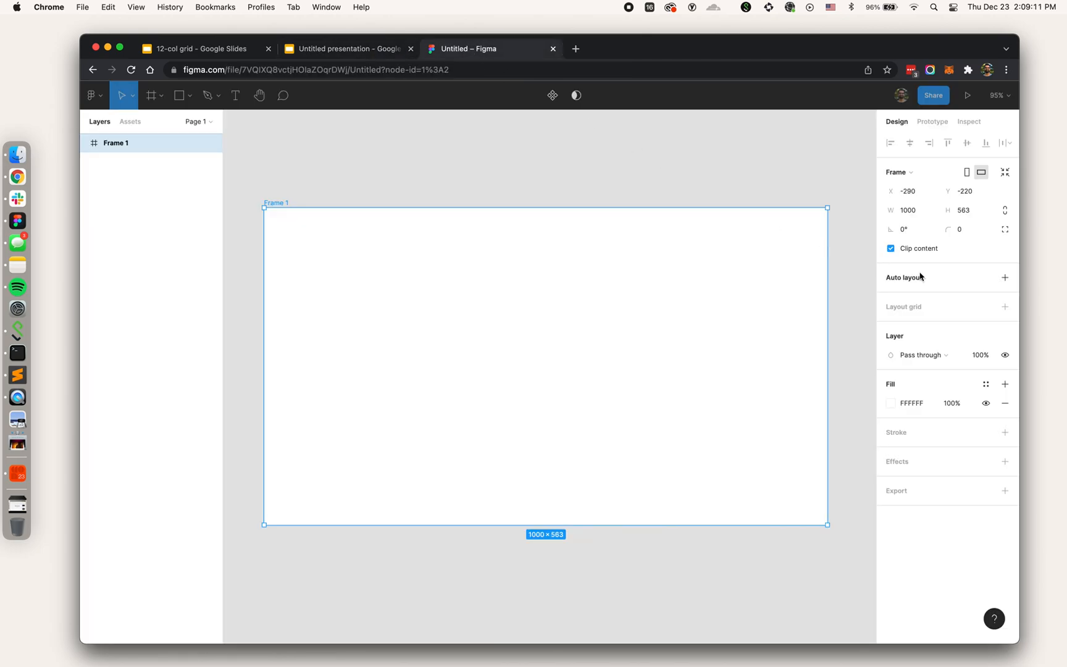
pyautogui.moveTo(987, 307)
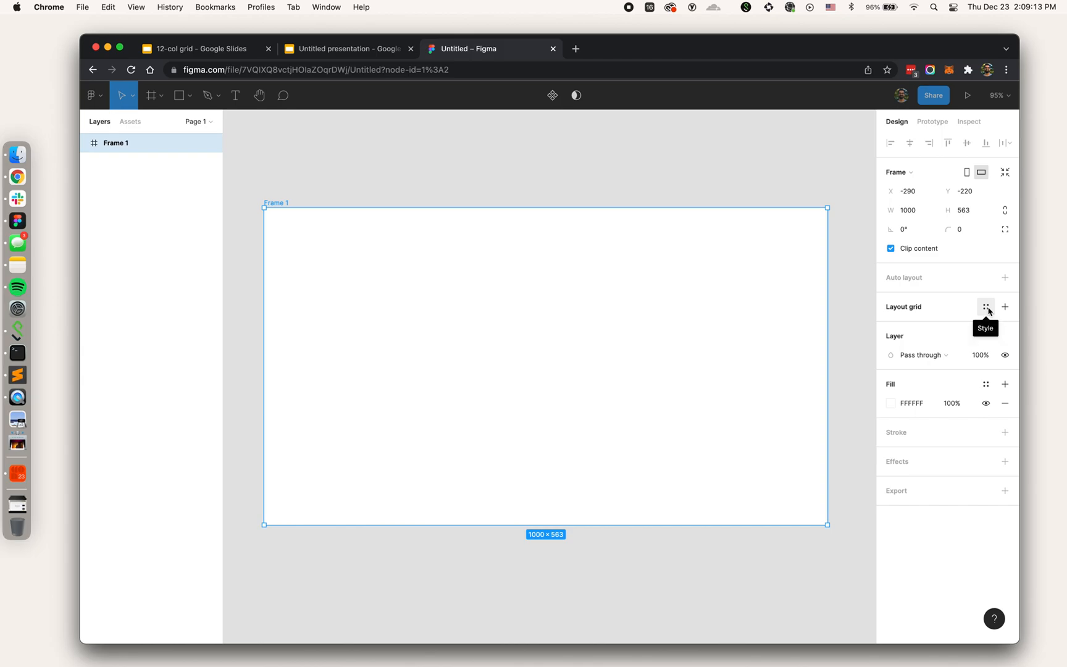
# Add a 12-column layout grid to Frame 1 with margin 30 and gutter 20.
pyautogui.click(1006, 307)
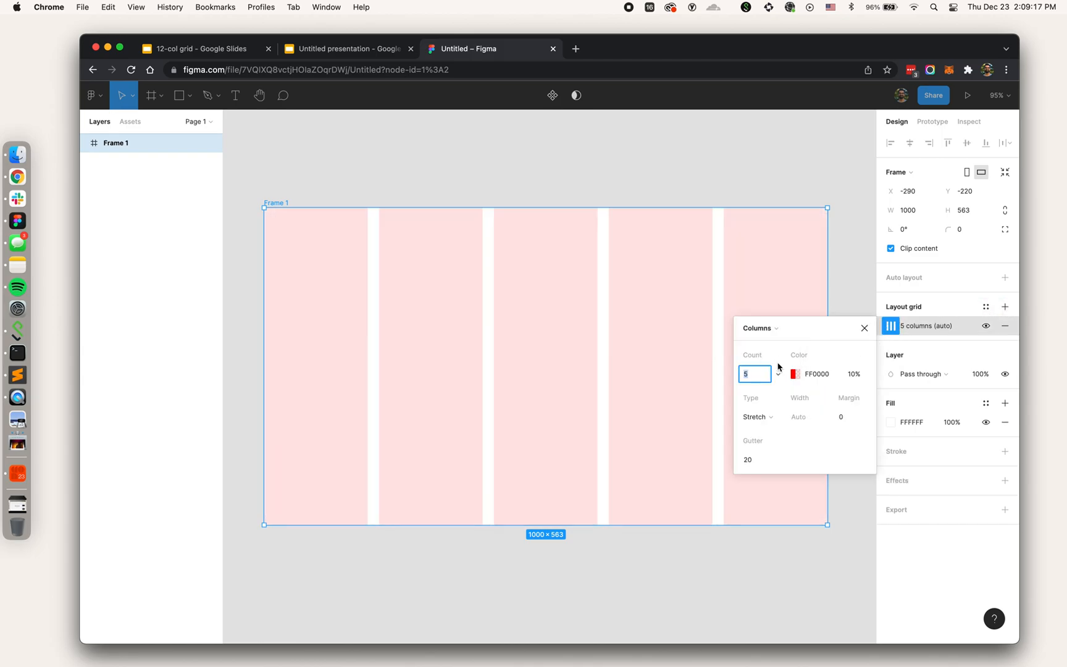
pyautogui.write('12')
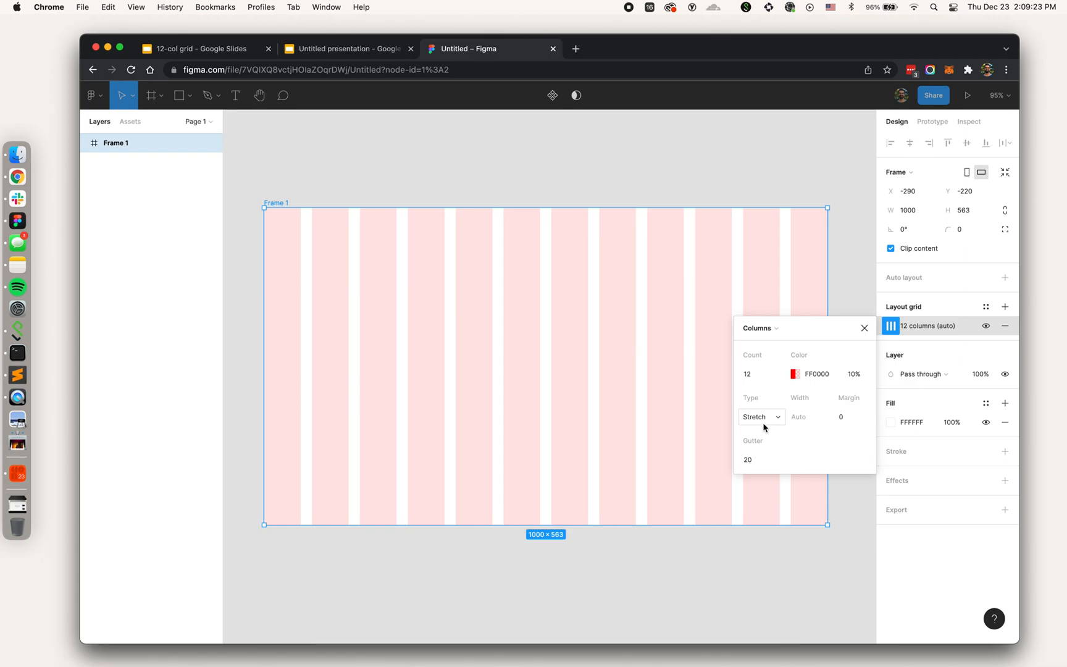
pyautogui.click(851, 417)
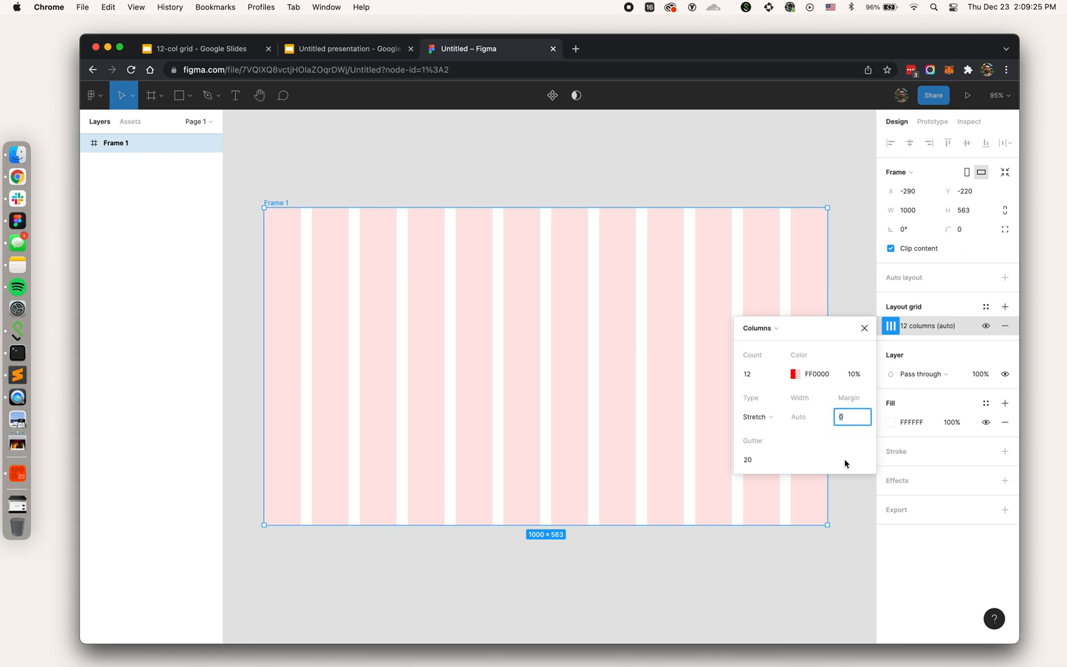
pyautogui.write('30')
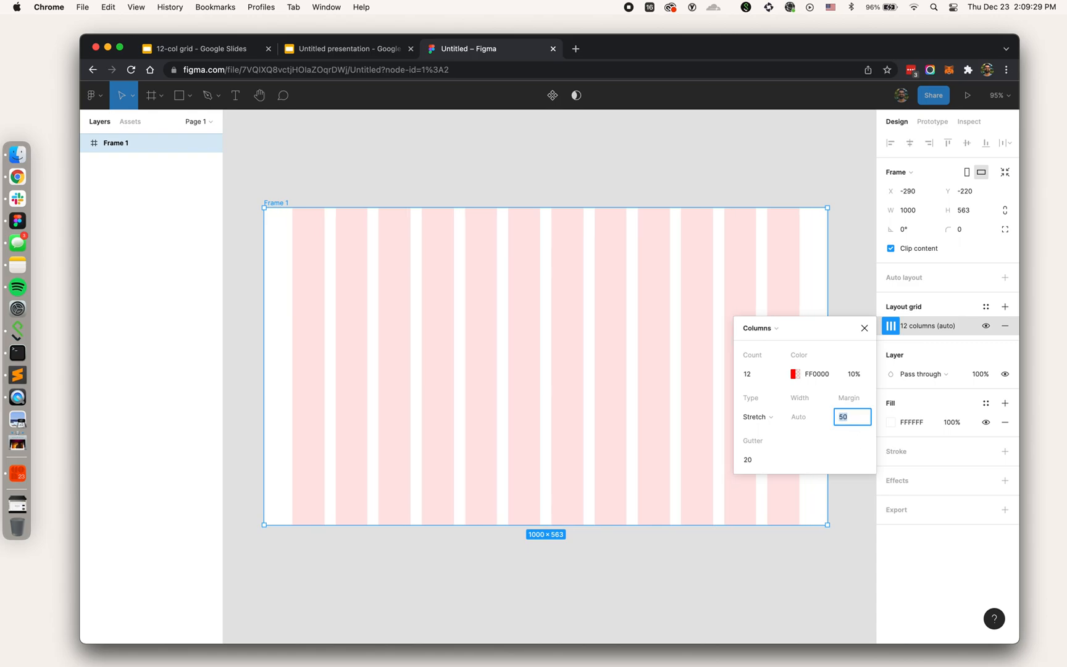
pyautogui.write('30')
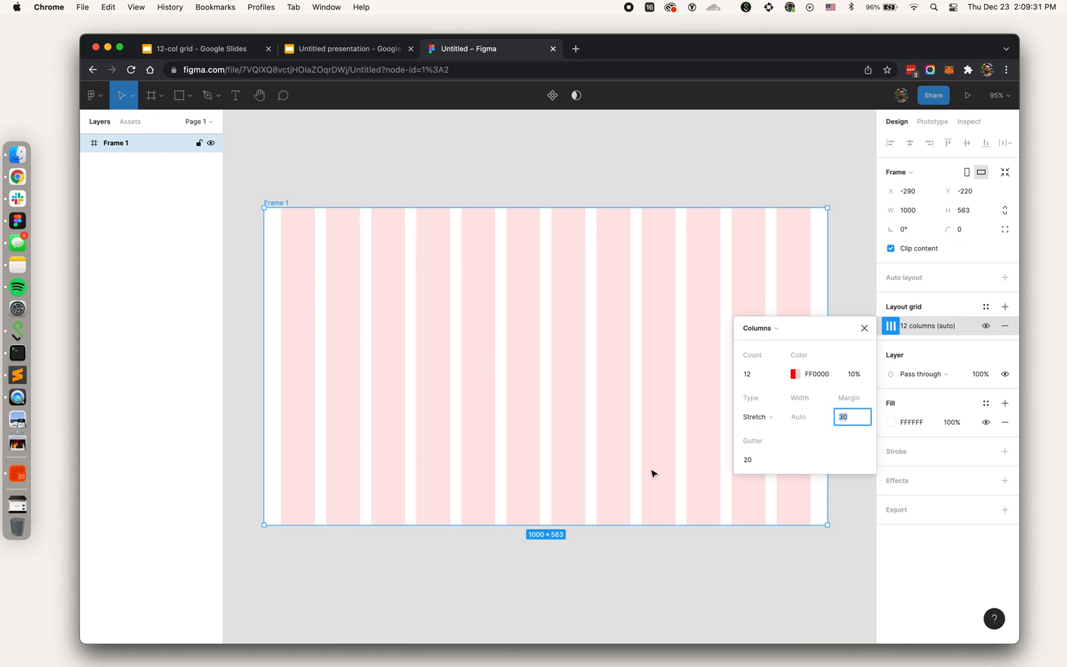
pyautogui.moveTo(874, 408)
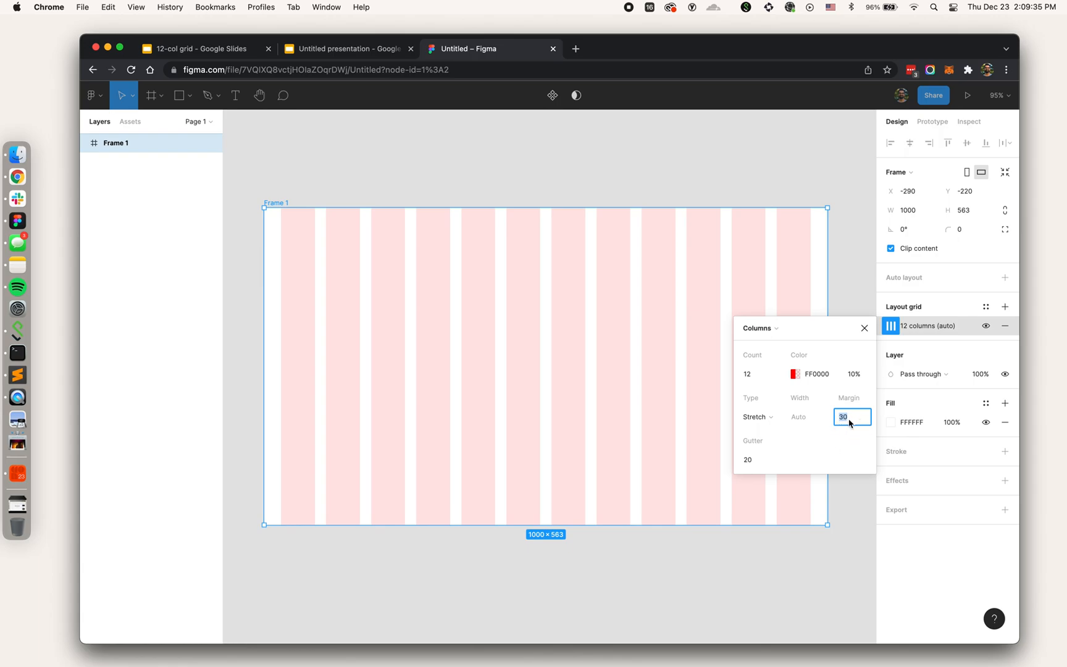
pyautogui.moveTo(839, 425)
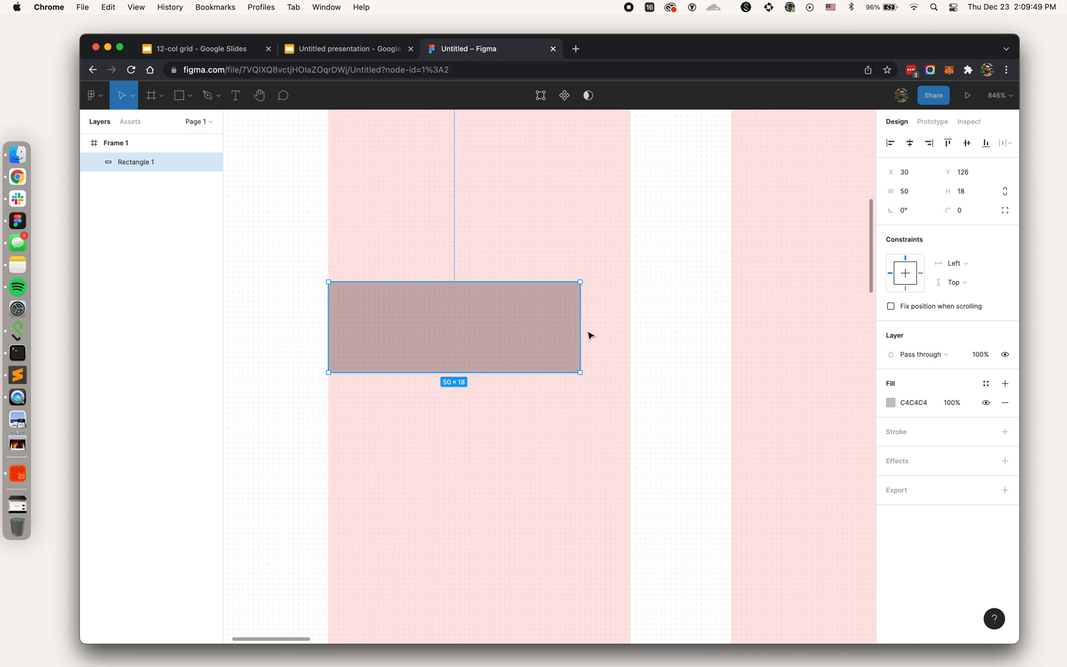
# Size grey rectangles to one column, one gutter and the left margin of the grid.
pyautogui.moveTo(579, 327); pyautogui.dragTo(630, 327)
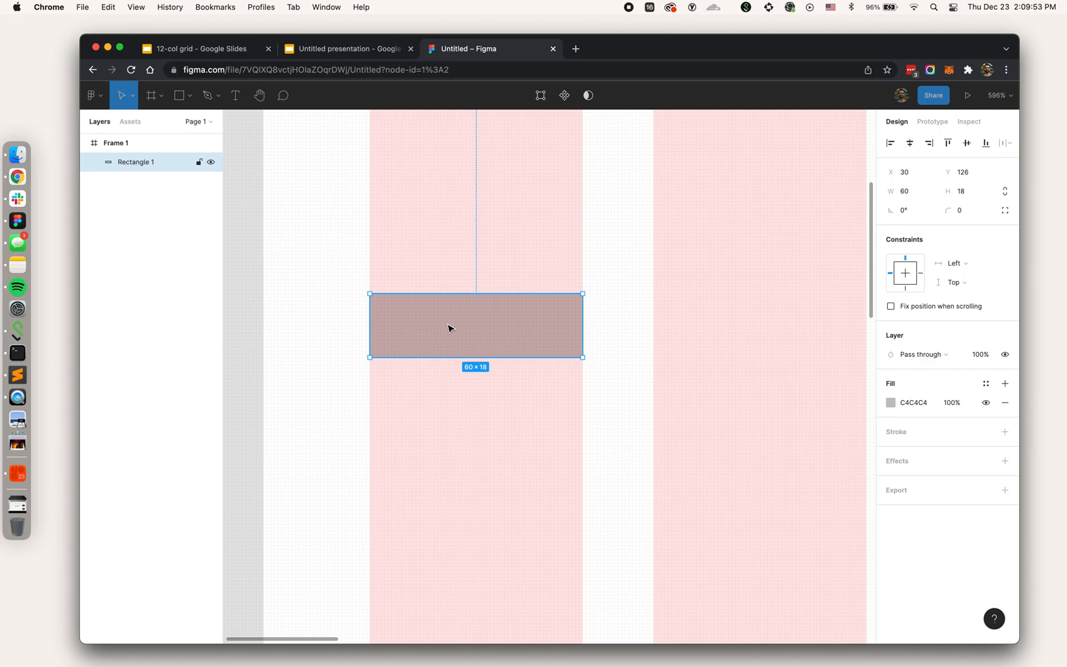
pyautogui.press('cmd+v')
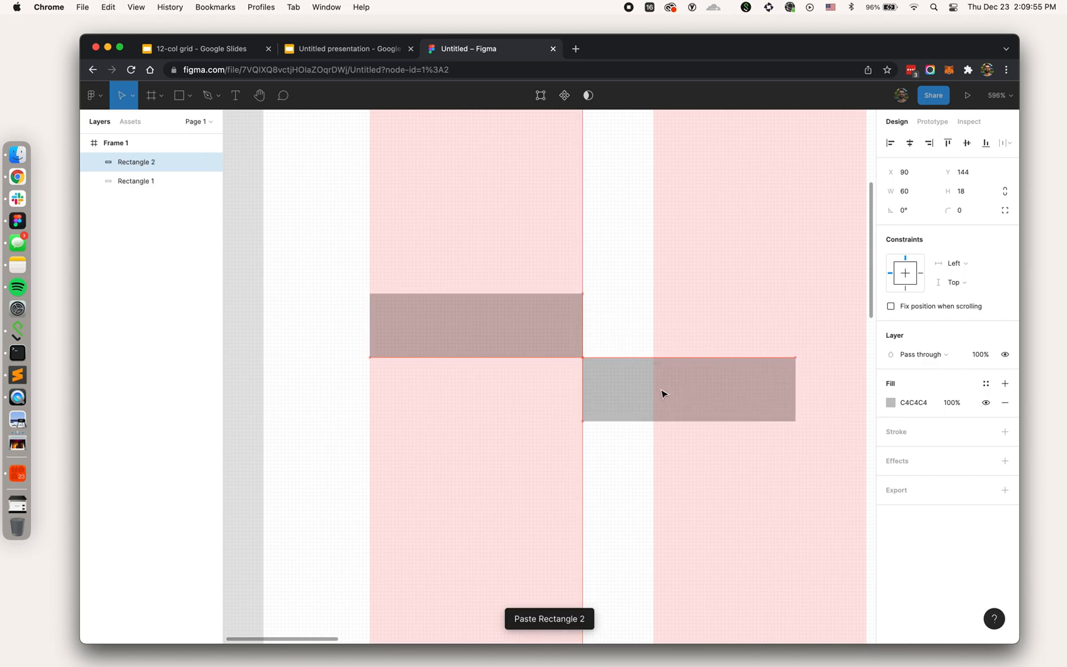
pyautogui.moveTo(793, 389); pyautogui.dragTo(673, 390)
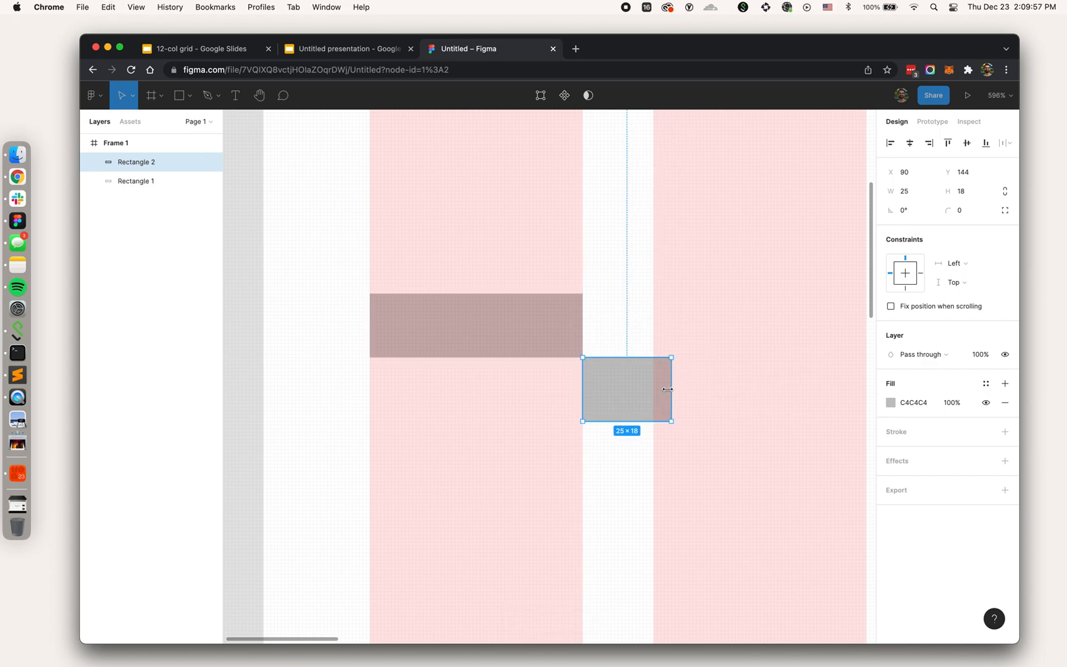
pyautogui.moveTo(671, 388); pyautogui.dragTo(654, 388)
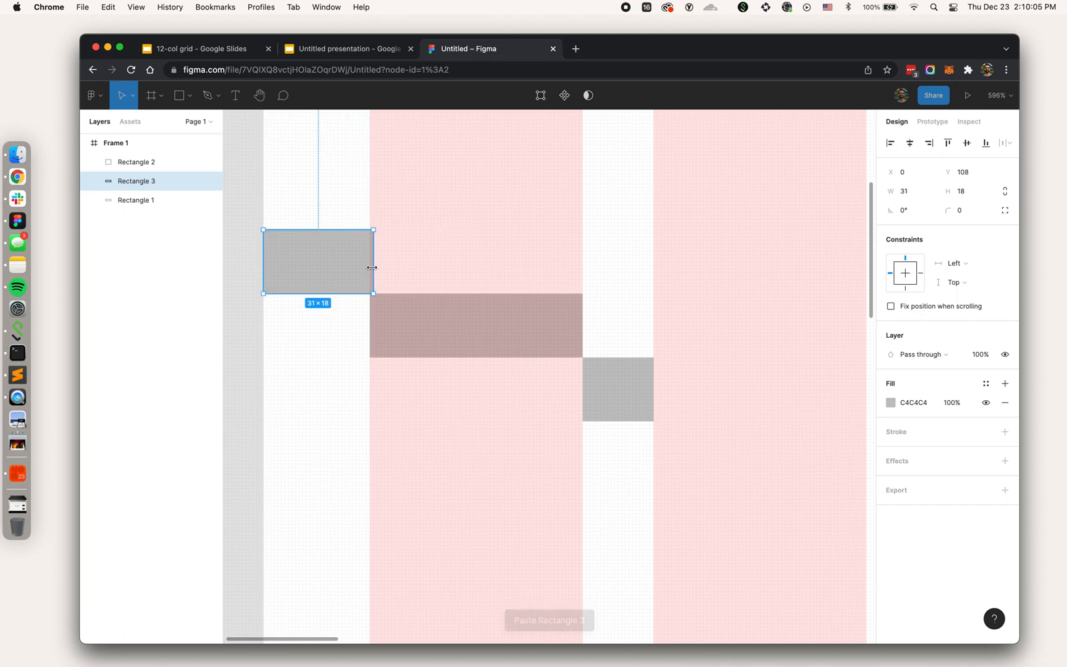
pyautogui.moveTo(373, 267); pyautogui.dragTo(367, 273)
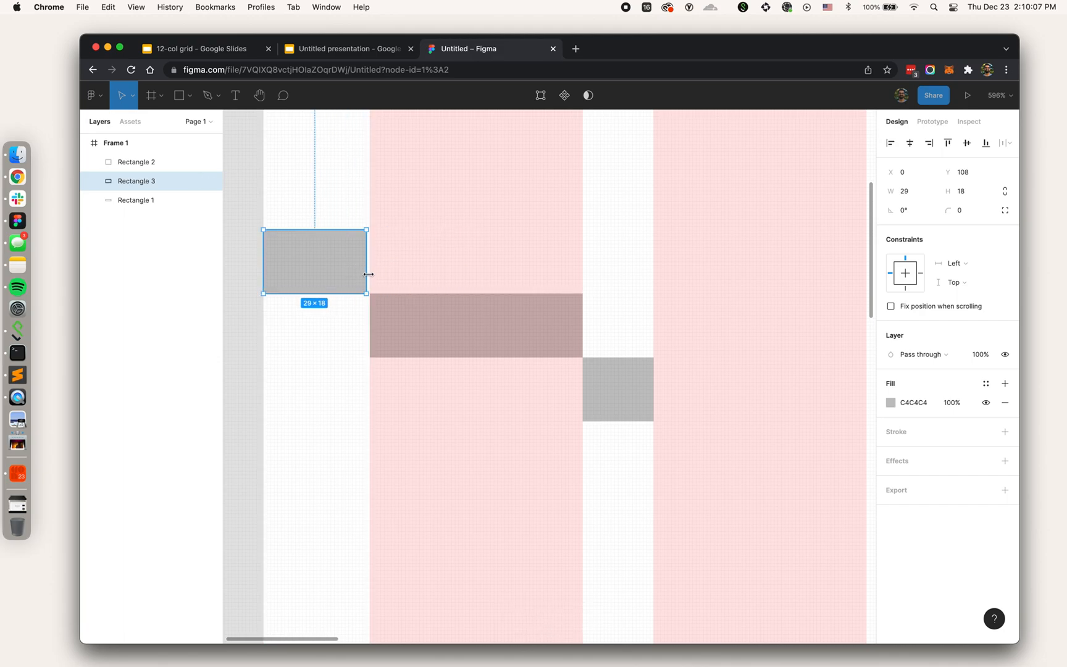
pyautogui.moveTo(366, 261); pyautogui.dragTo(371, 260)
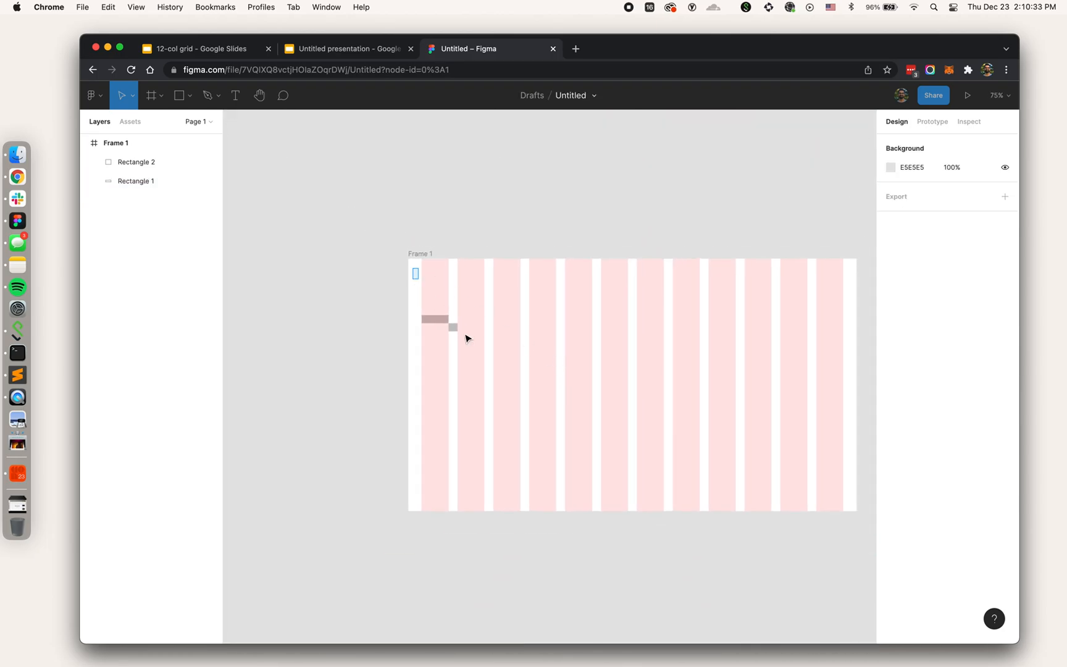
# Duplicate the column-and-gutter pair across the frame and check the right end's positions.
pyautogui.press('cmd+v')
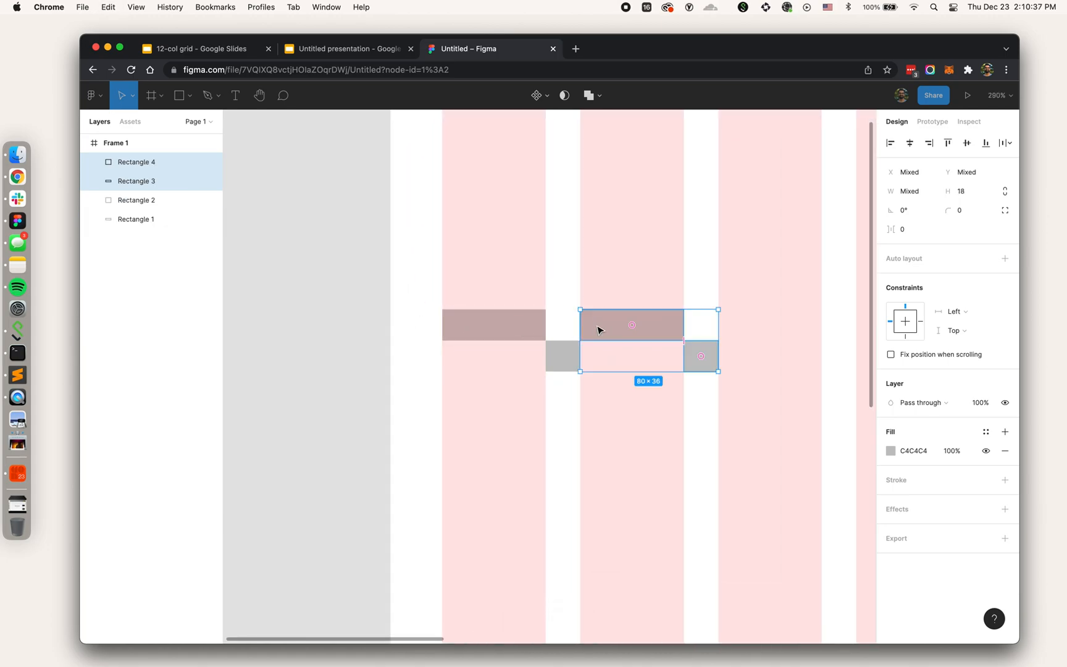
pyautogui.press('cmd+v')
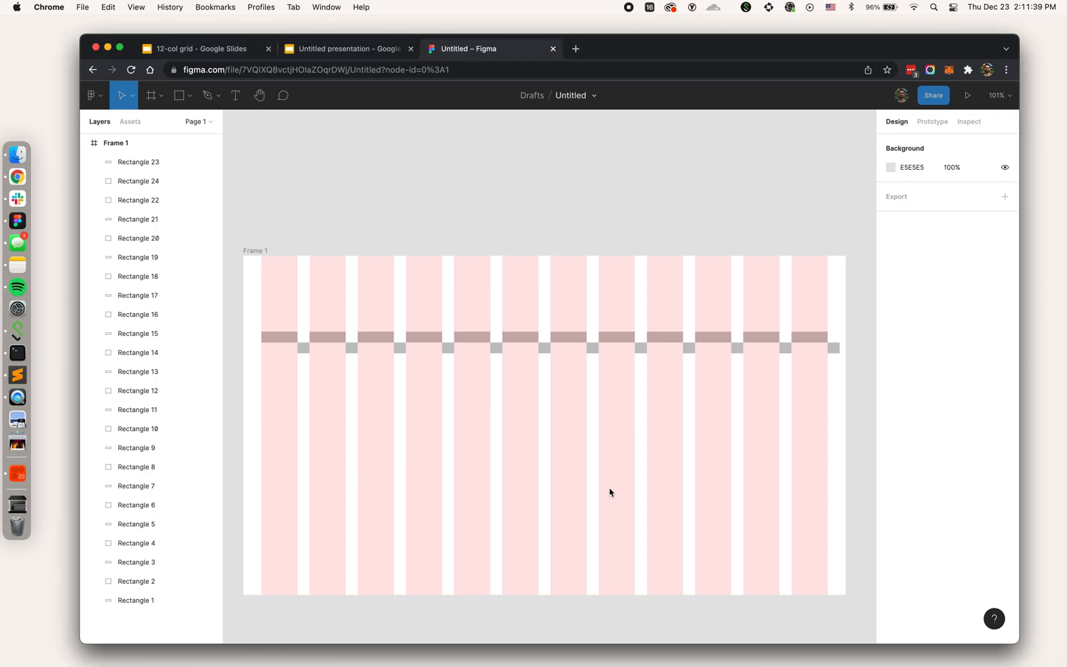
pyautogui.click(278, 337)
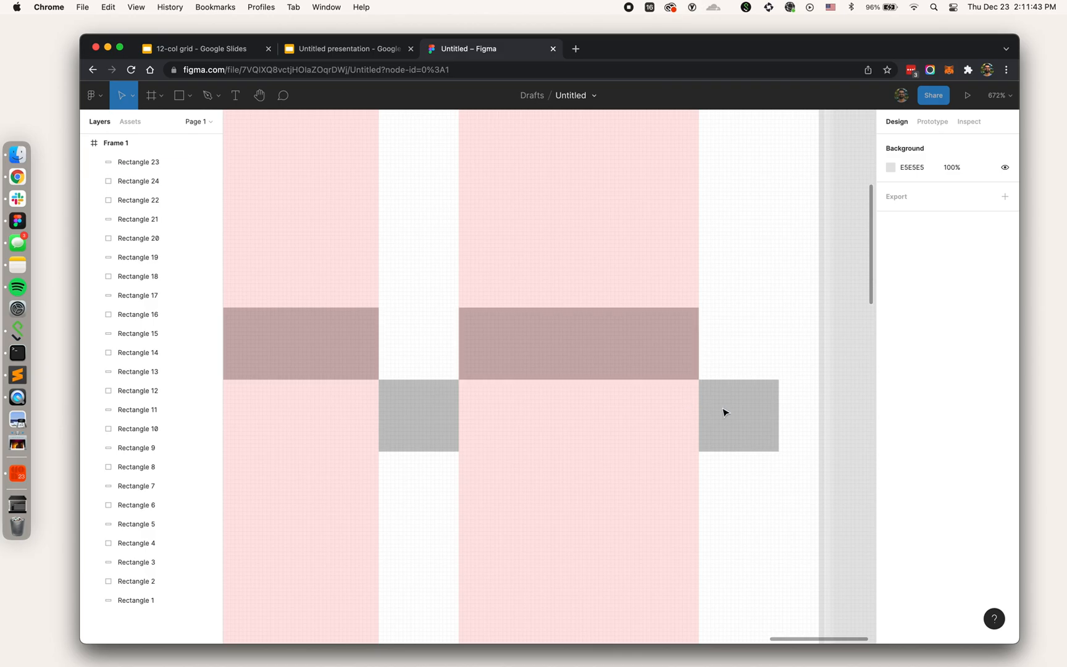
pyautogui.click(738, 415)
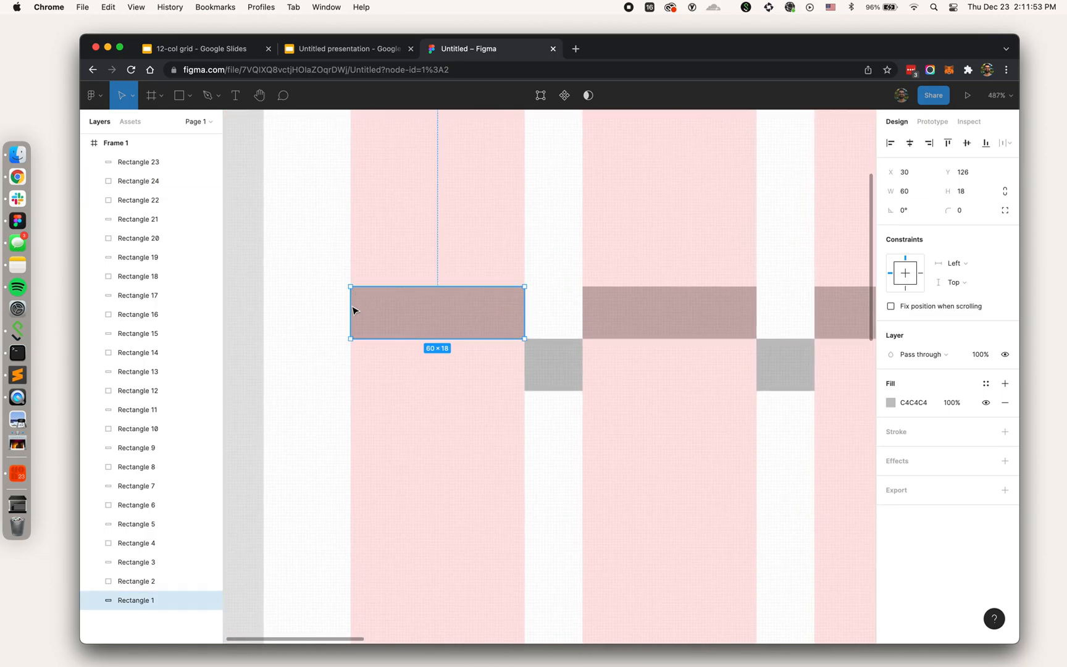
pyautogui.moveTo(493, 123)
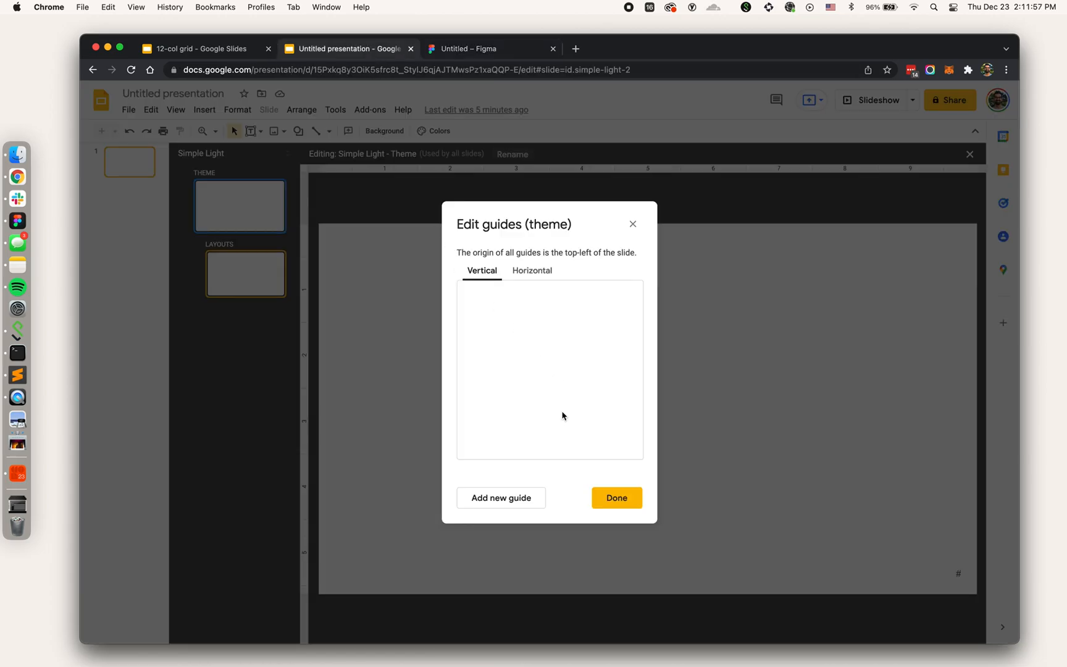
# Add red vertical theme guides at 0.3 and 0.9 inches and further column positions, then confirm.
pyautogui.click(501, 498)
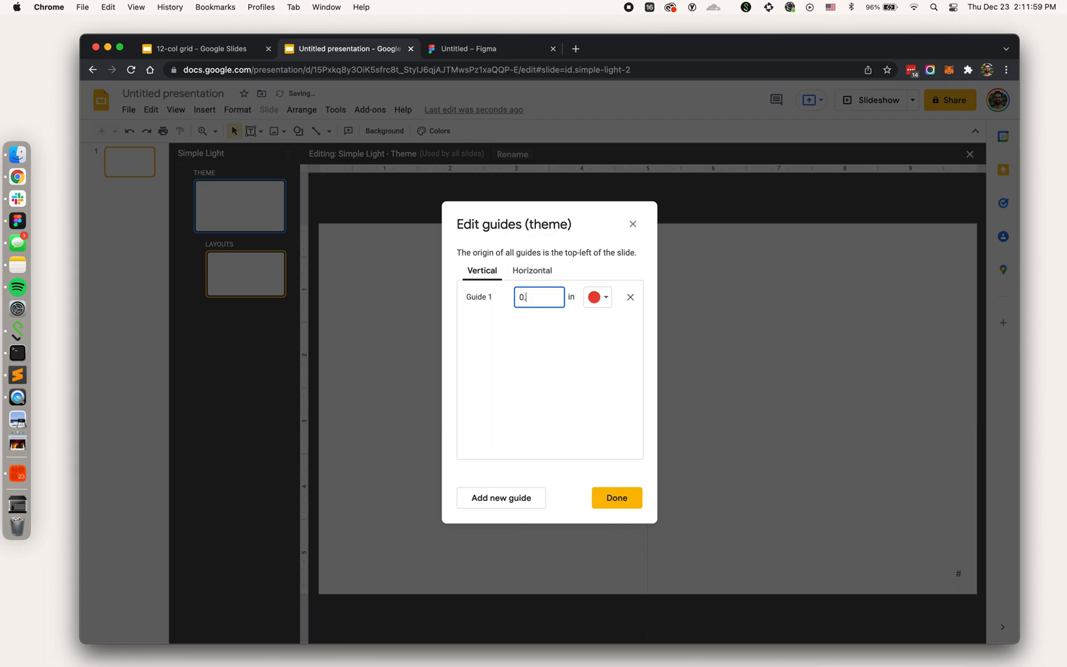
pyautogui.click(602, 297)
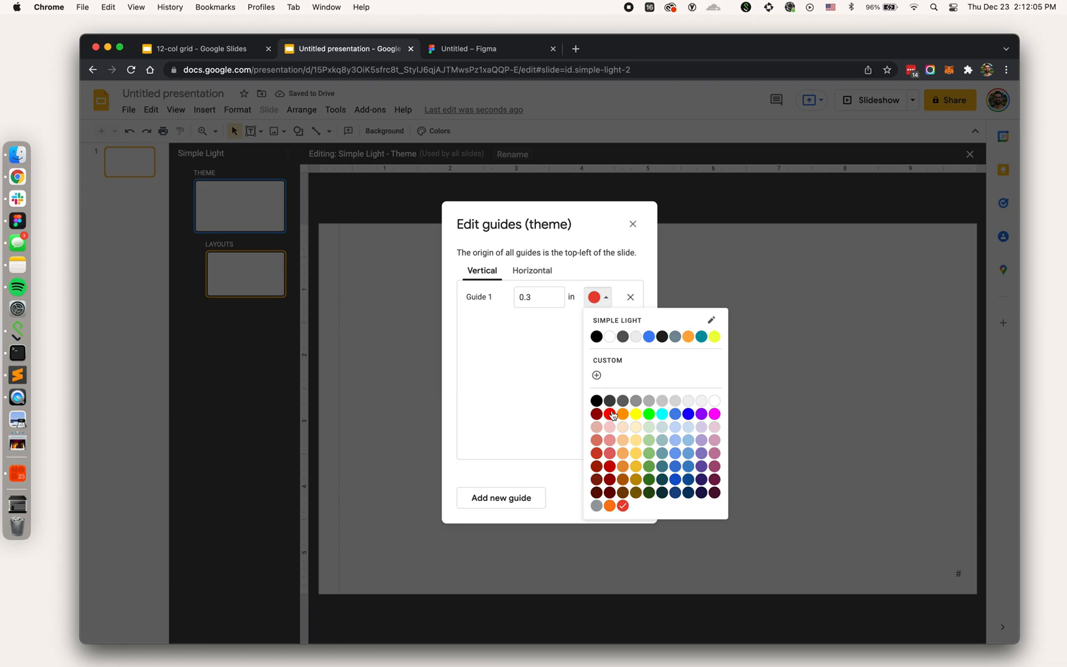
pyautogui.click(501, 498)
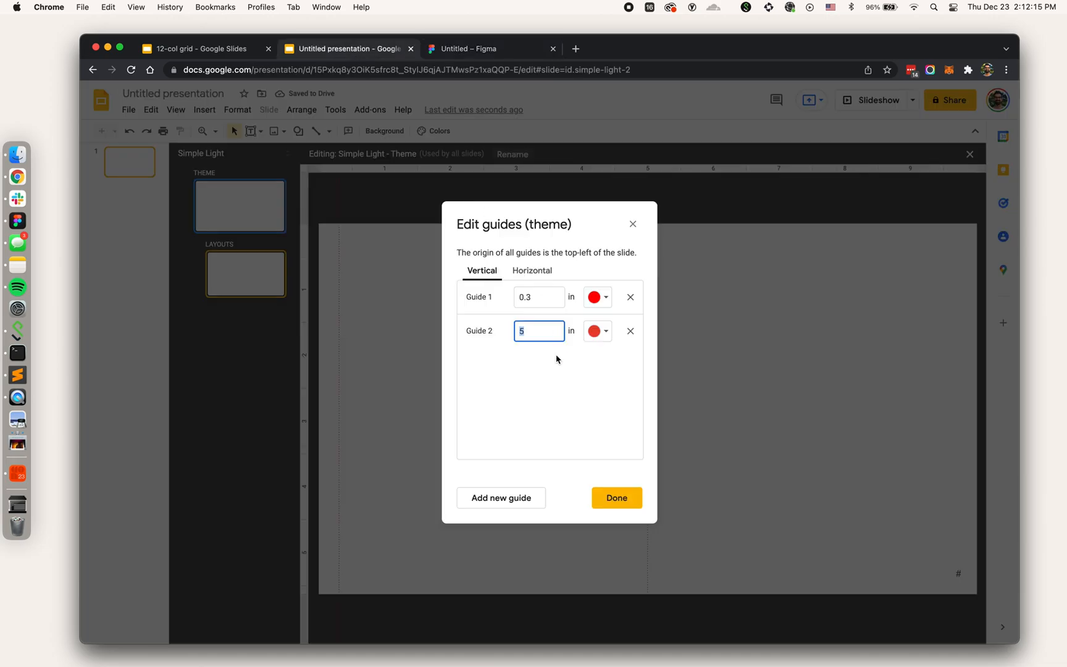
pyautogui.write('0.9')
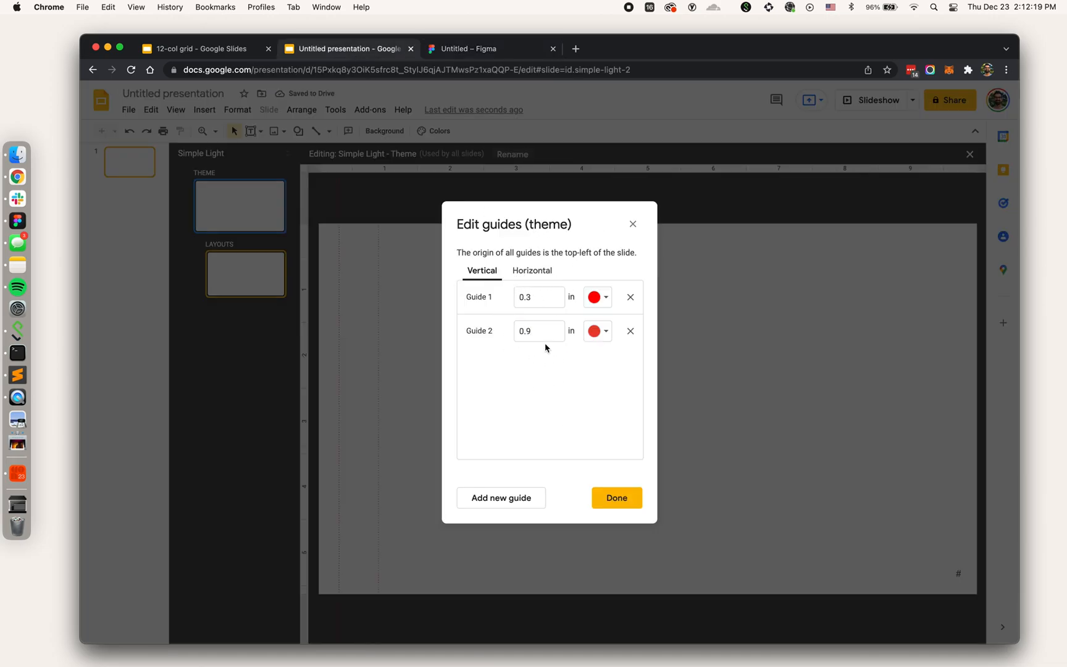
pyautogui.click(501, 498)
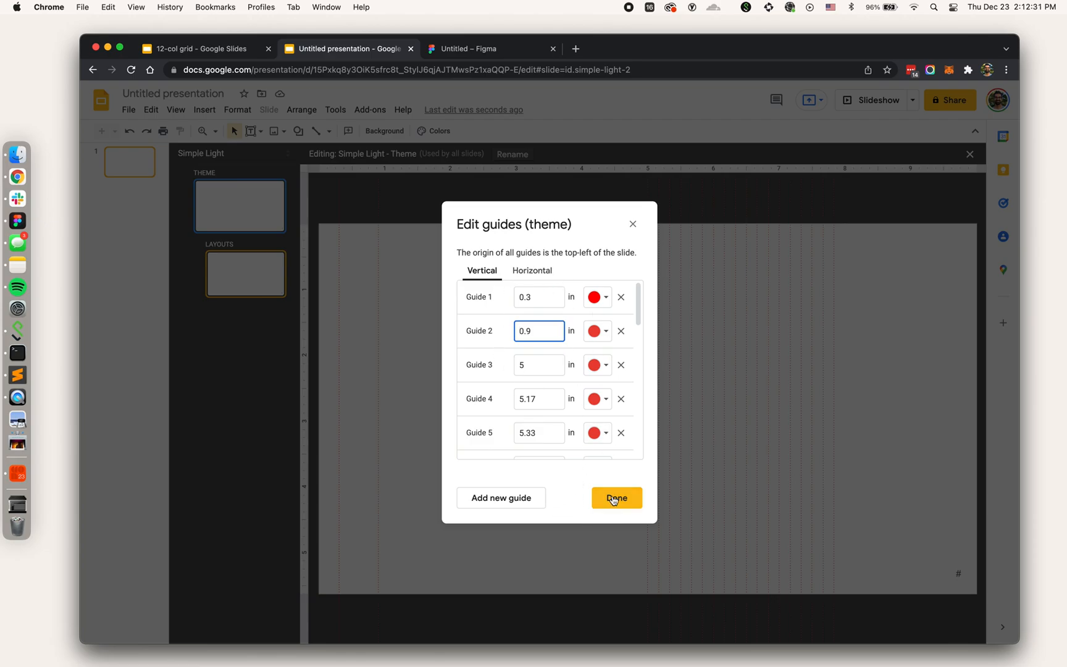
pyautogui.click(616, 498)
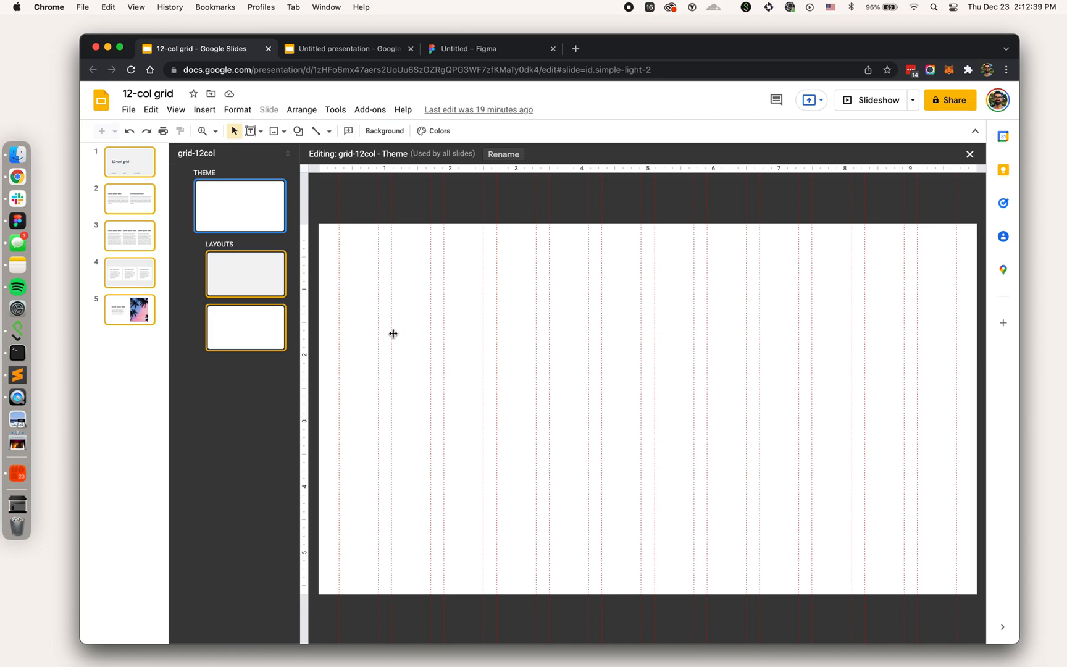
pyautogui.moveTo(333, 321)
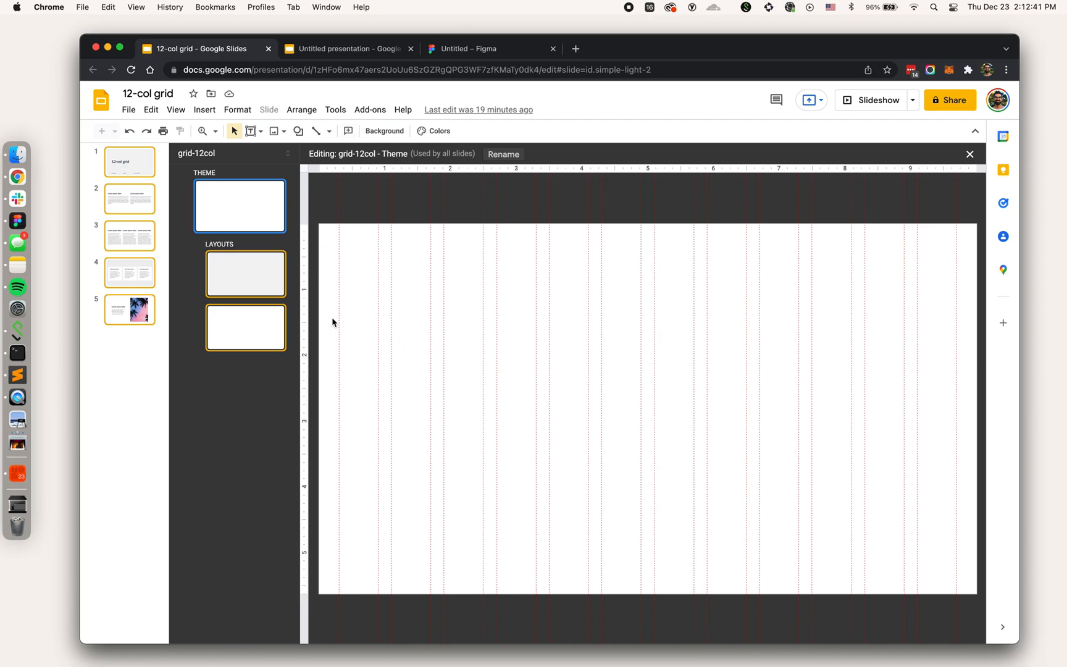
pyautogui.moveTo(409, 304)
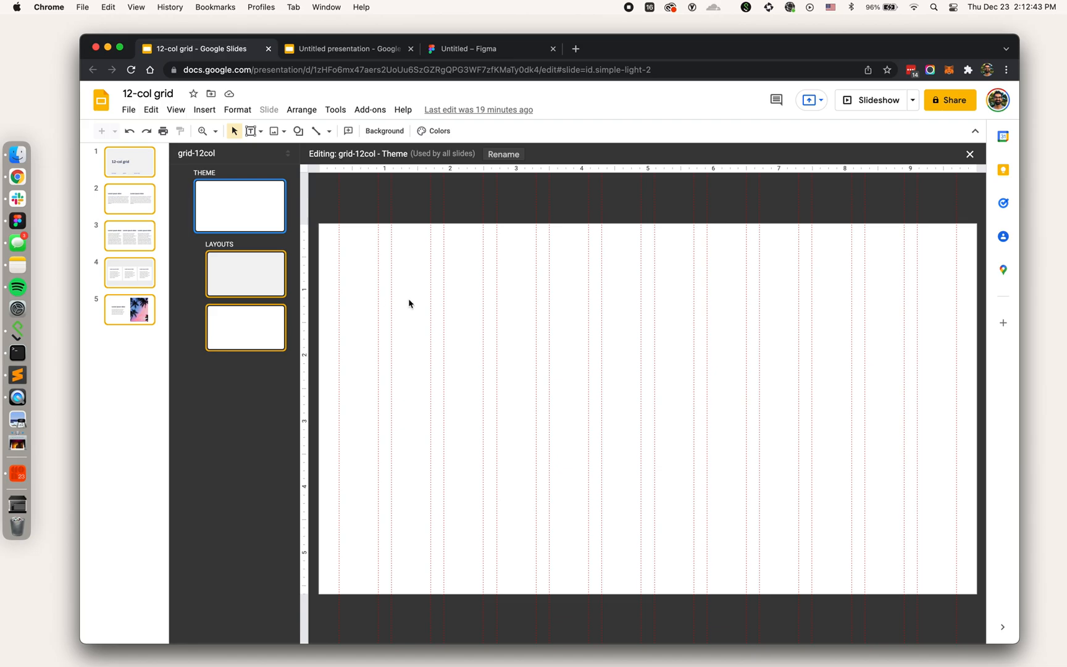
pyautogui.moveTo(463, 381)
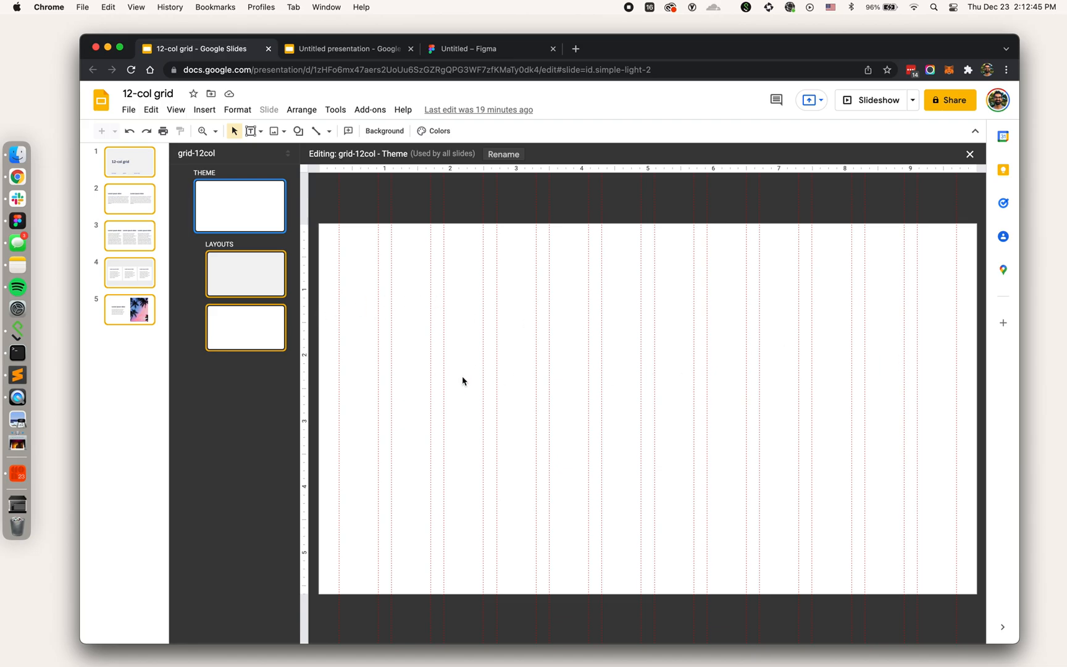
# Close the grid-12col theme editor and return to the deck's slides.
pyautogui.click(969, 154)
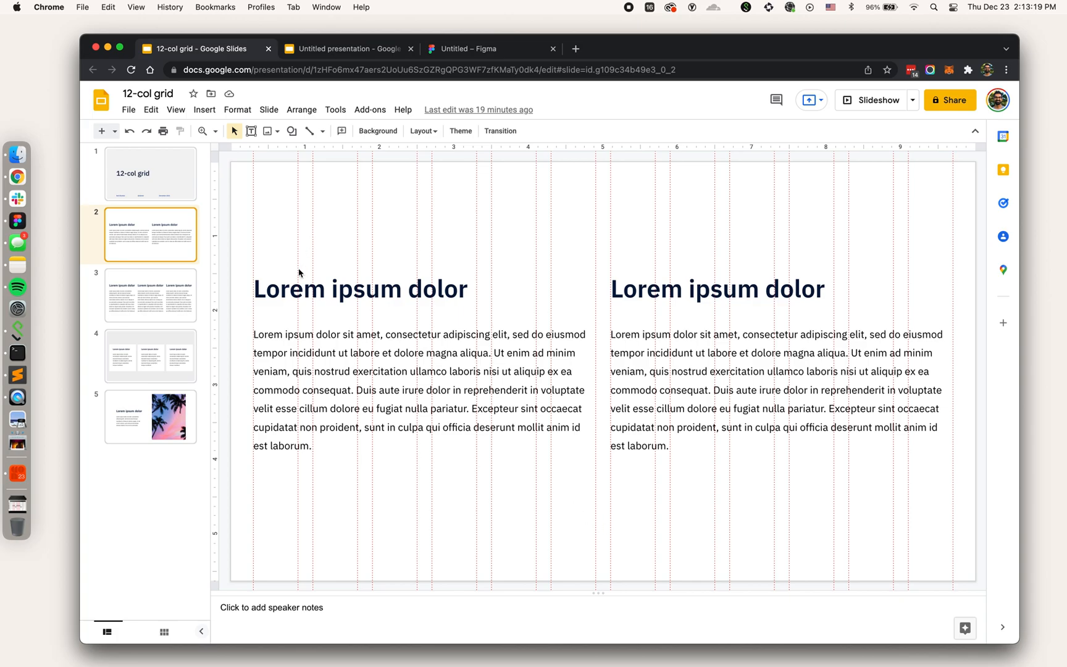
pyautogui.moveTo(702, 296)
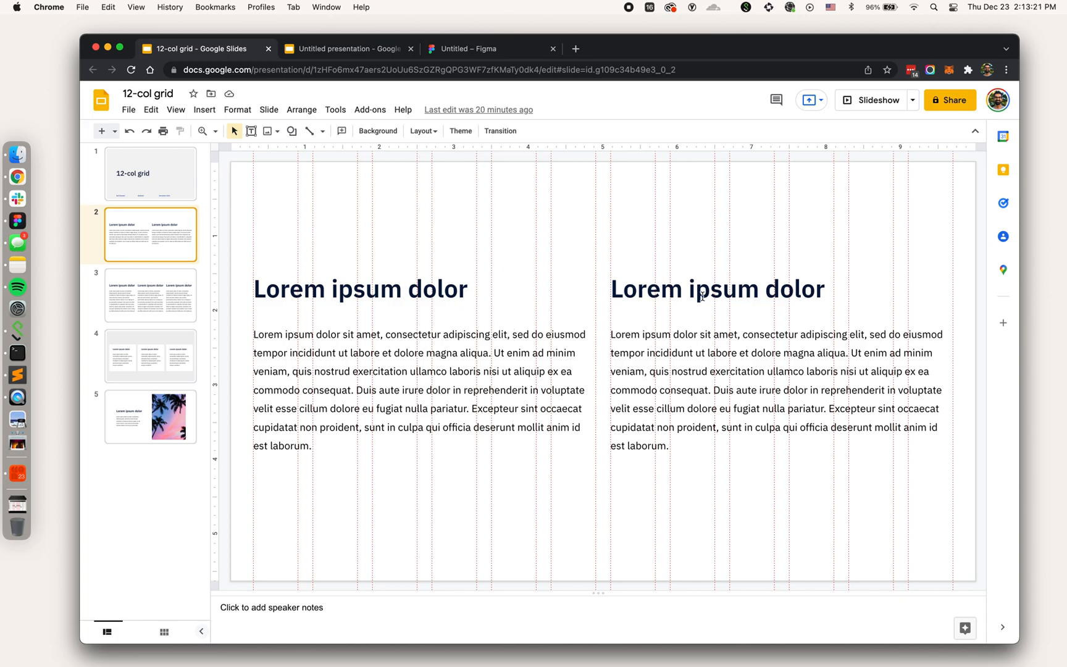
pyautogui.moveTo(511, 244)
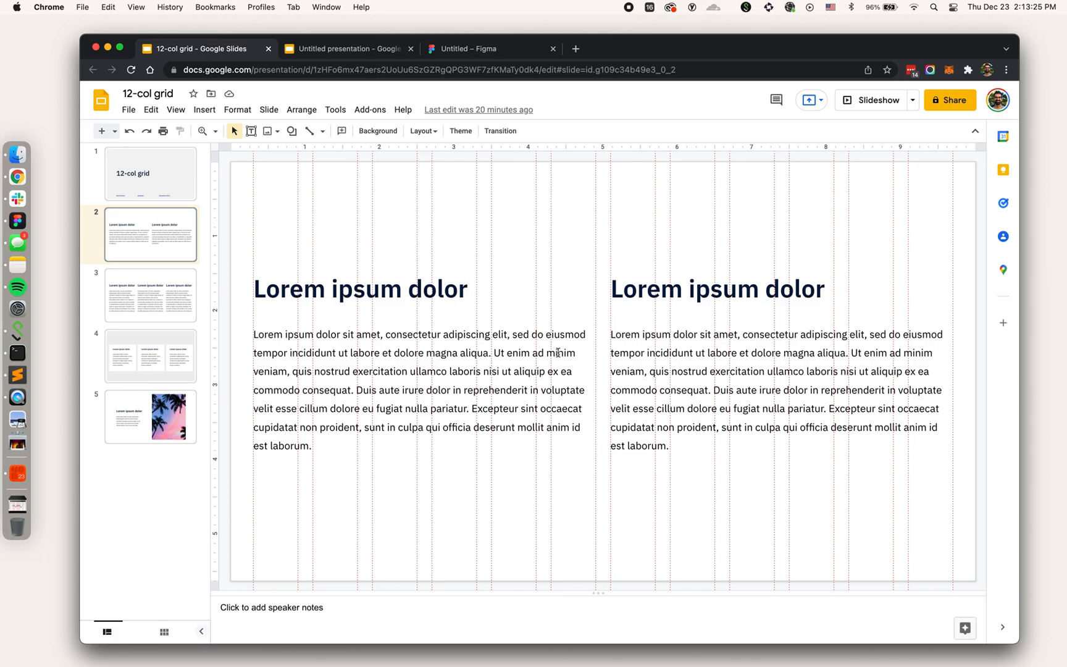
pyautogui.moveTo(639, 307)
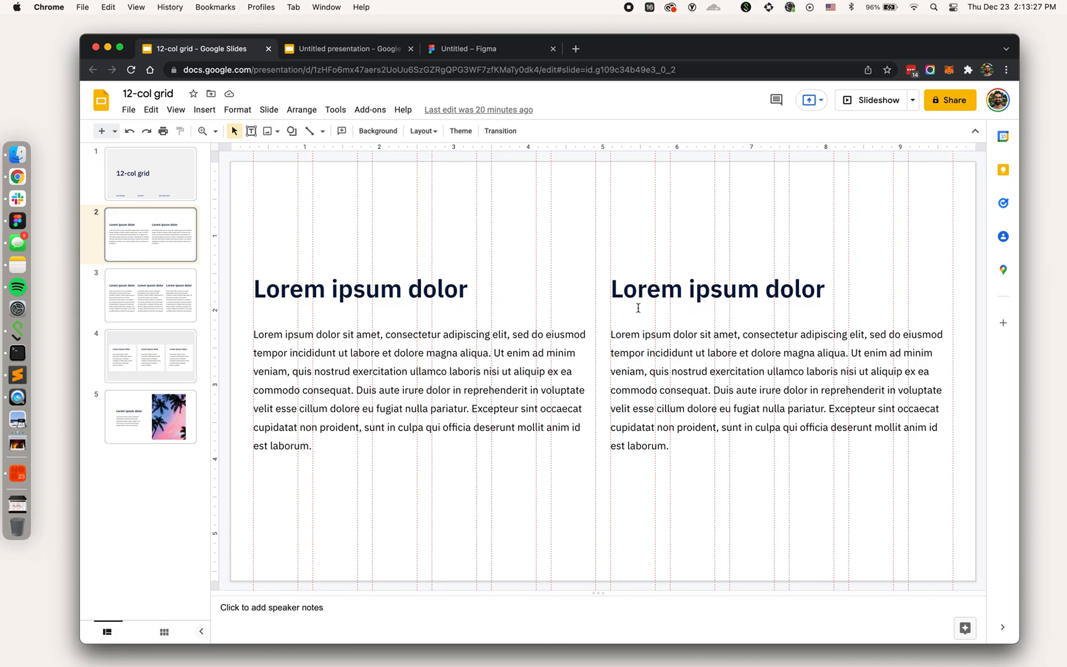
# Insert a new blank slide after slide 4, carrying the column guides.
pyautogui.click(151, 356)
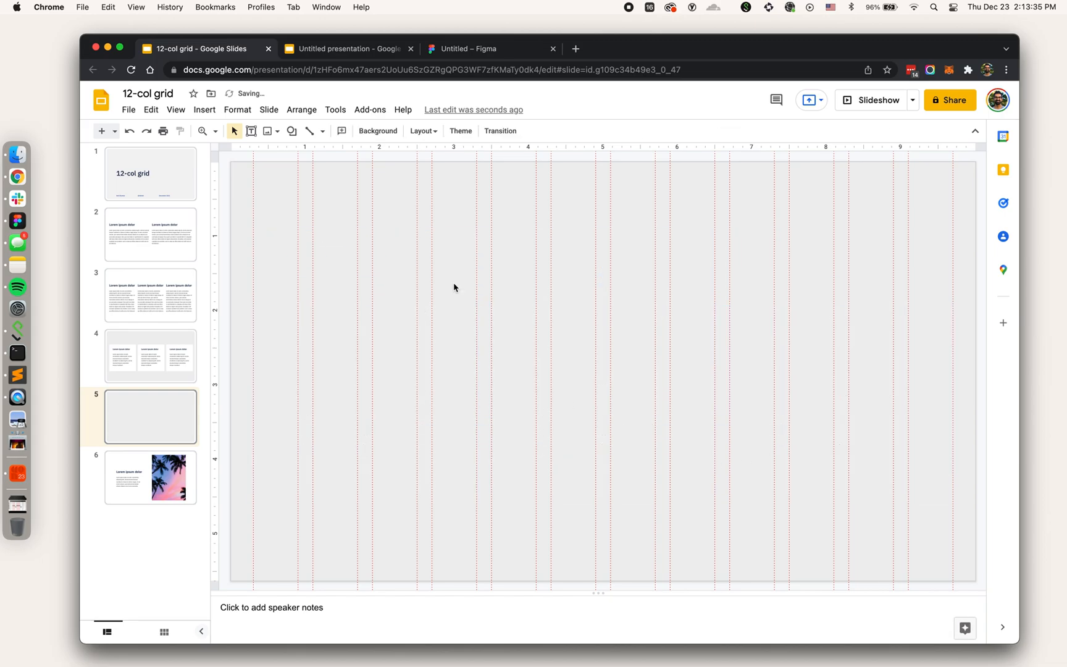
# Draw a text box on the blank slide and widen it to snap to a column guide.
pyautogui.click(251, 131)
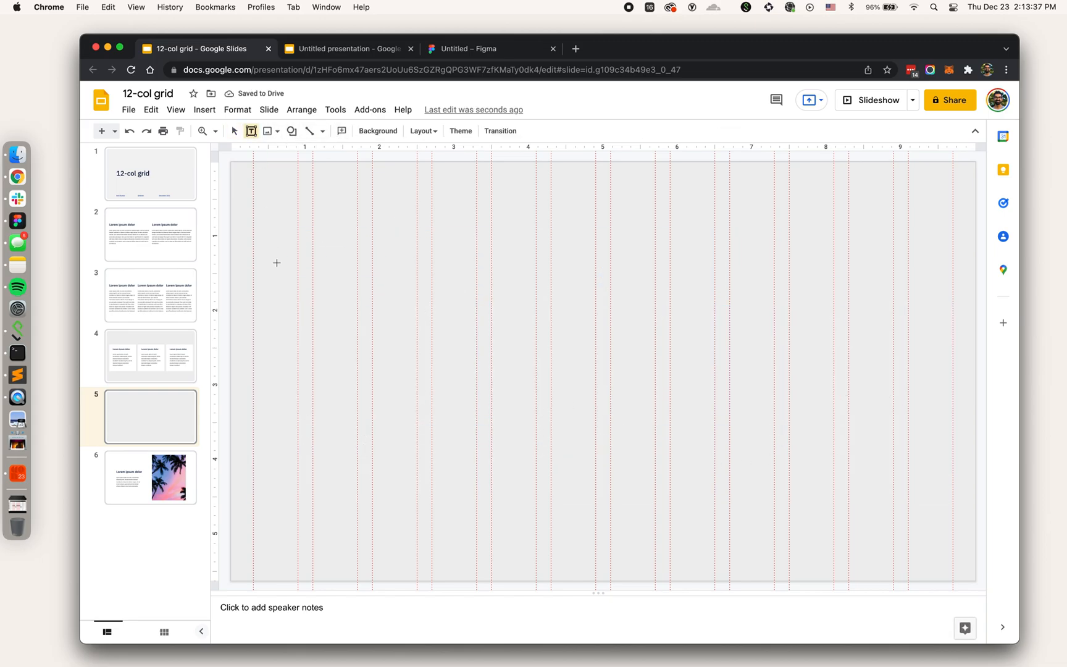
pyautogui.moveTo(255, 262); pyautogui.dragTo(385, 345)
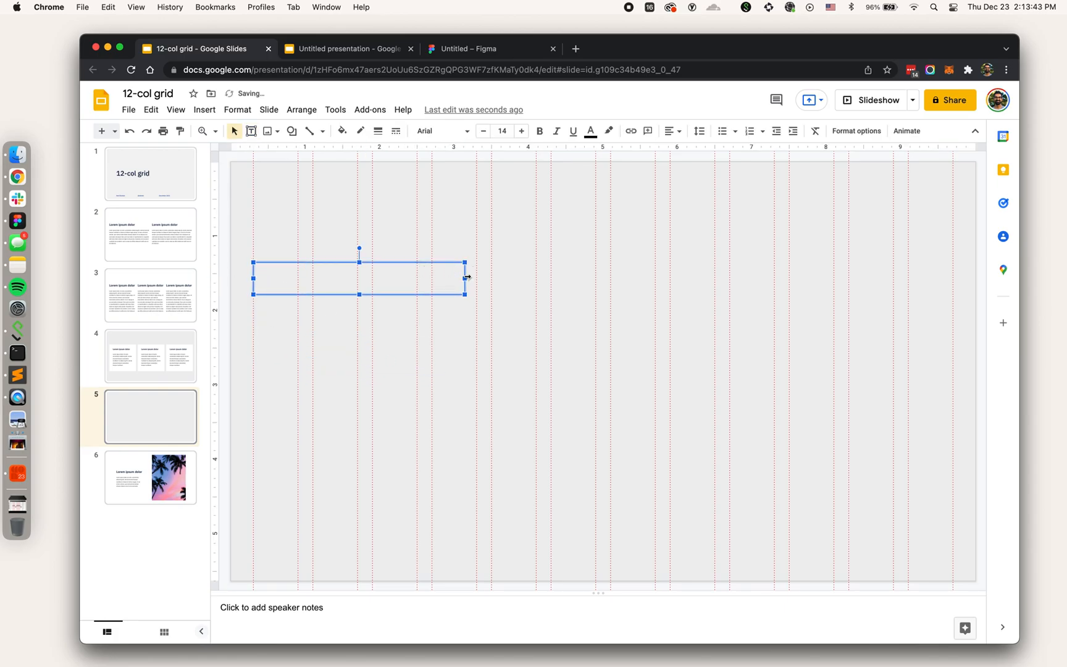
pyautogui.moveTo(464, 279); pyautogui.dragTo(476, 278)
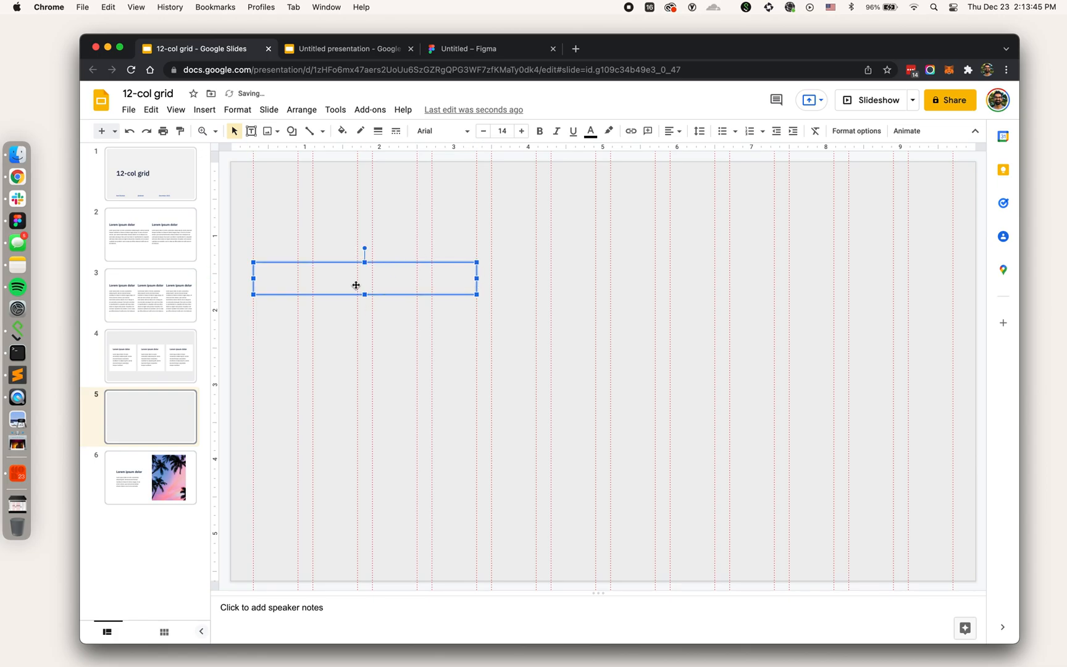
# Fill the box with 'Lorem ipsum dolor sit amet' in Inter and check its guide alignment.
pyautogui.write('Lorem p')
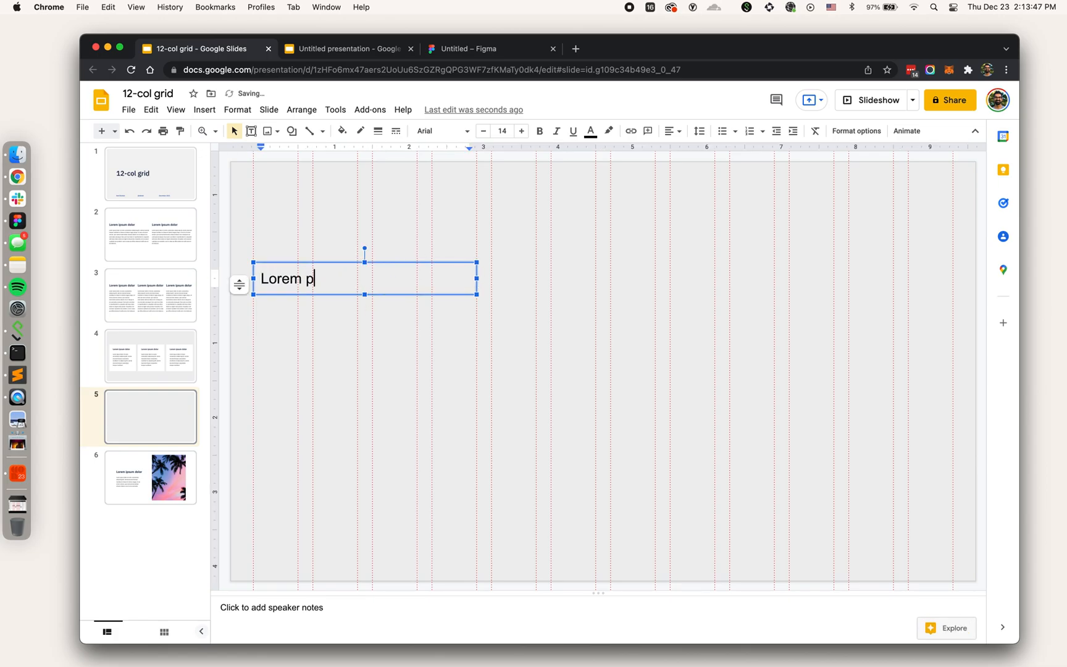
pyautogui.write('ipsum dolor s')
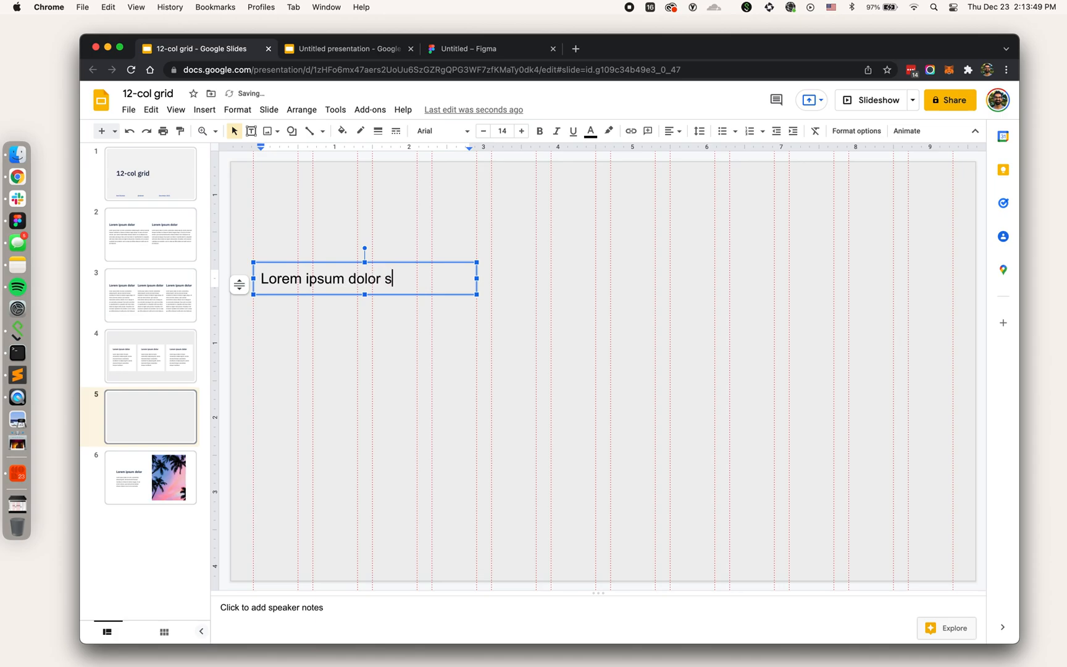
pyautogui.write('it amet')
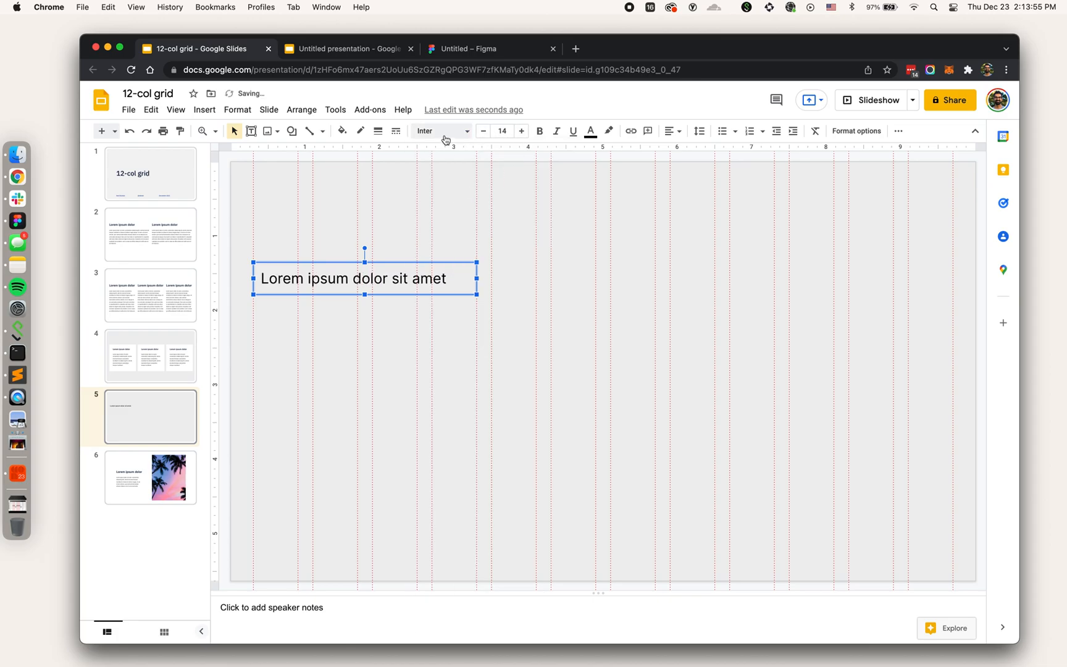
pyautogui.moveTo(619, 300)
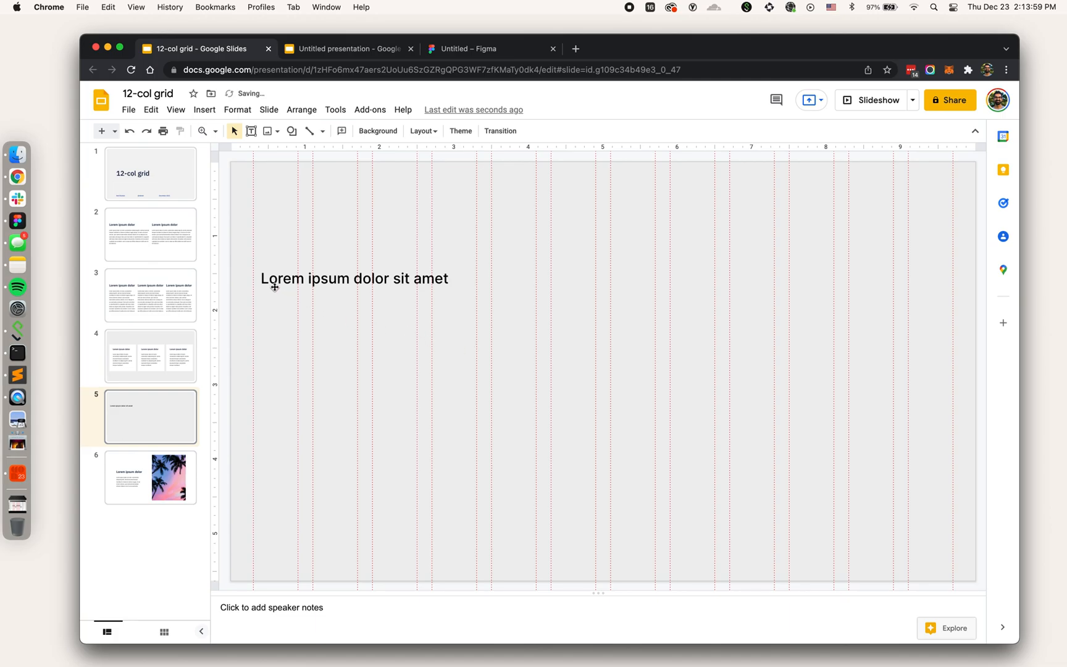
pyautogui.click(354, 278)
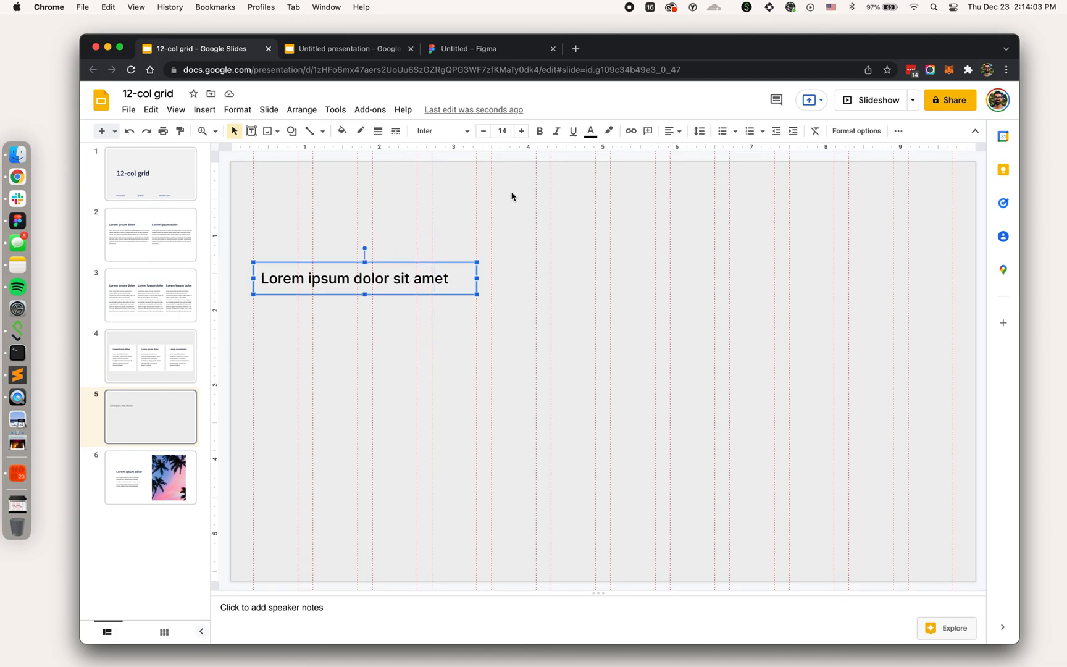
pyautogui.click(856, 130)
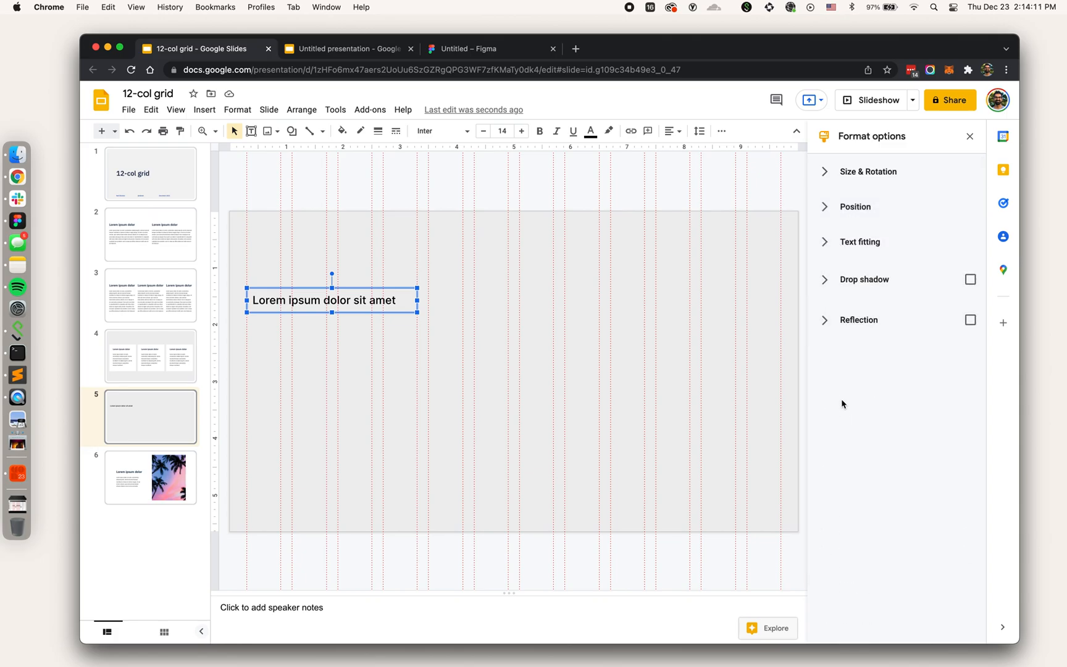
# Set the text box's Text fitting padding to 0 so its text sits flush with the guide.
pyautogui.click(860, 242)
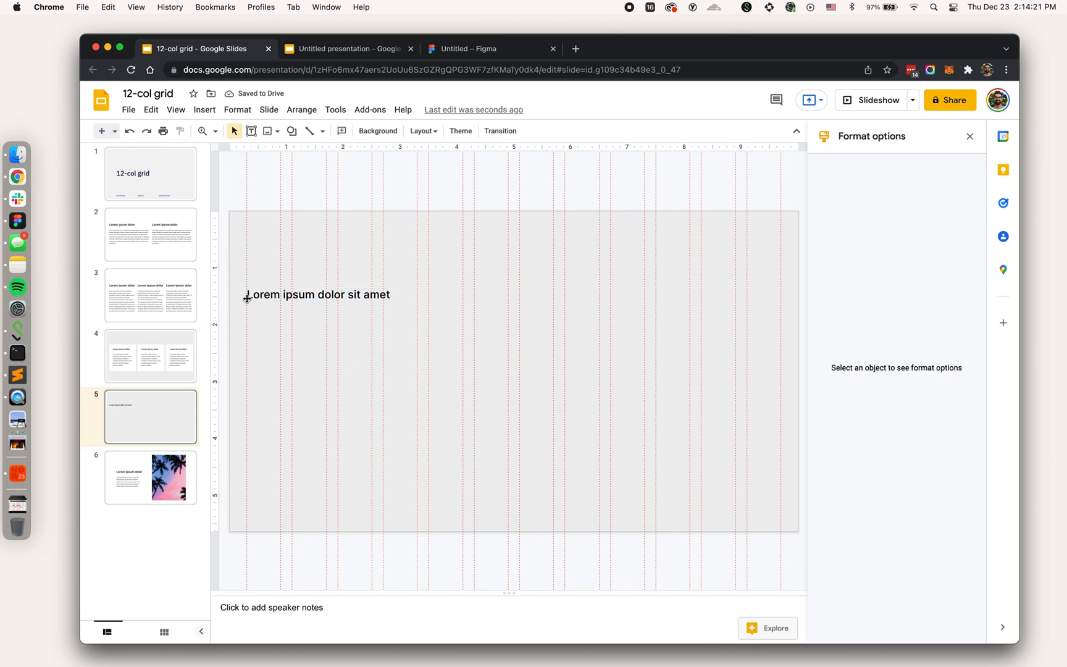
pyautogui.click(318, 294)
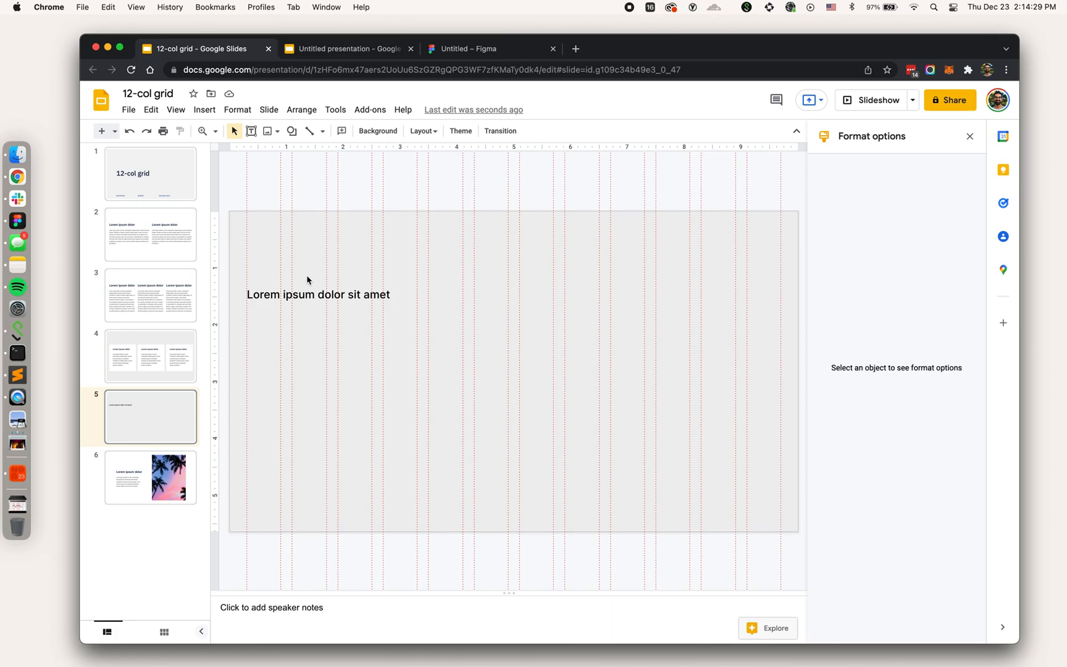
pyautogui.moveTo(168, 353)
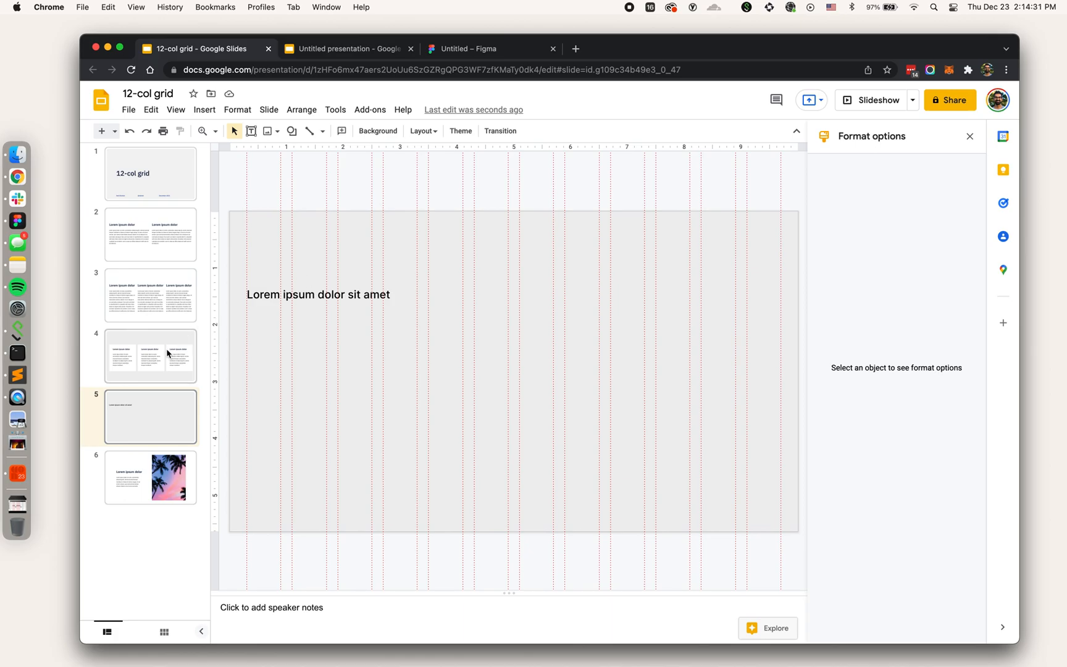
# On slide 3, give the three column text boxes zero padding with 0.3 inches on the right.
pyautogui.click(151, 295)
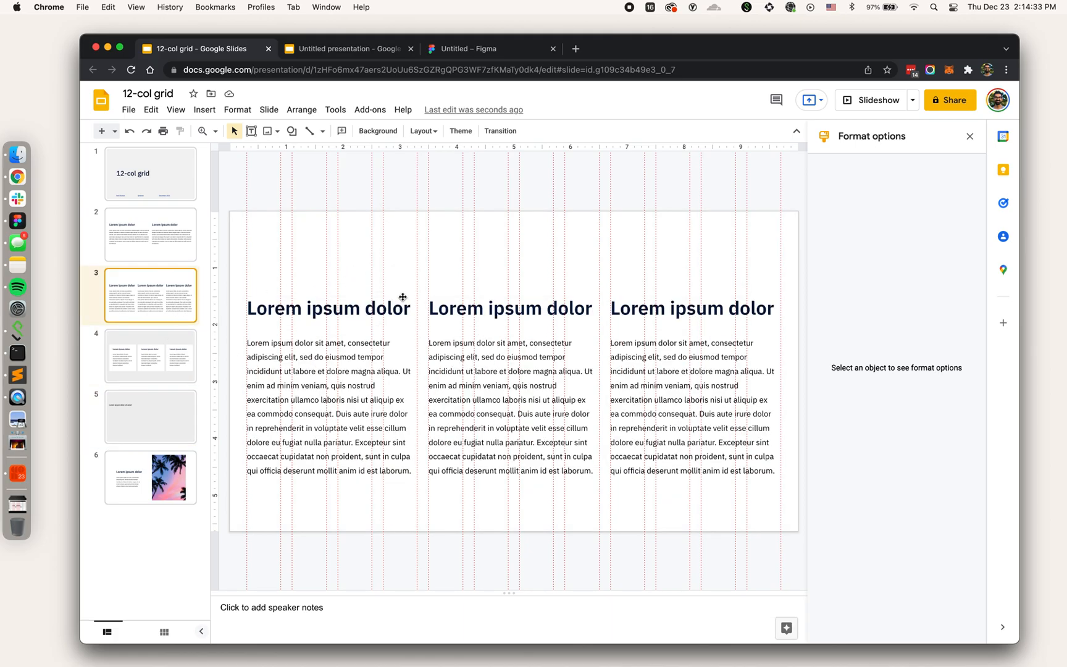
pyautogui.moveTo(349, 274)
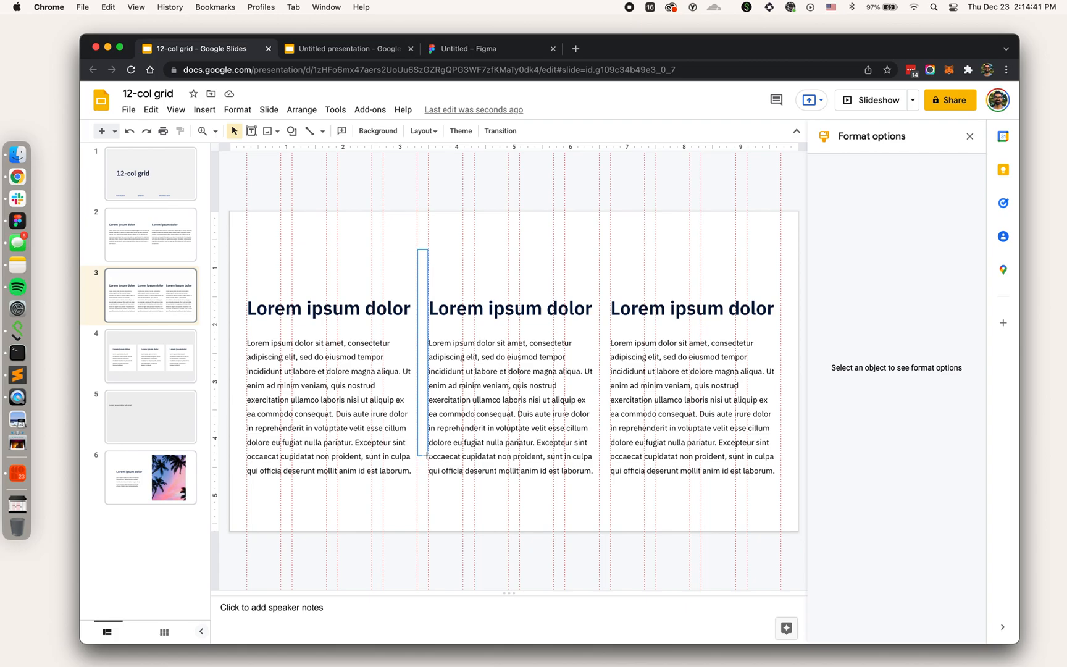
pyautogui.click(693, 394)
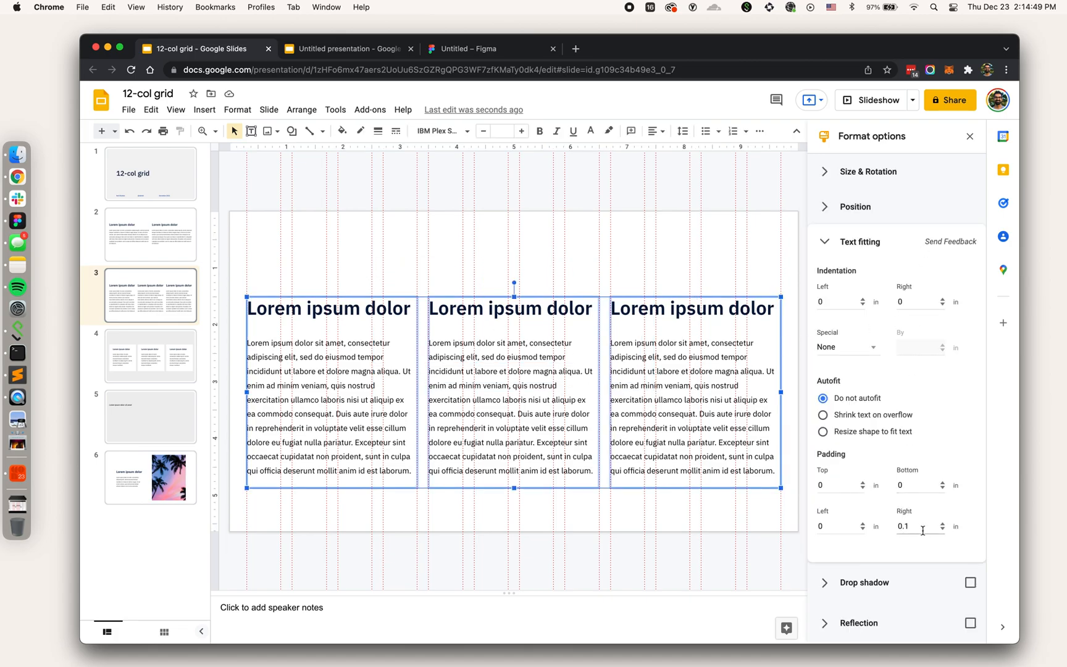
pyautogui.write('0')
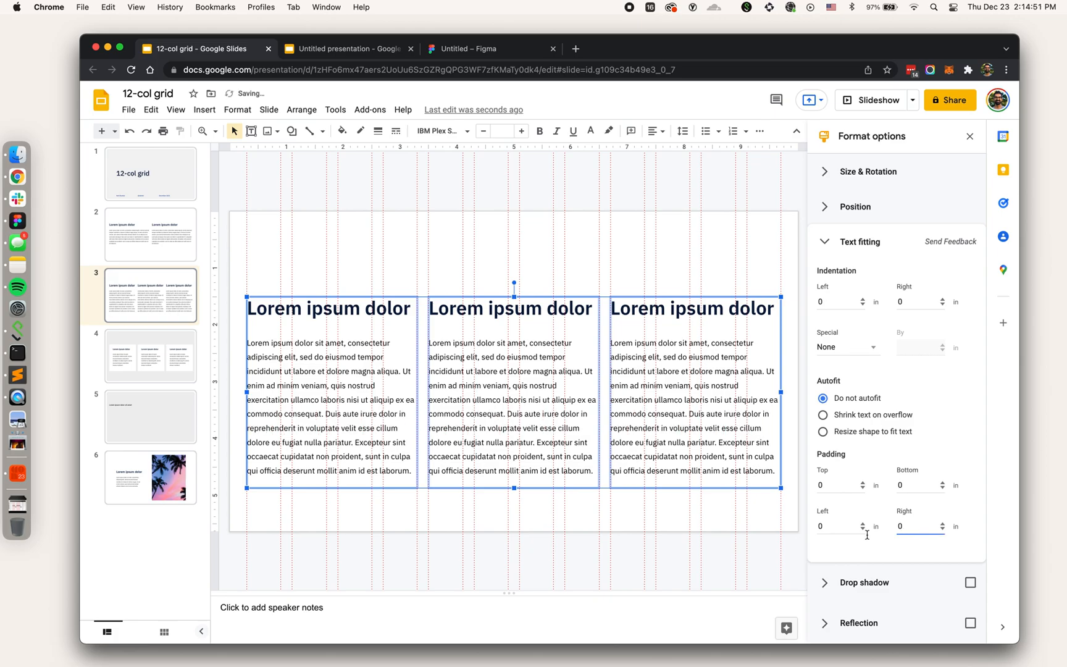
pyautogui.click(428, 259)
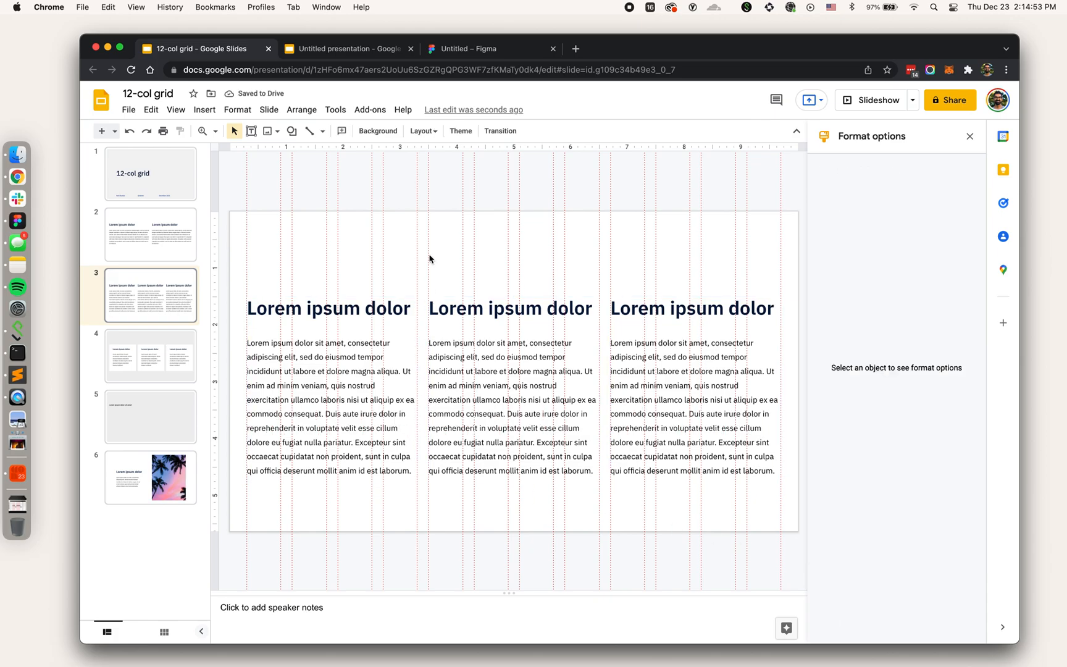
pyautogui.click(329, 308)
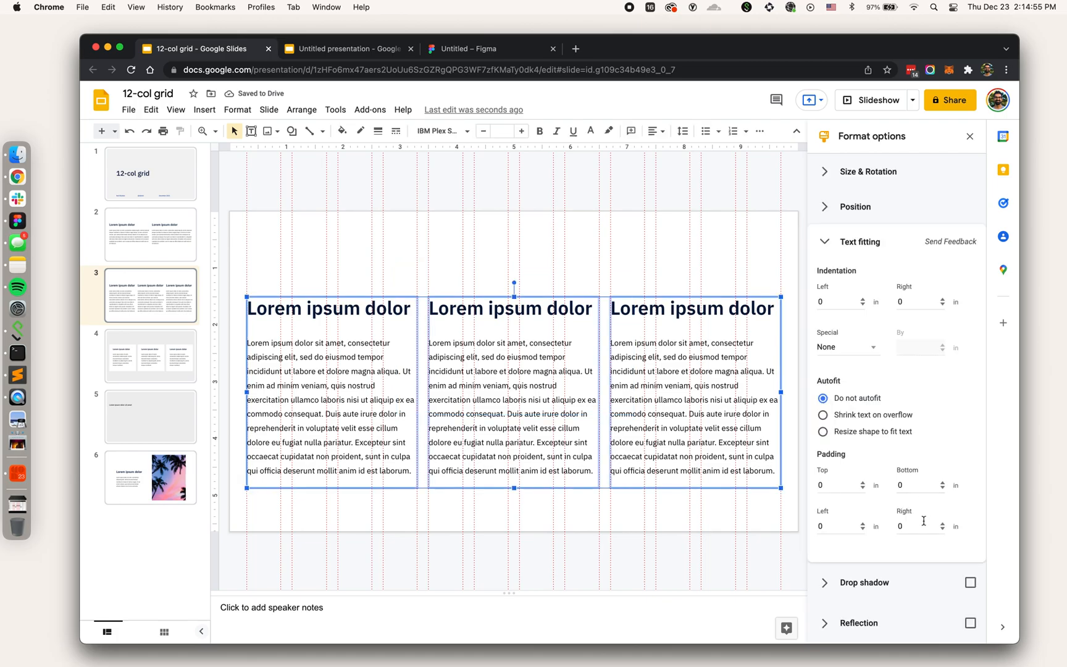
pyautogui.write('0.3')
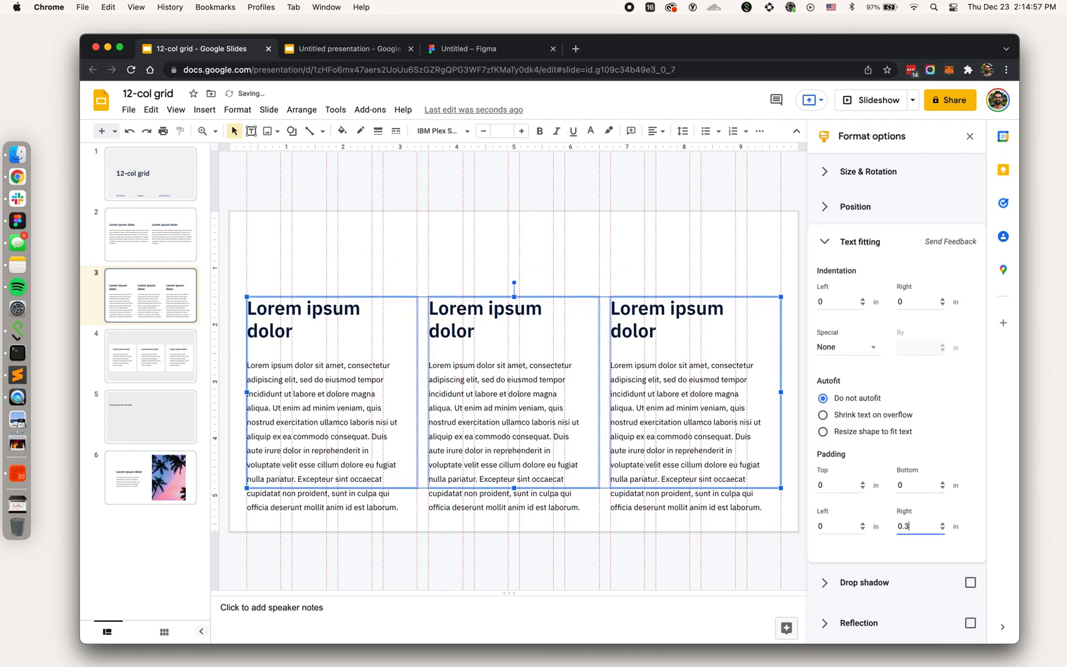